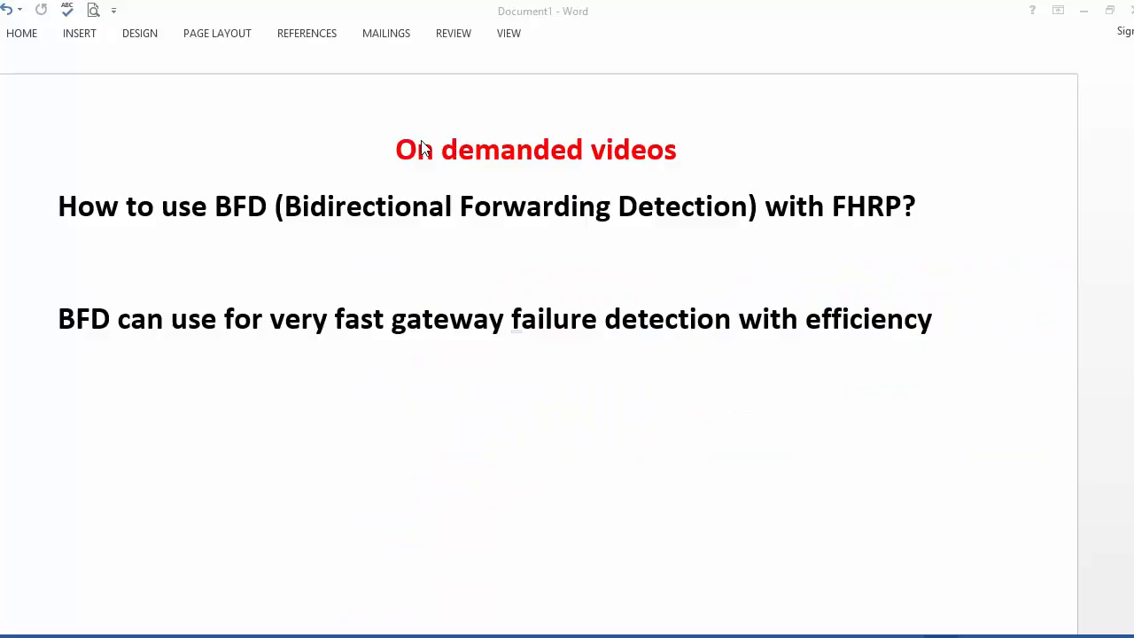
Highlight the heading question about BFD with FHRP and the phrase about very fast failover
{"action": "left_click", "coordinate": [535, 319]}
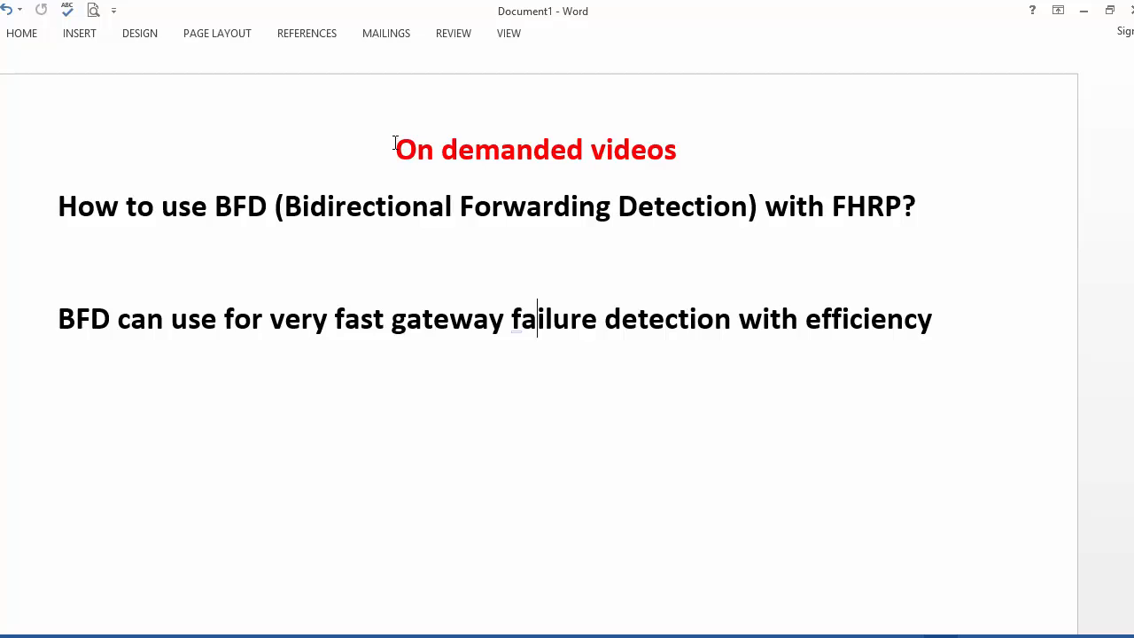
{"action": "mouse_move", "coordinate": [156, 212]}
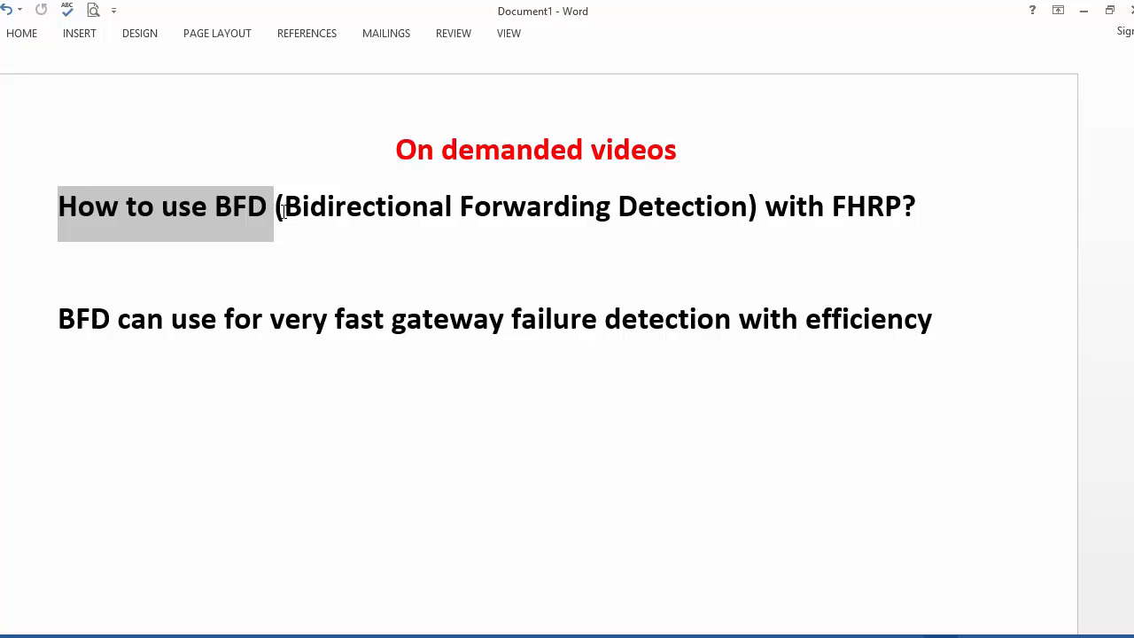
{"action": "left_click_drag", "start_coordinate": [276, 206], "coordinate": [748, 220]}
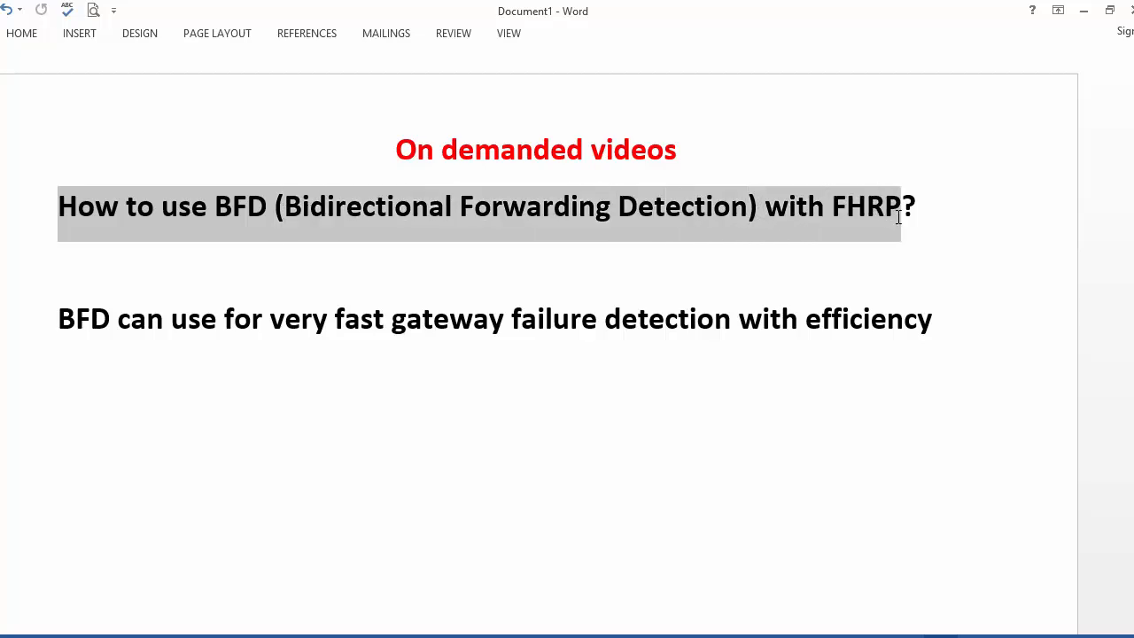
{"action": "mouse_move", "coordinate": [607, 270]}
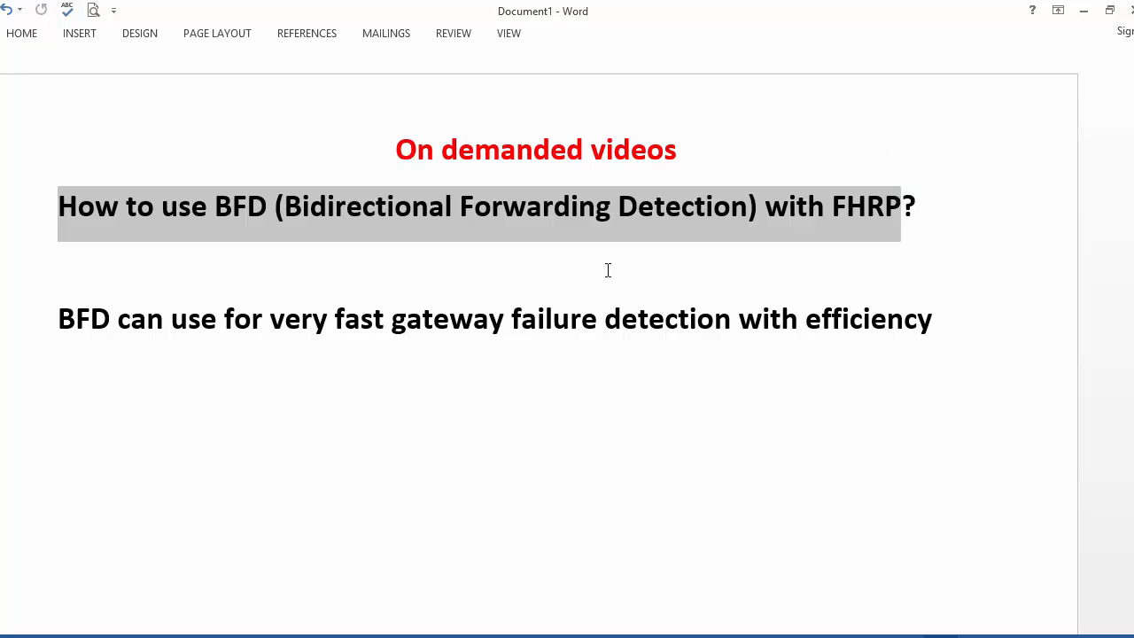
{"action": "left_click", "coordinate": [608, 269]}
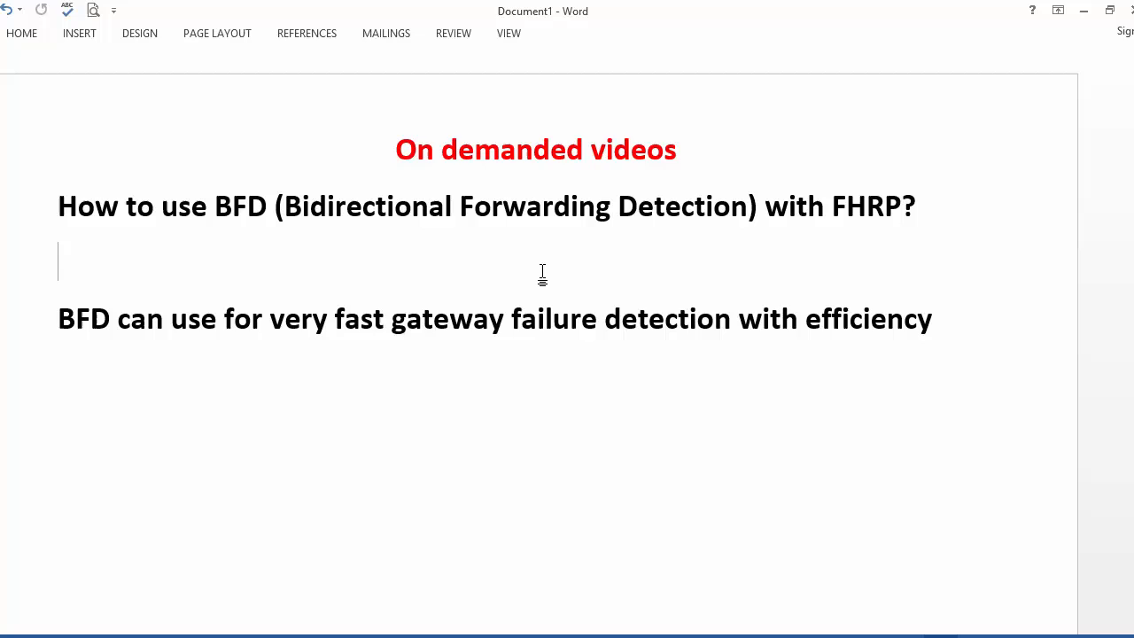
{"action": "mouse_move", "coordinate": [485, 274]}
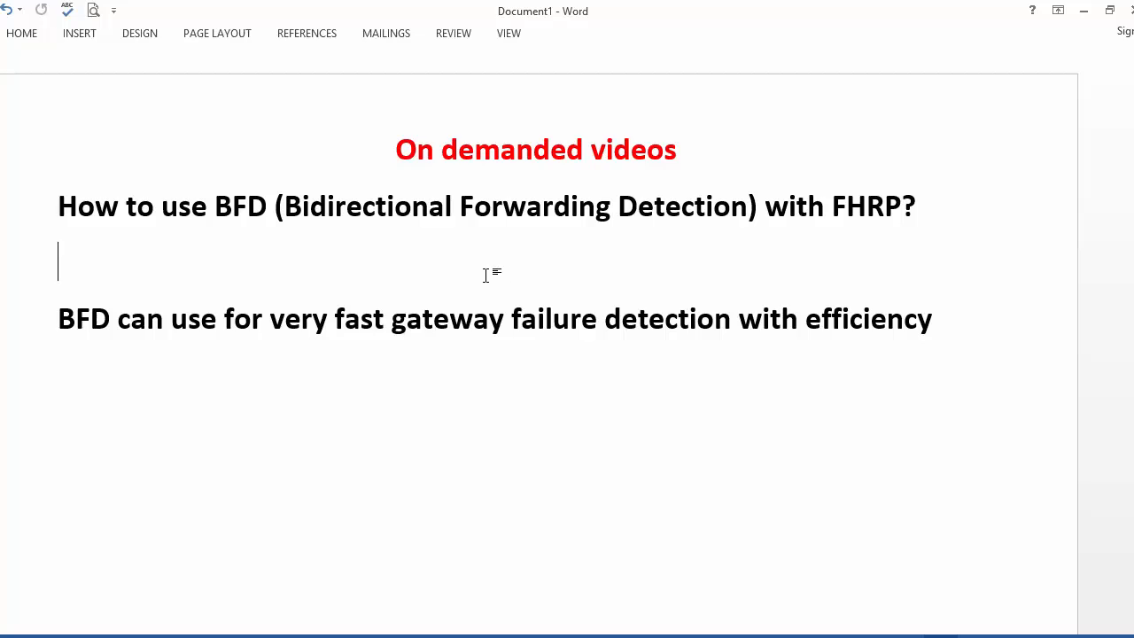
{"action": "mouse_move", "coordinate": [485, 273]}
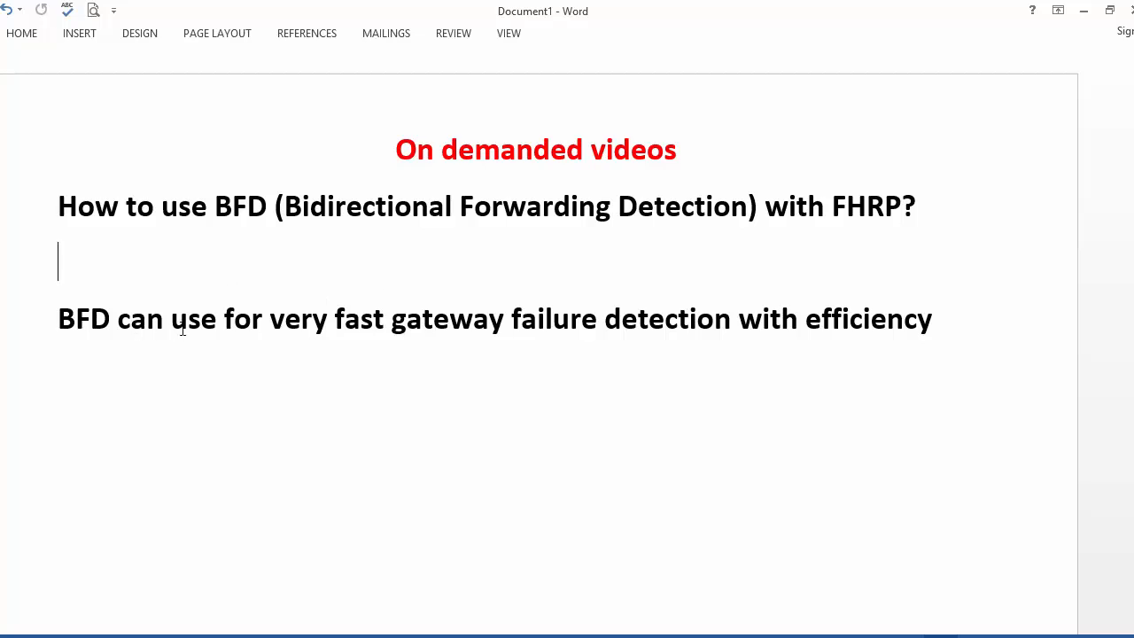
{"action": "left_click_drag", "start_coordinate": [170, 319], "coordinate": [390, 318]}
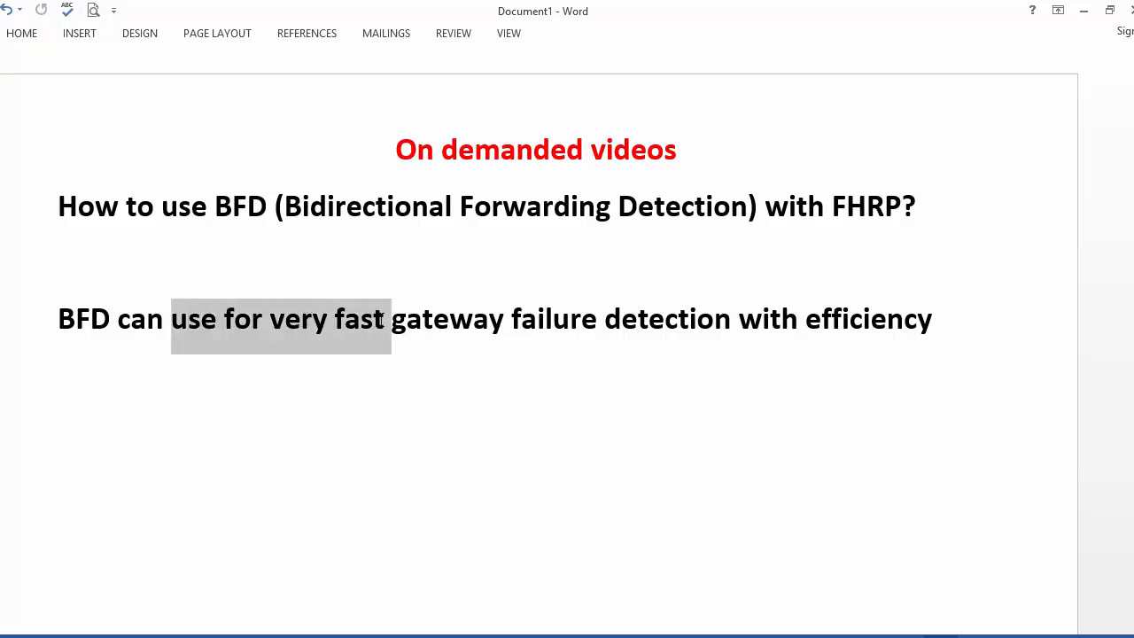
{"action": "left_click_drag", "start_coordinate": [386, 318], "coordinate": [930, 319]}
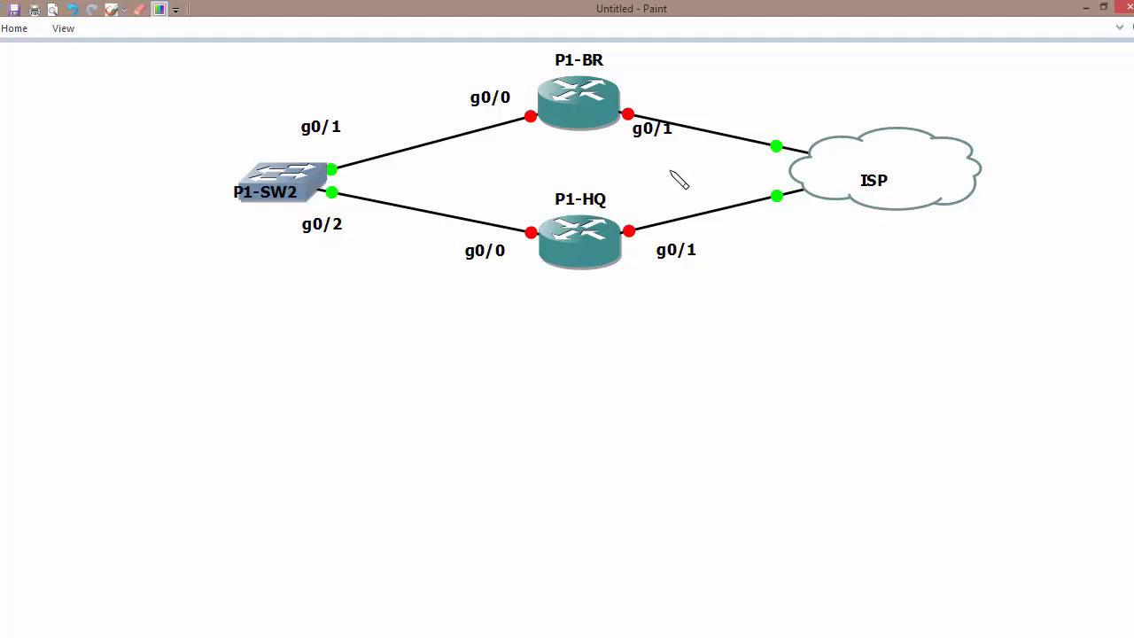
{"action": "mouse_move", "coordinate": [671, 97]}
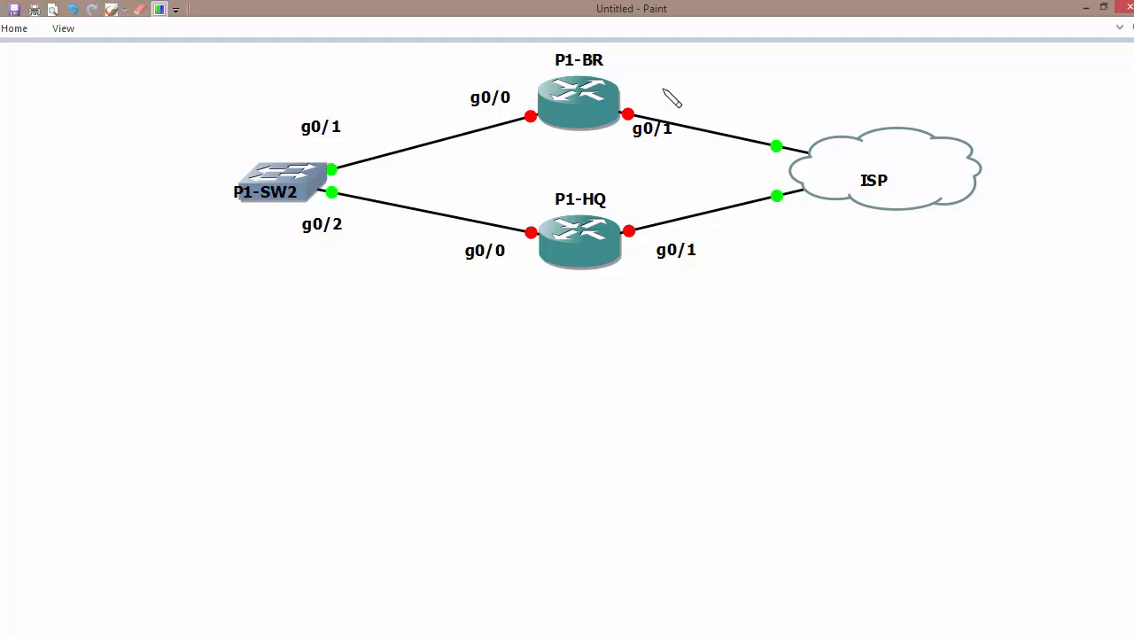
{"action": "mouse_move", "coordinate": [644, 80]}
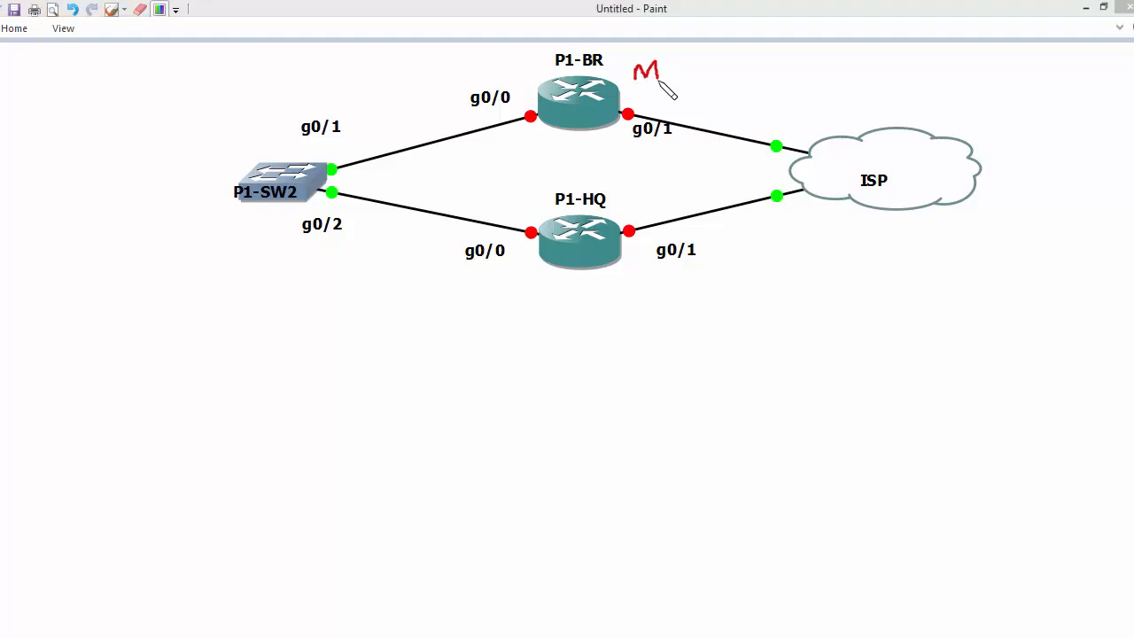
Cross out P1-BR, mark P1-HQ as B and new master M, and note -4 and 10 on the uplinks
{"action": "left_click_drag", "start_coordinate": [637, 180], "coordinate": [640, 203]}
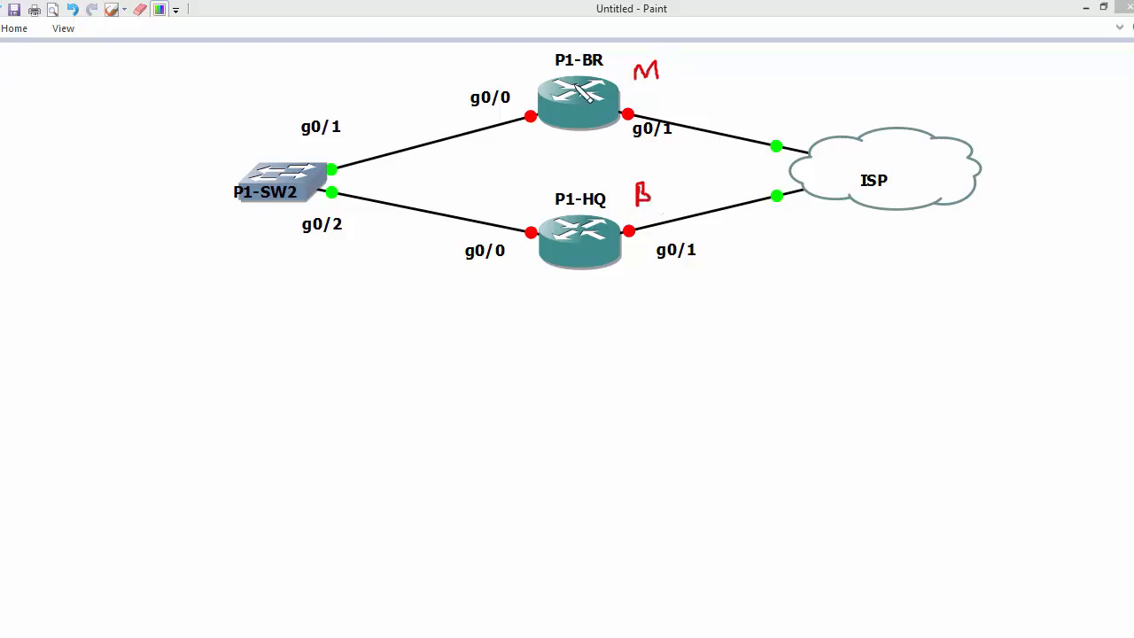
{"action": "left_click_drag", "start_coordinate": [593, 85], "coordinate": [602, 115]}
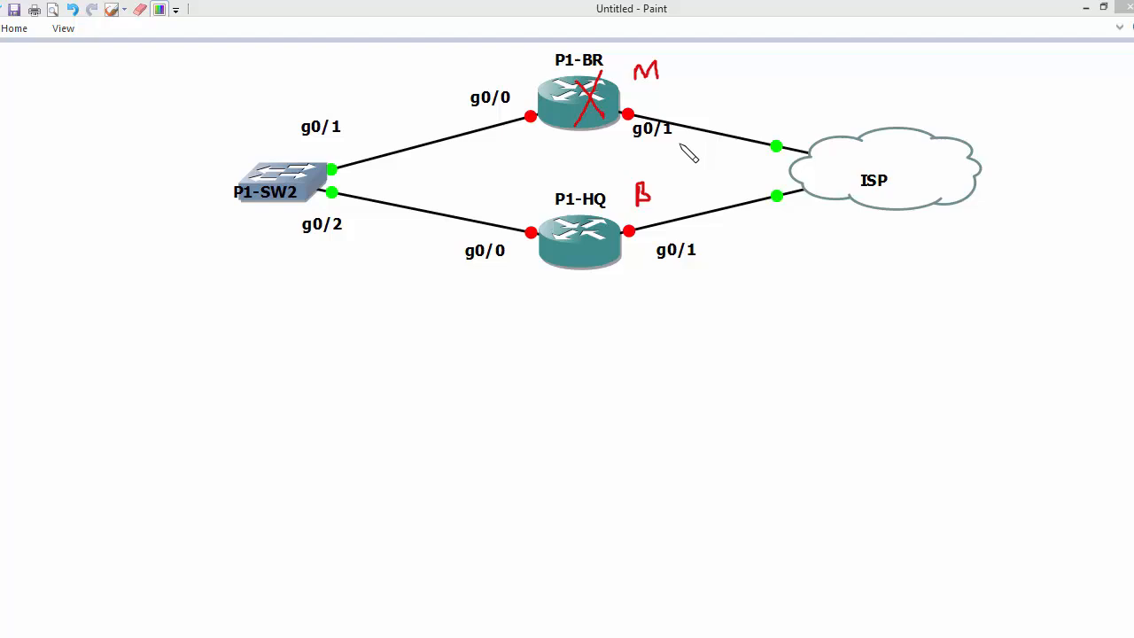
{"action": "left_click_drag", "start_coordinate": [682, 156], "coordinate": [735, 156]}
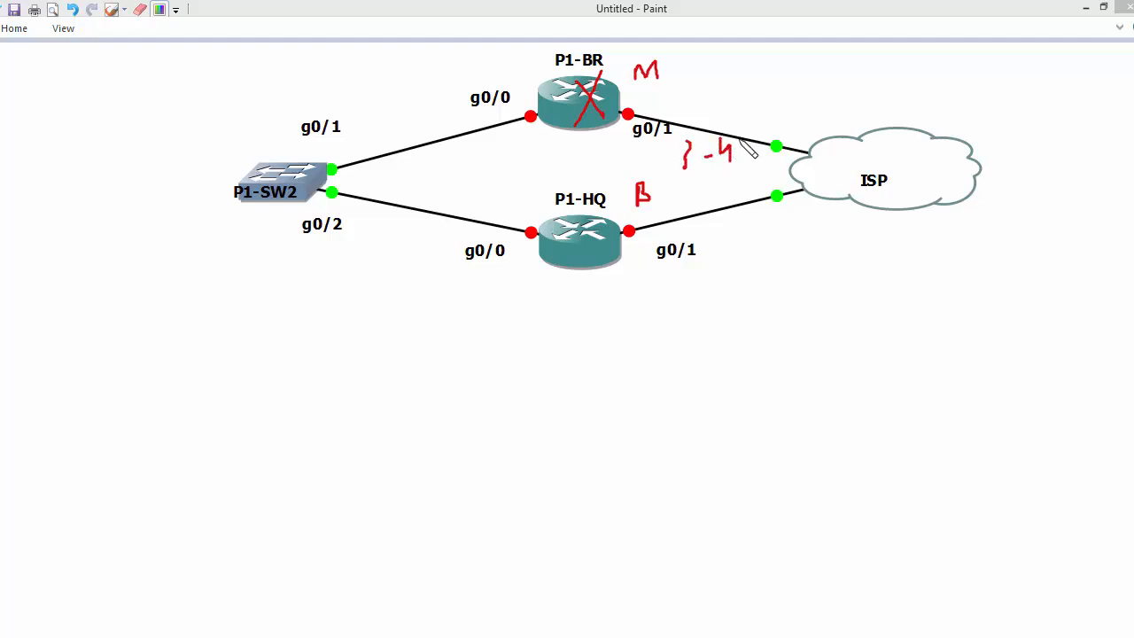
{"action": "left_click_drag", "start_coordinate": [582, 269], "coordinate": [620, 275]}
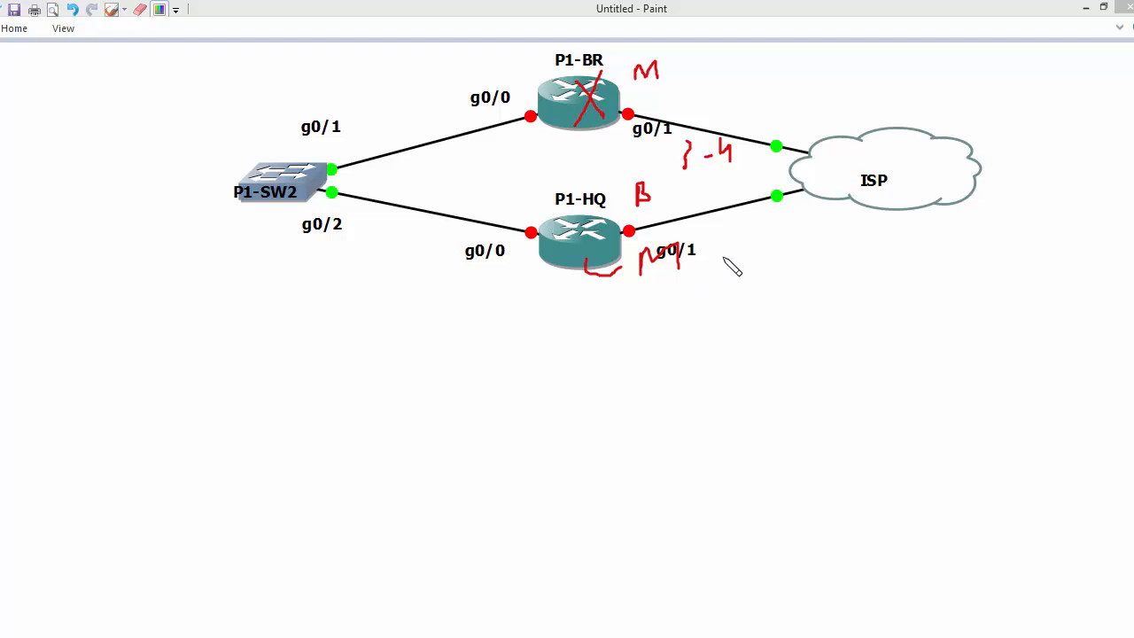
{"action": "mouse_move", "coordinate": [751, 255]}
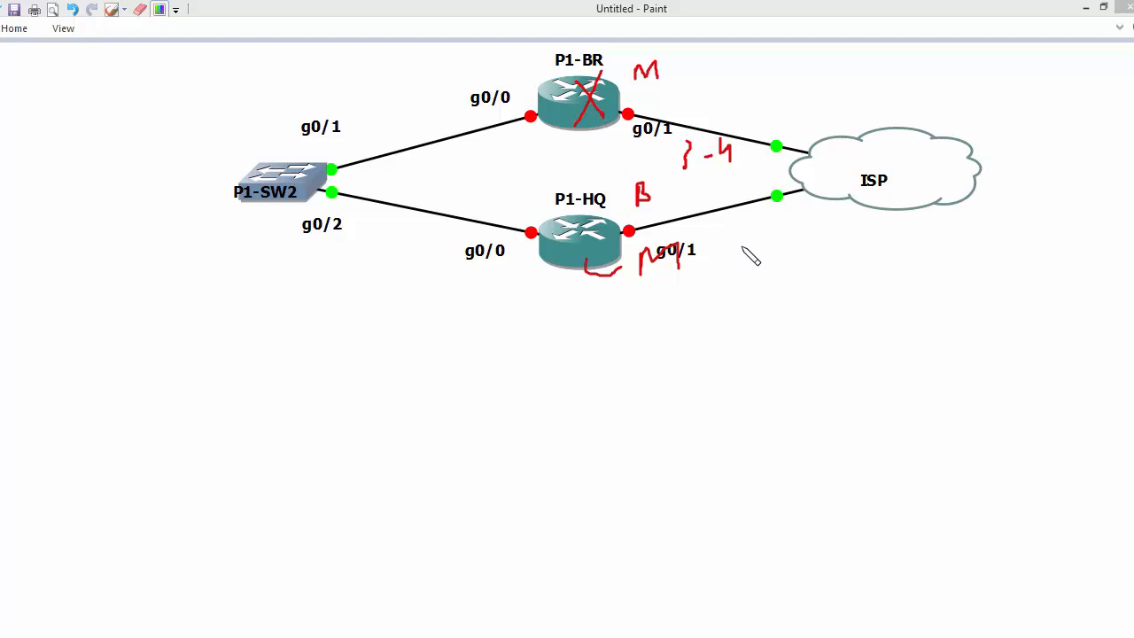
{"action": "left_click_drag", "start_coordinate": [778, 239], "coordinate": [777, 265]}
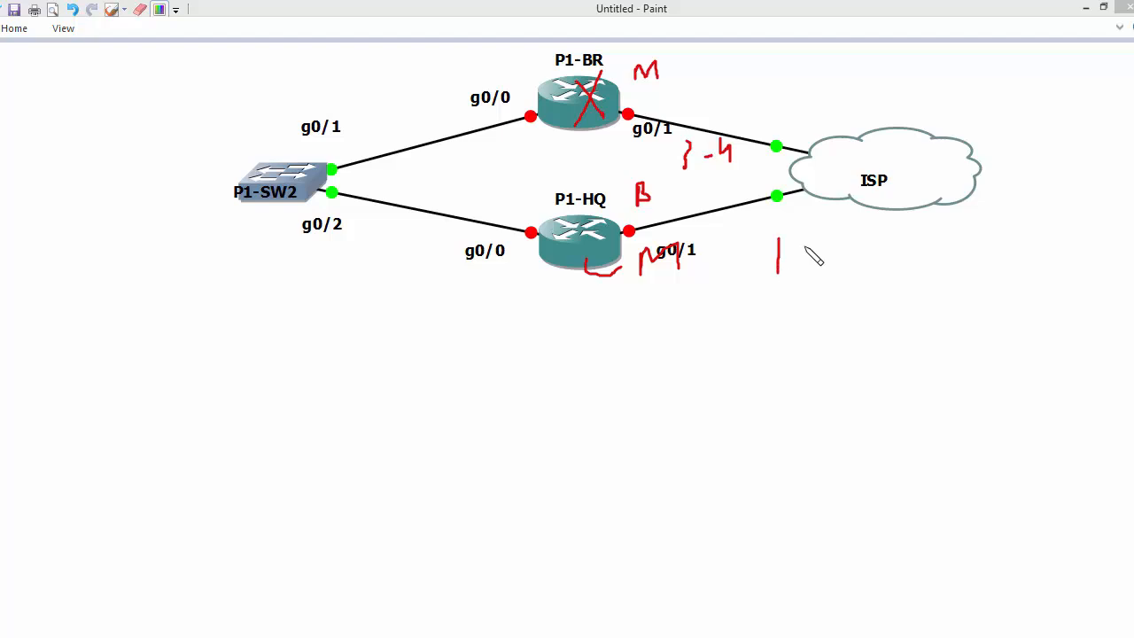
{"action": "left_click_drag", "start_coordinate": [794, 248], "coordinate": [801, 266]}
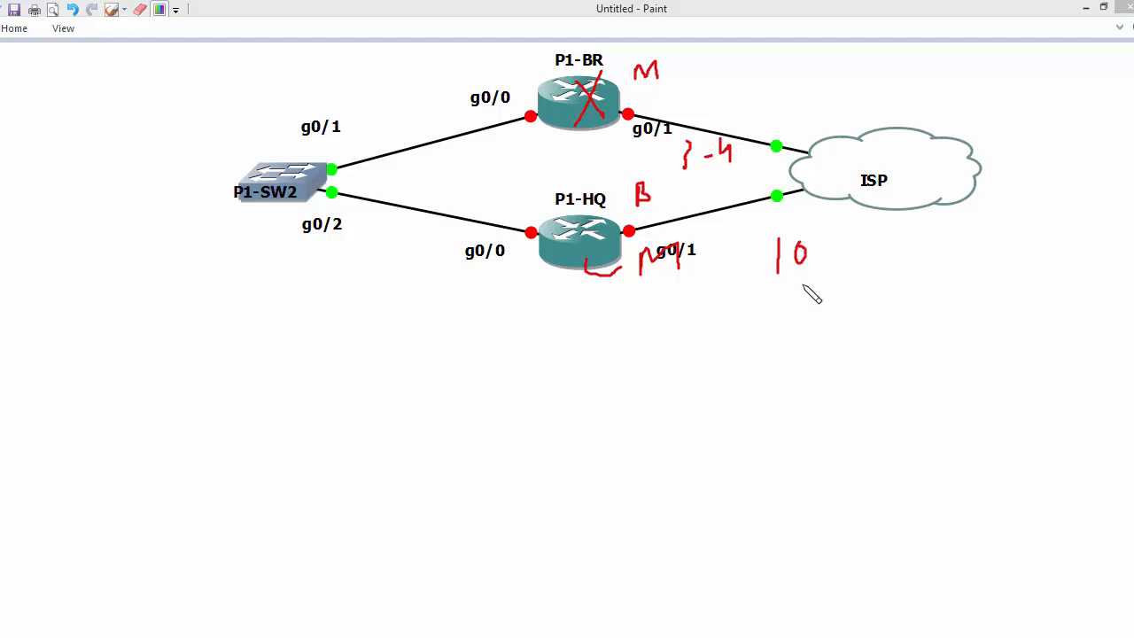
{"action": "mouse_move", "coordinate": [763, 322]}
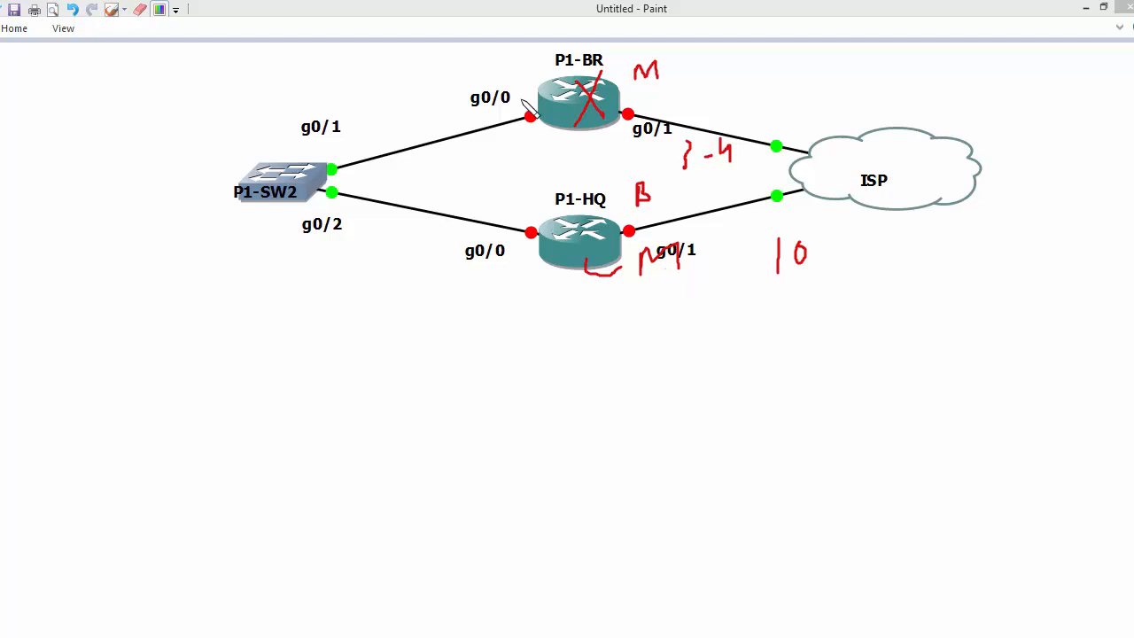
Write 50 above P1-BR's g0/0 link, trace switch-to-router paths, tick P1-HQ and bold the 10
{"action": "left_click_drag", "start_coordinate": [434, 53], "coordinate": [415, 70]}
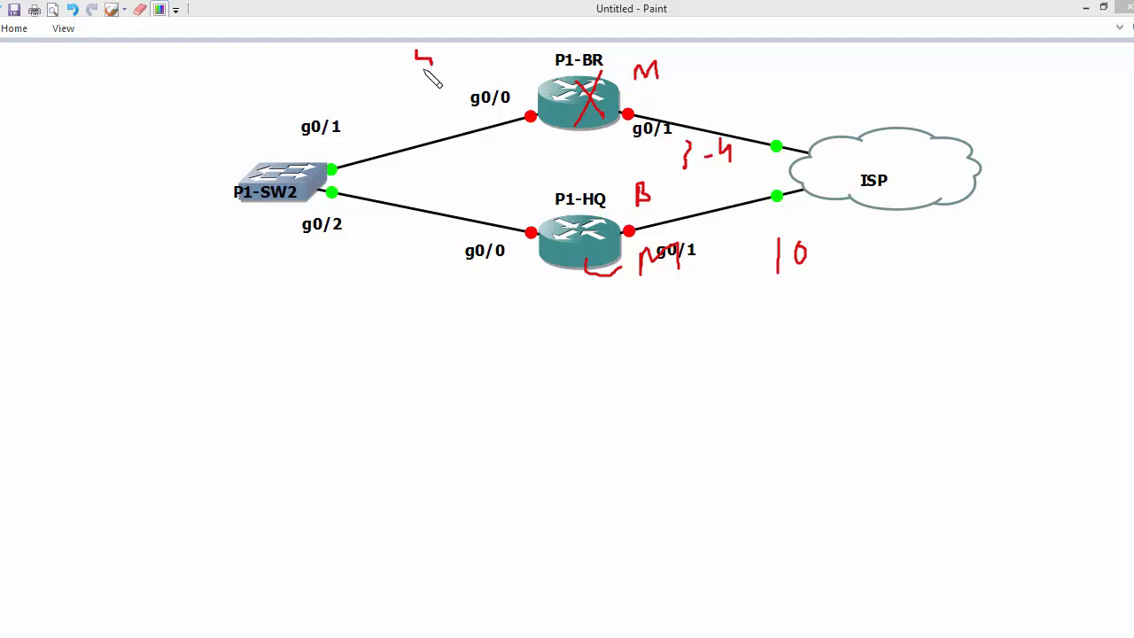
{"action": "left_click_drag", "start_coordinate": [417, 67], "coordinate": [442, 53]}
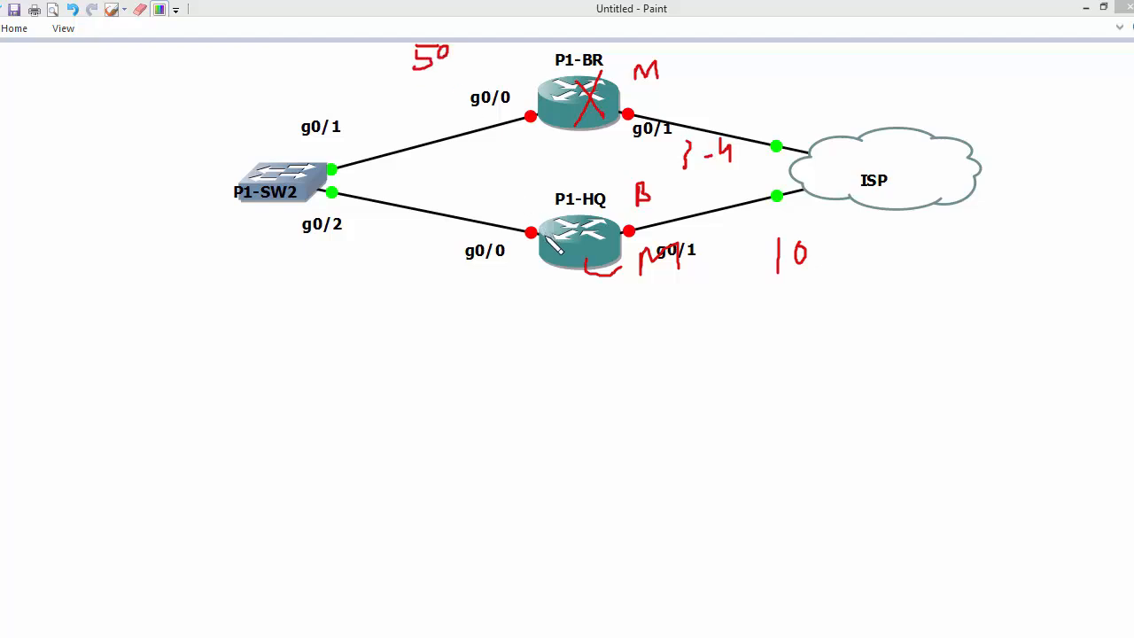
{"action": "left_click_drag", "start_coordinate": [549, 257], "coordinate": [528, 287]}
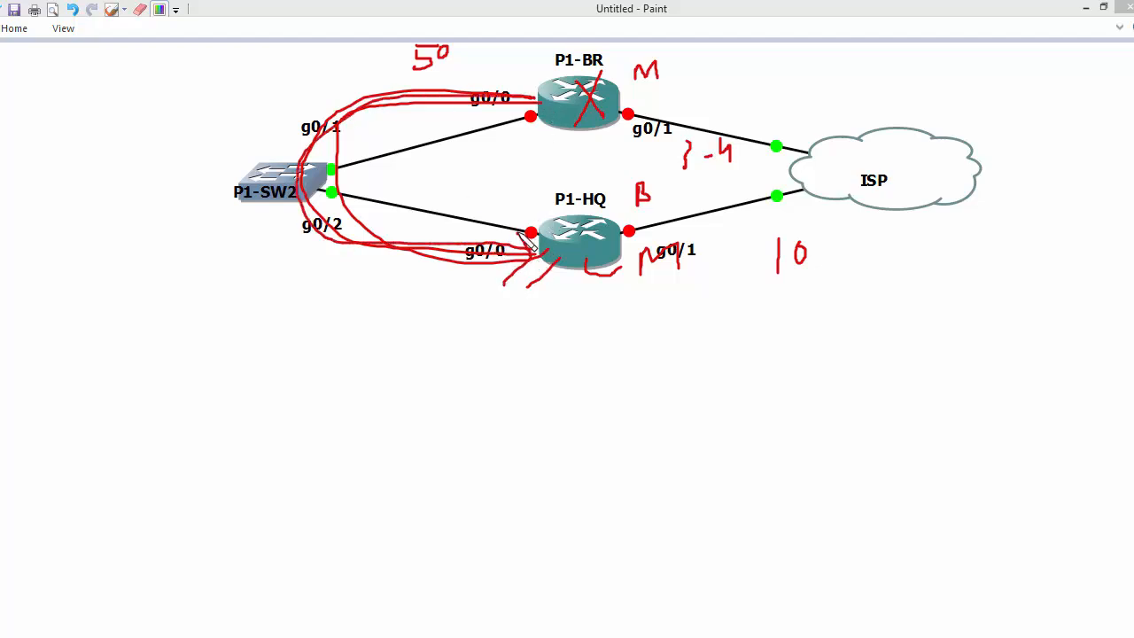
{"action": "left_click_drag", "start_coordinate": [567, 304], "coordinate": [602, 316]}
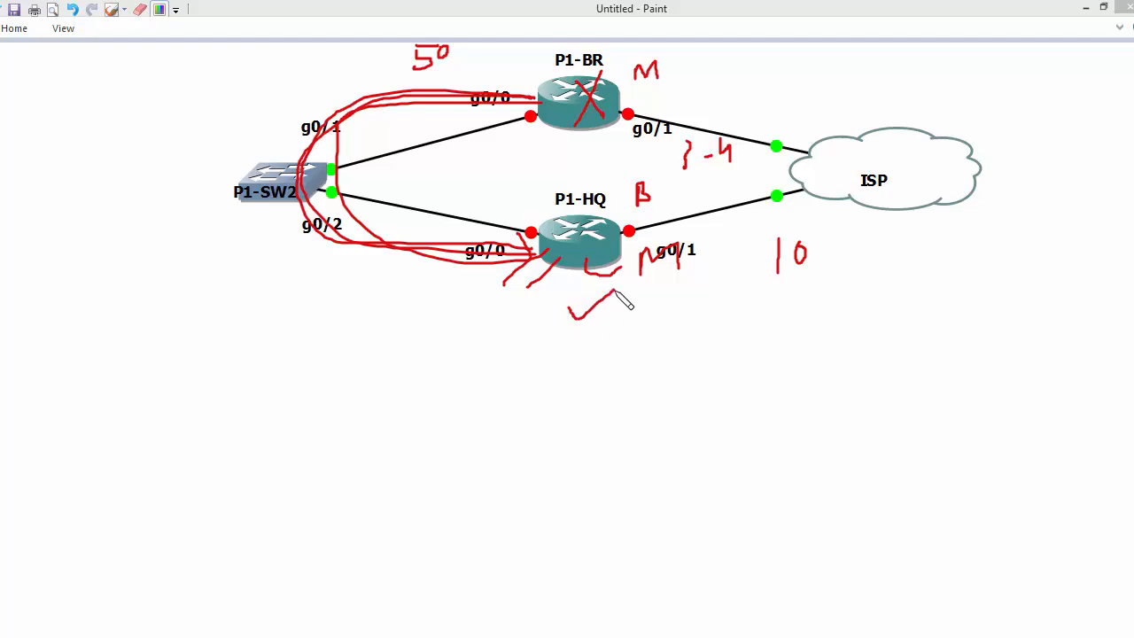
{"action": "mouse_move", "coordinate": [617, 319]}
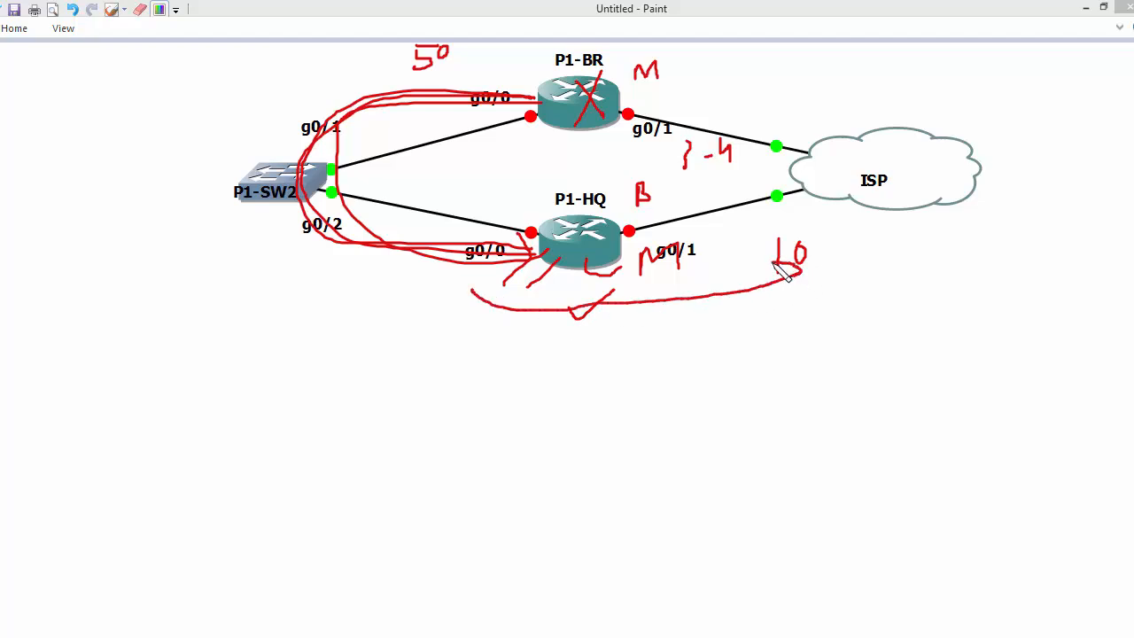
{"action": "left_click_drag", "start_coordinate": [794, 269], "coordinate": [793, 315]}
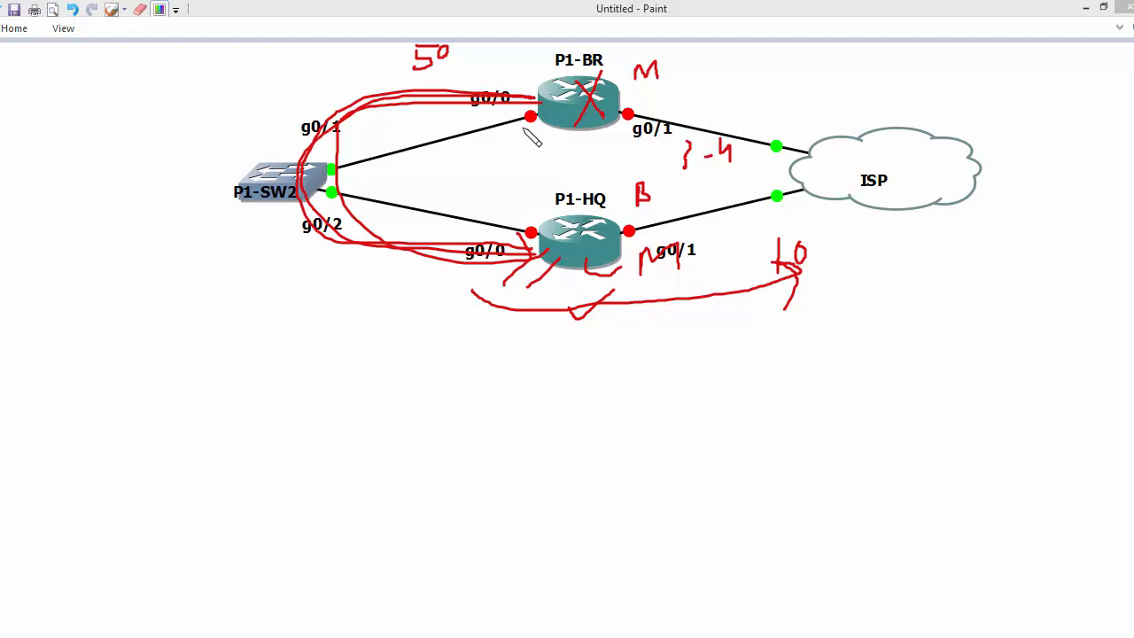
{"action": "mouse_move", "coordinate": [517, 85]}
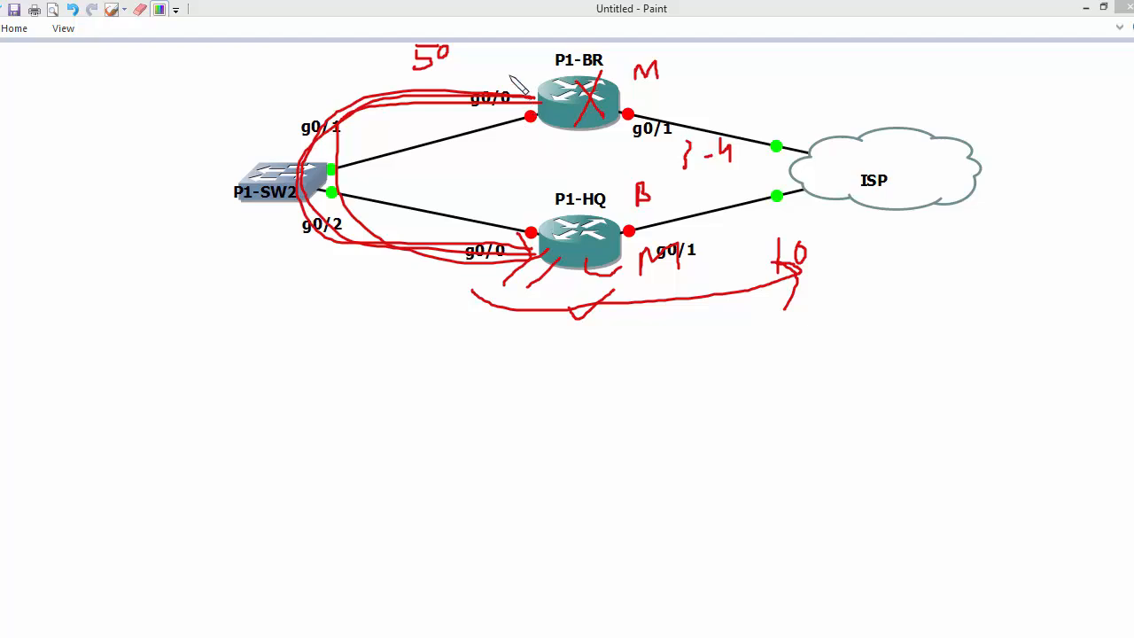
{"action": "mouse_move", "coordinate": [540, 106]}
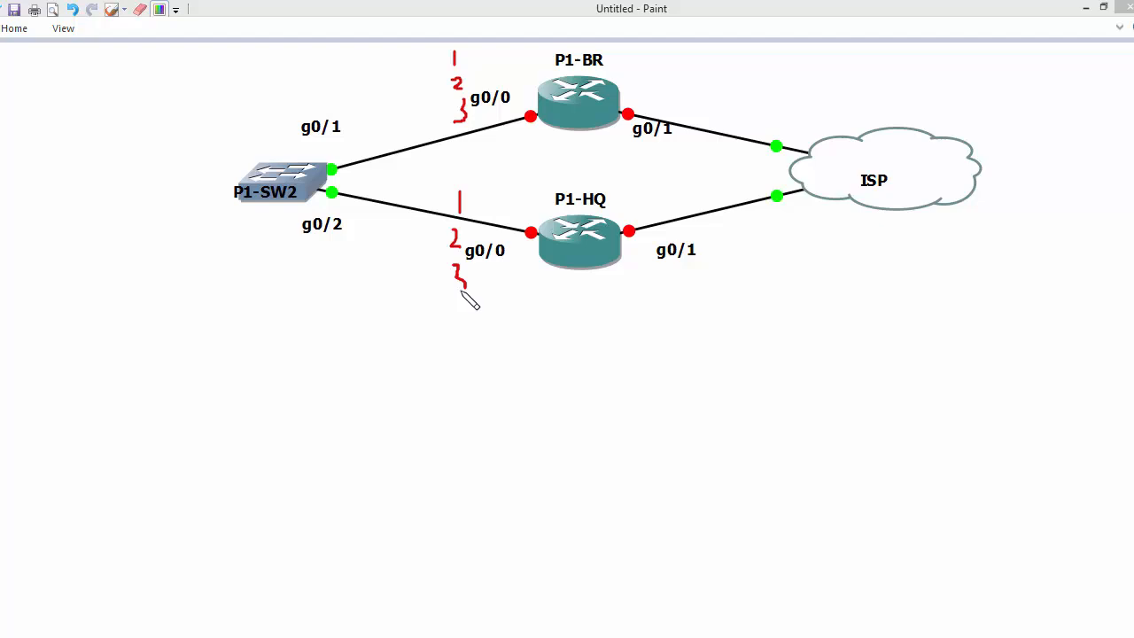
{"action": "mouse_move", "coordinate": [297, 96]}
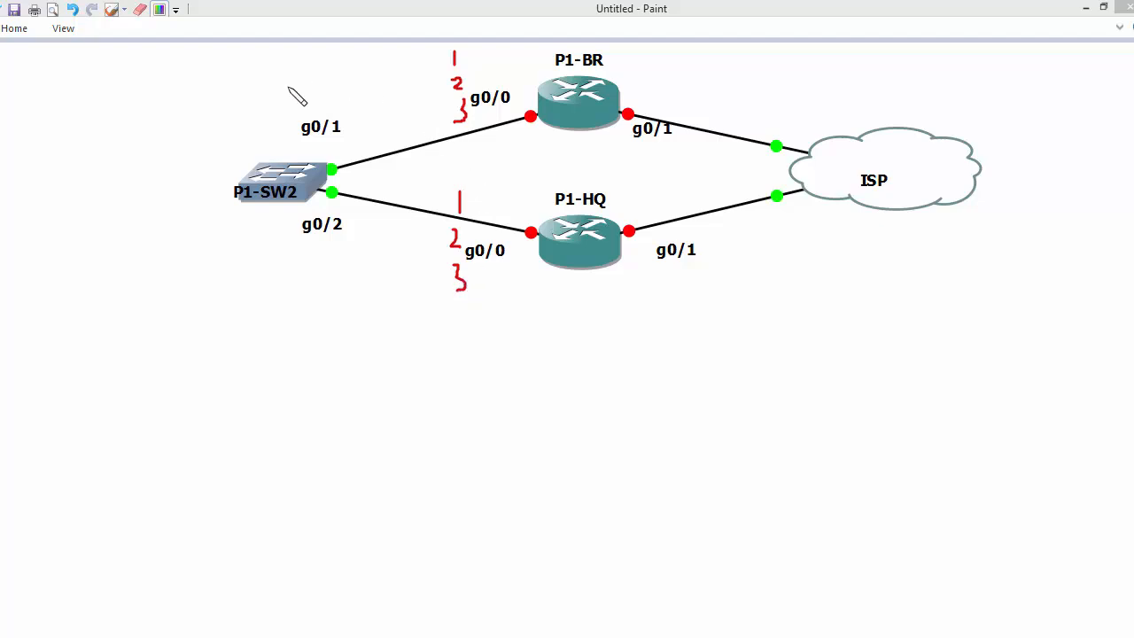
Write 50 above the g0/1 link and dash marks beside the 1-2-3 numbers on P1-BR's link
{"action": "left_click_drag", "start_coordinate": [246, 67], "coordinate": [274, 110]}
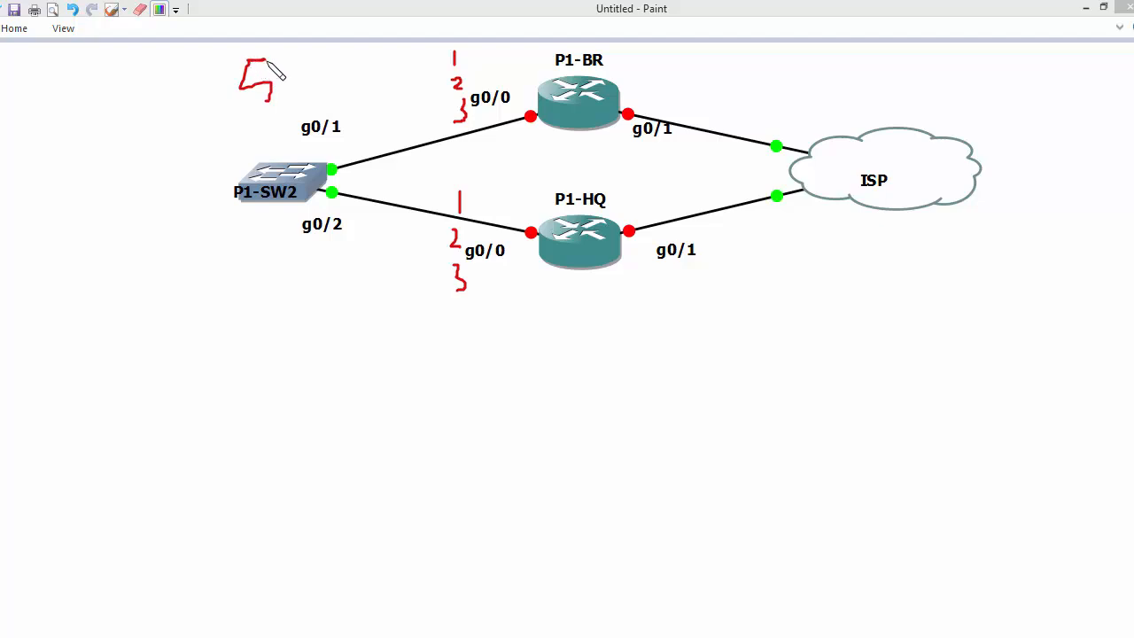
{"action": "left_click_drag", "start_coordinate": [294, 62], "coordinate": [292, 92]}
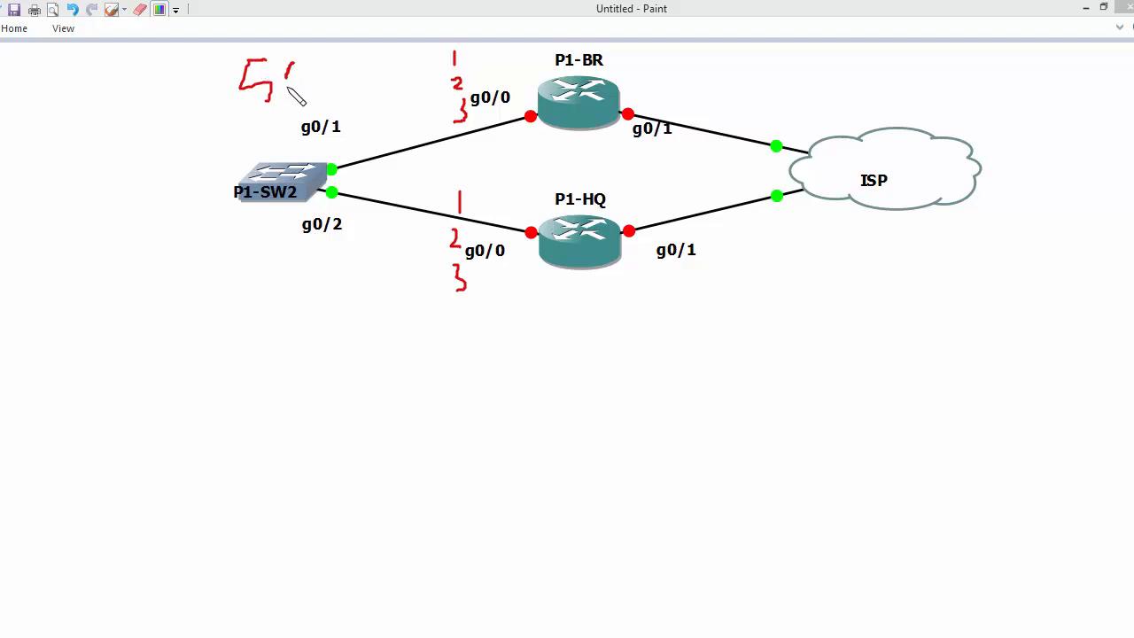
{"action": "left_click_drag", "start_coordinate": [287, 61], "coordinate": [301, 97]}
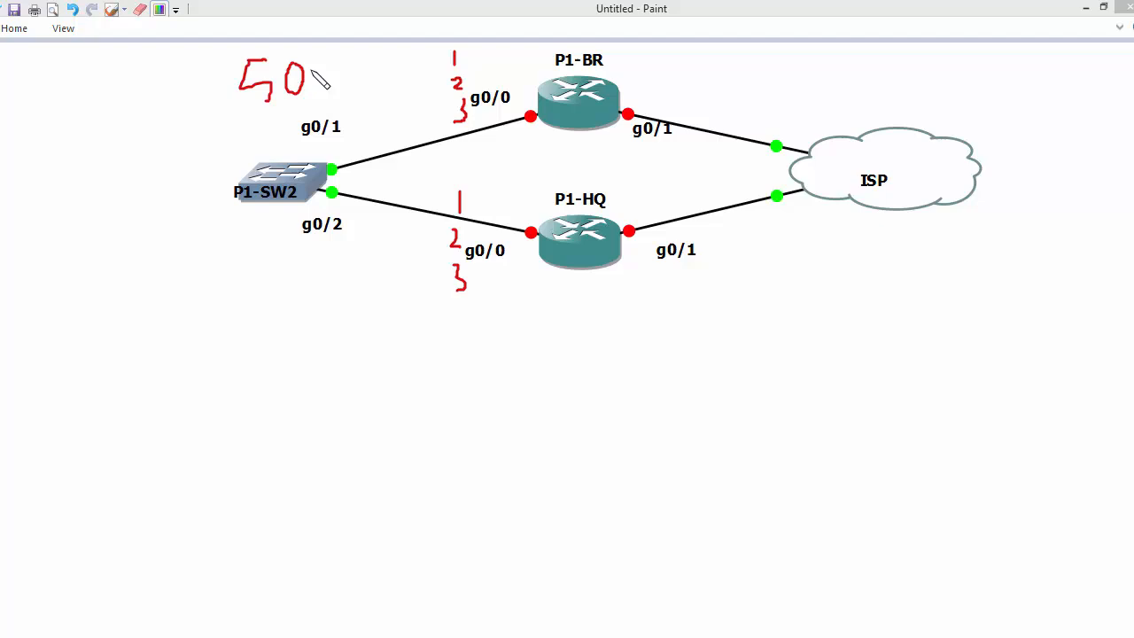
{"action": "mouse_move", "coordinate": [453, 63]}
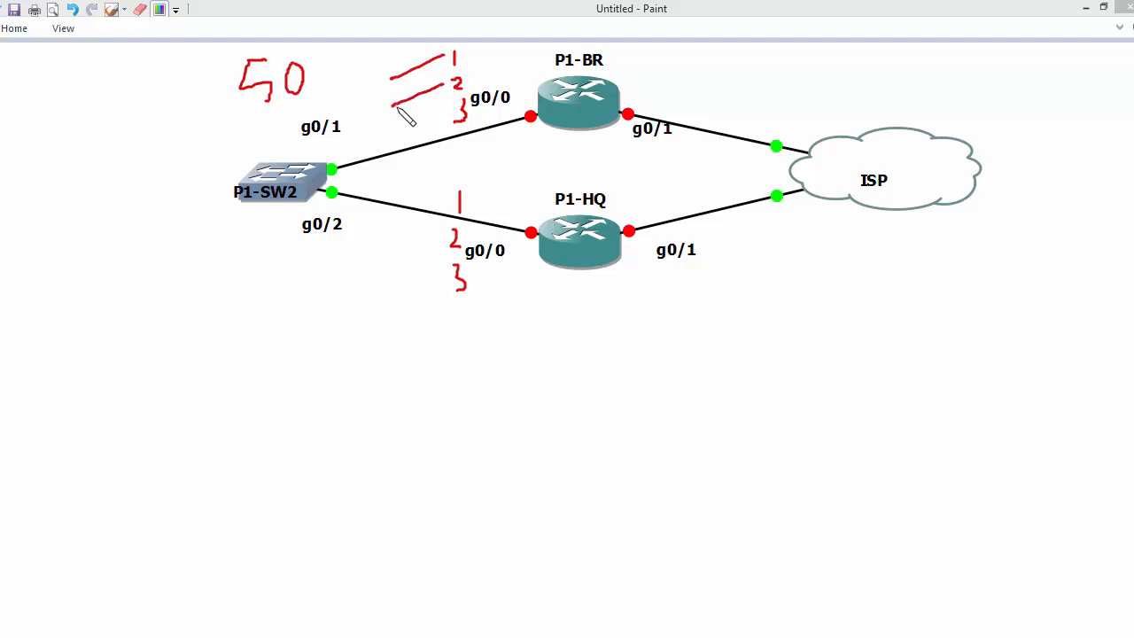
{"action": "left_click_drag", "start_coordinate": [393, 124], "coordinate": [442, 114]}
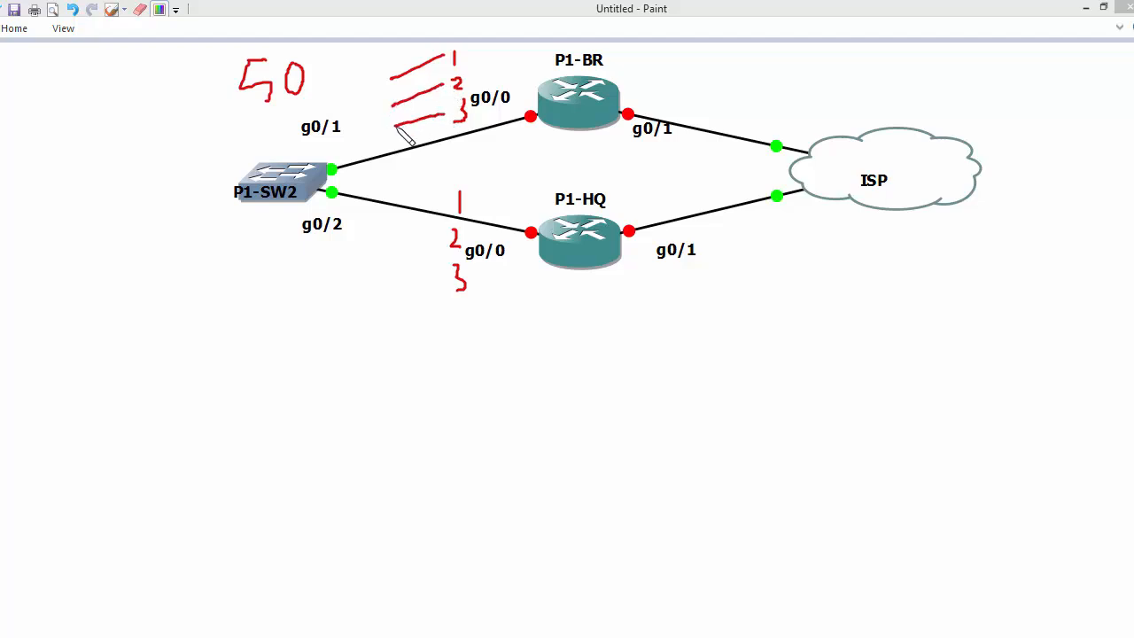
{"action": "mouse_move", "coordinate": [386, 169]}
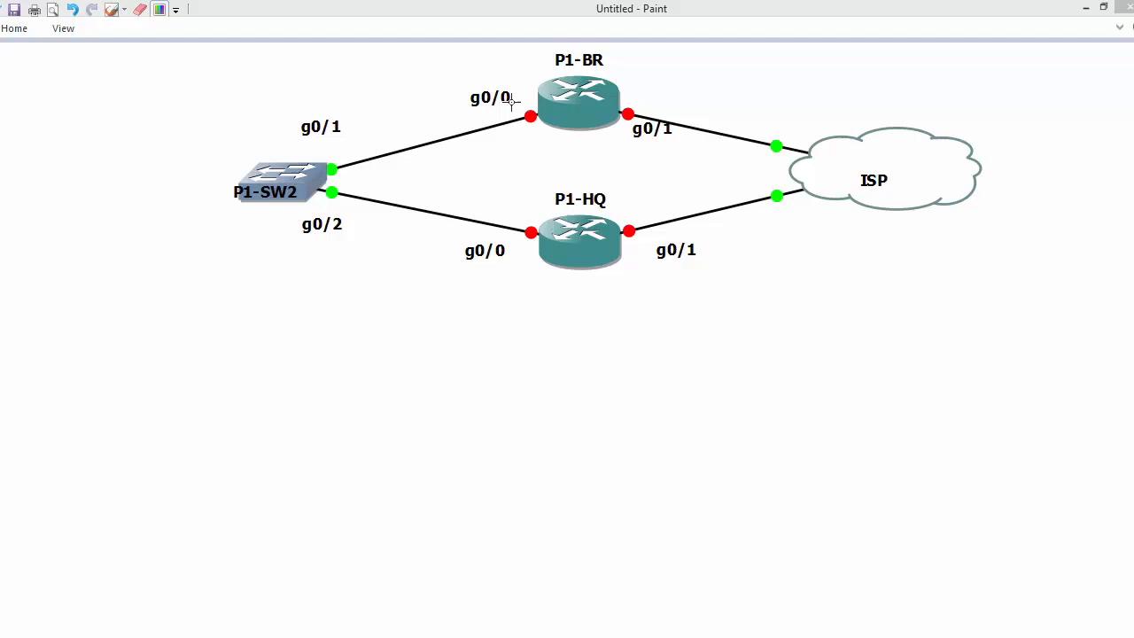
{"action": "mouse_move", "coordinate": [506, 77]}
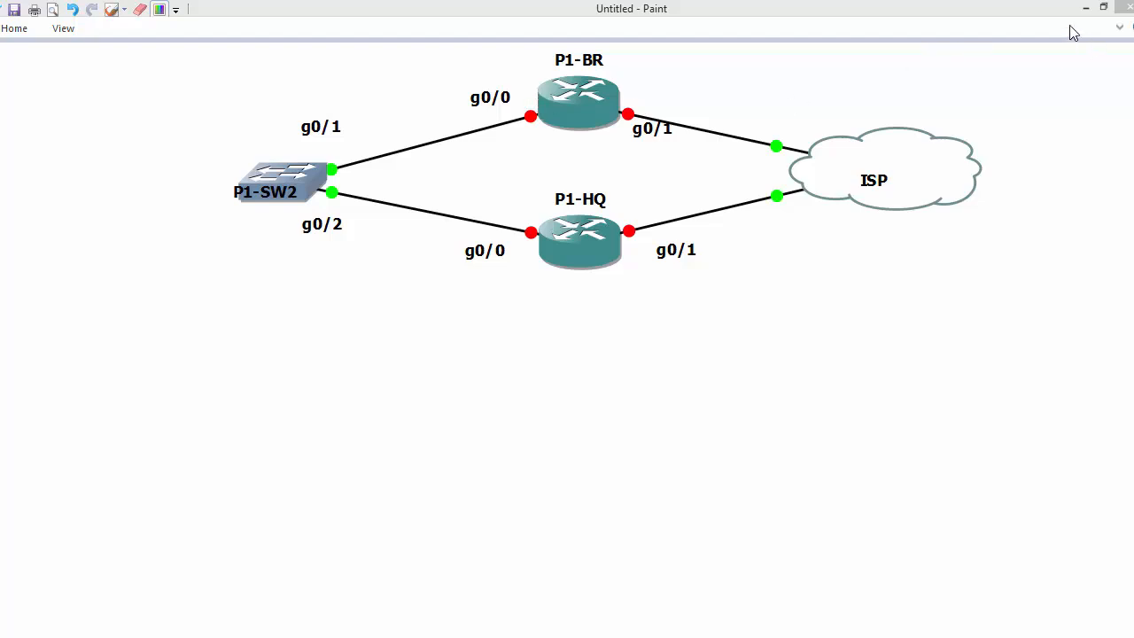
{"action": "mouse_move", "coordinate": [439, 81]}
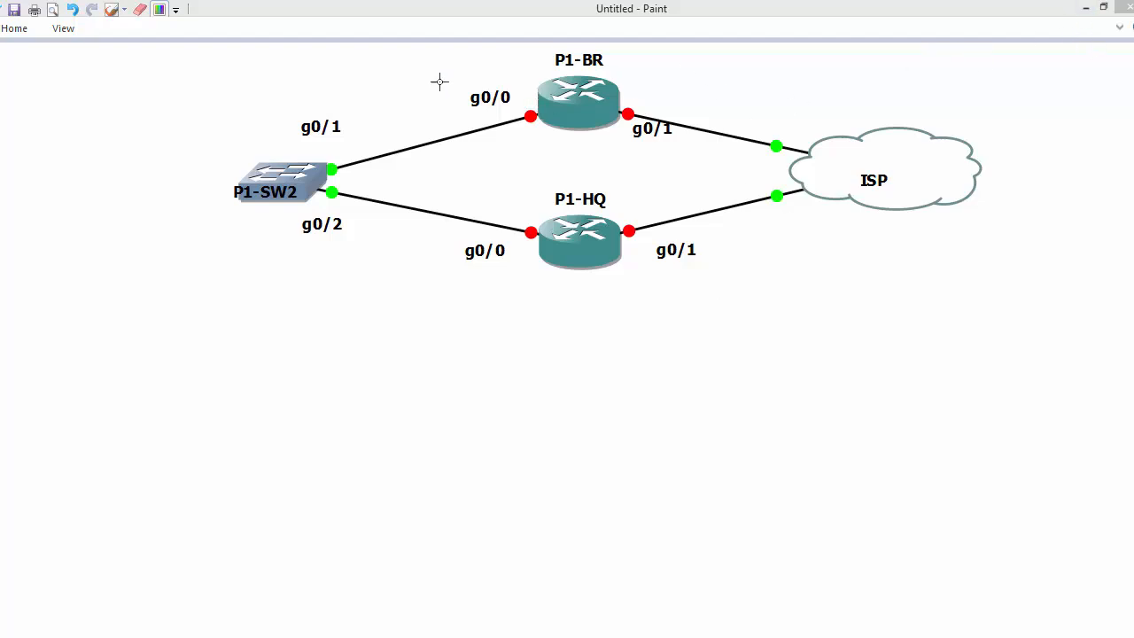
{"action": "mouse_move", "coordinate": [540, 465]}
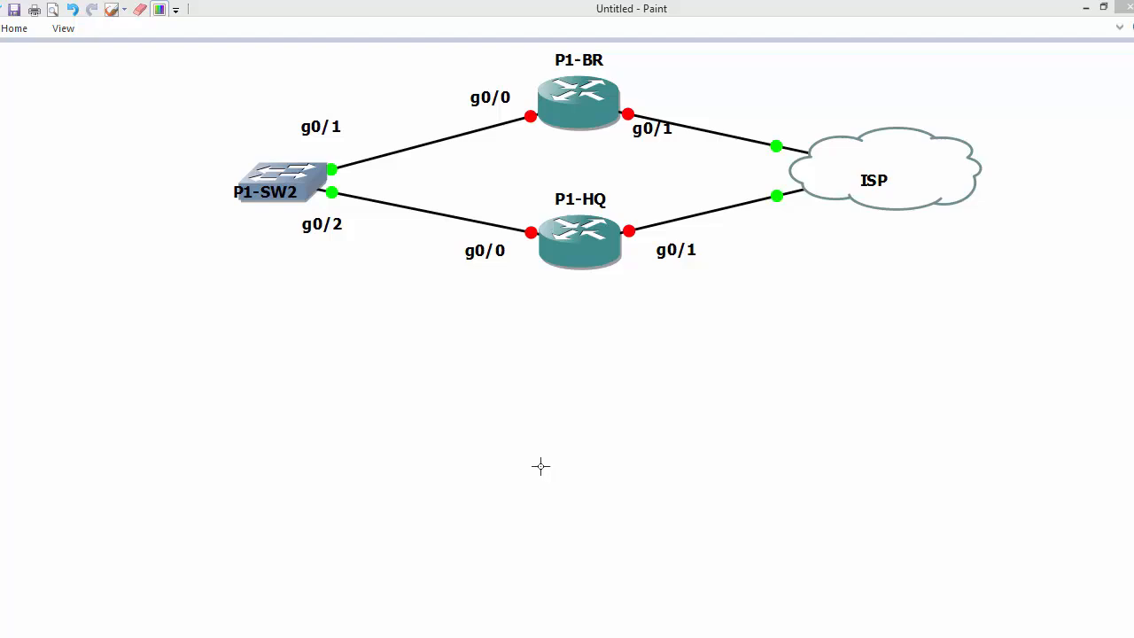
{"action": "mouse_move", "coordinate": [383, 464]}
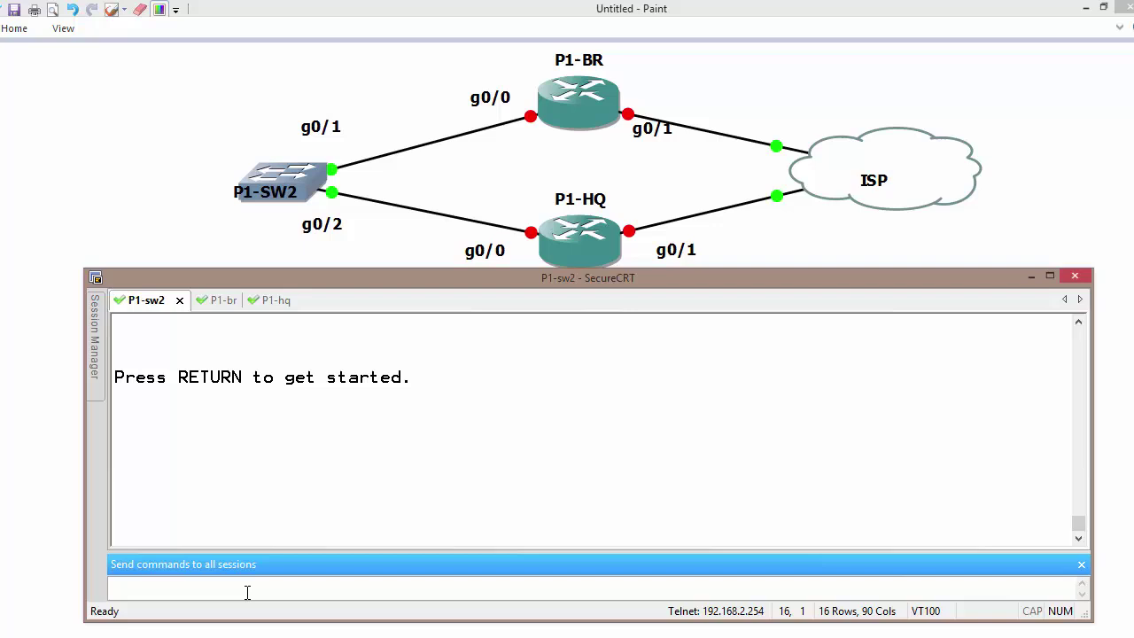
On P1-BR give g0/0 the address 1.1.1.1 255.255.255.0 and enable it
{"action": "left_click", "coordinate": [217, 299]}
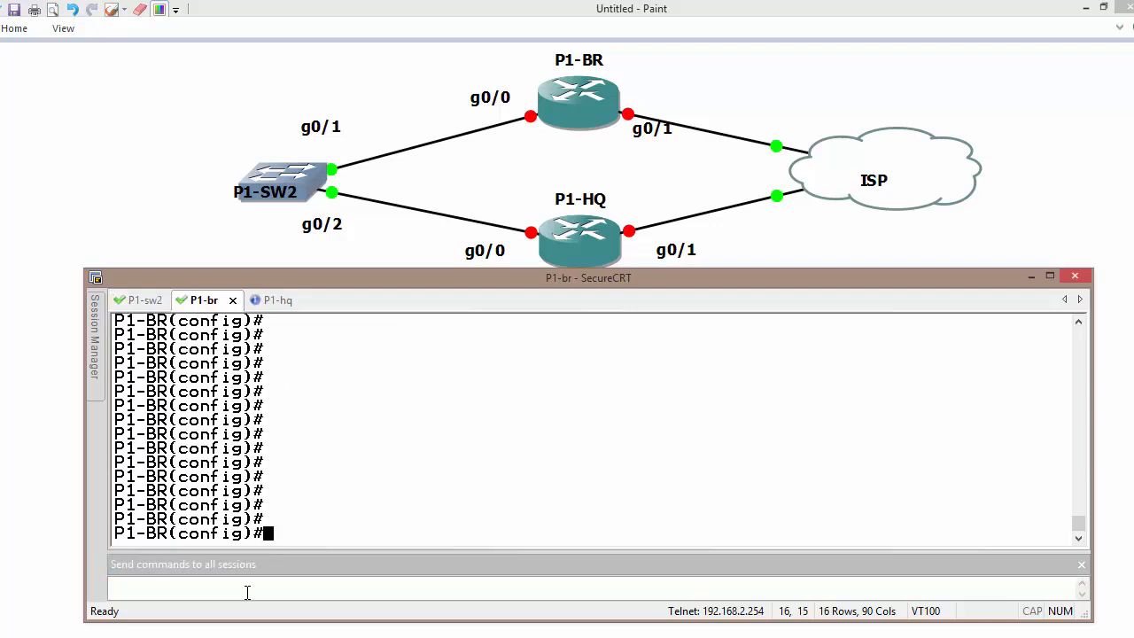
{"action": "left_click", "coordinate": [259, 301]}
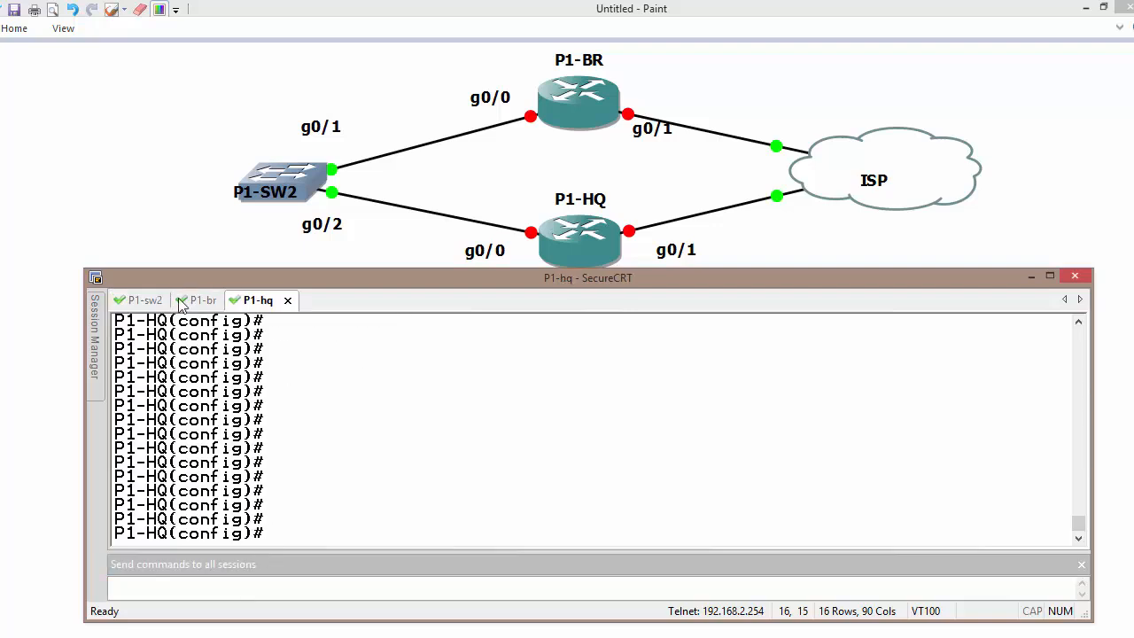
{"action": "left_click", "coordinate": [202, 299]}
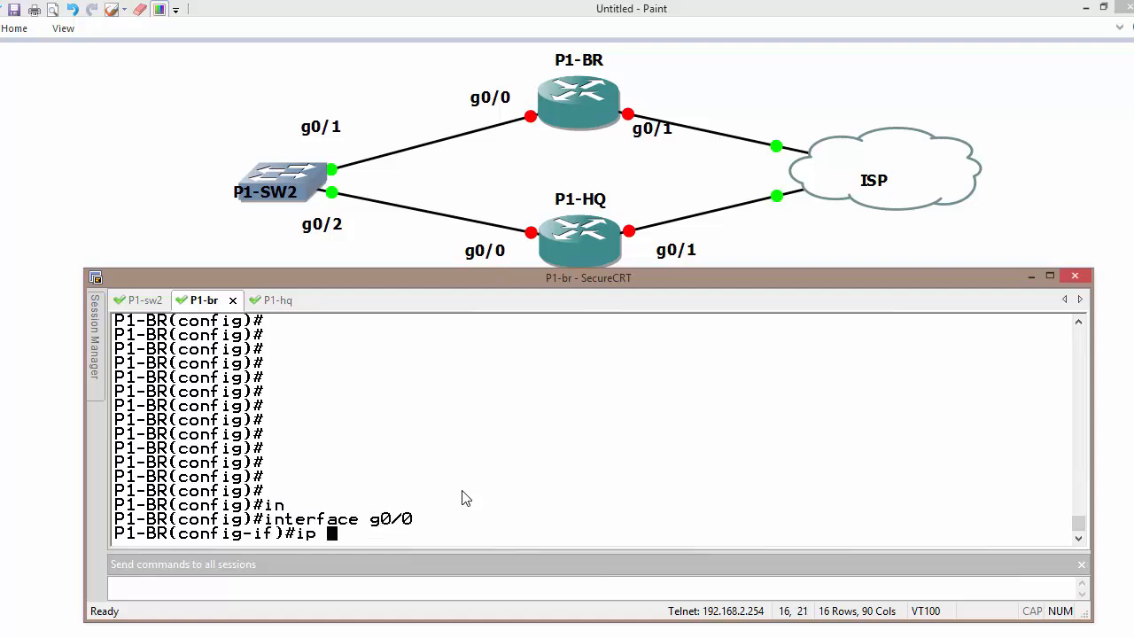
{"action": "type", "text": "address 1.1.1."}
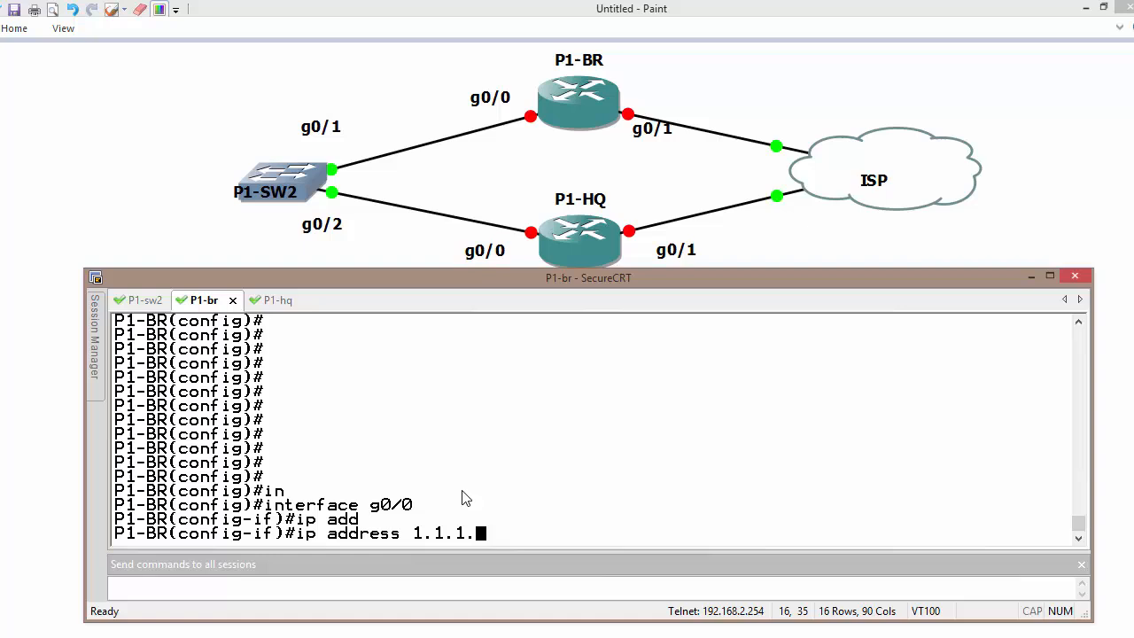
{"action": "type", "text": "1 255.255.255.0"}
{"action": "type", "text": "no shutdown"}
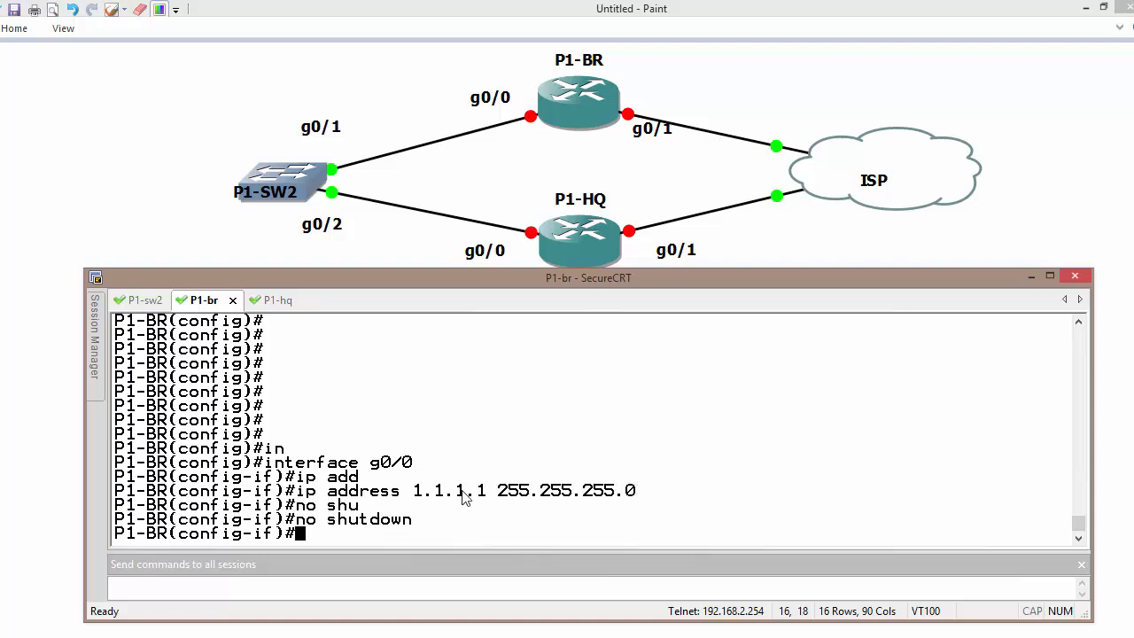
Set P1-BR g0/0 to HSRP version 2, group 1 with virtual IP 1.1.1.254
{"action": "type", "text": "standby"}
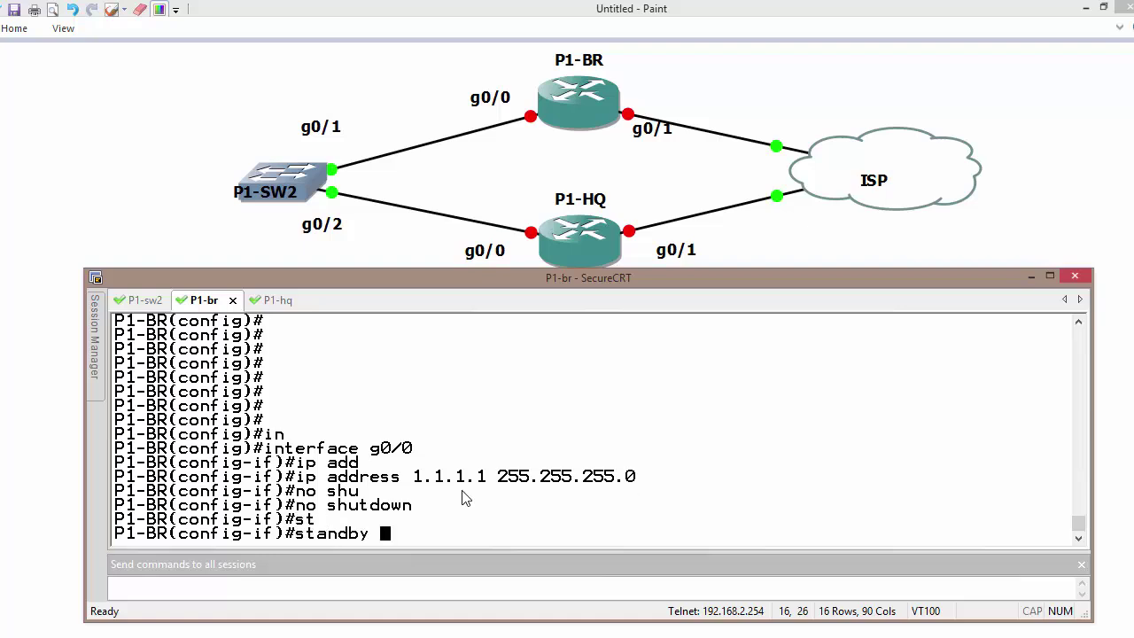
{"action": "type", "text": "standby version 2"}
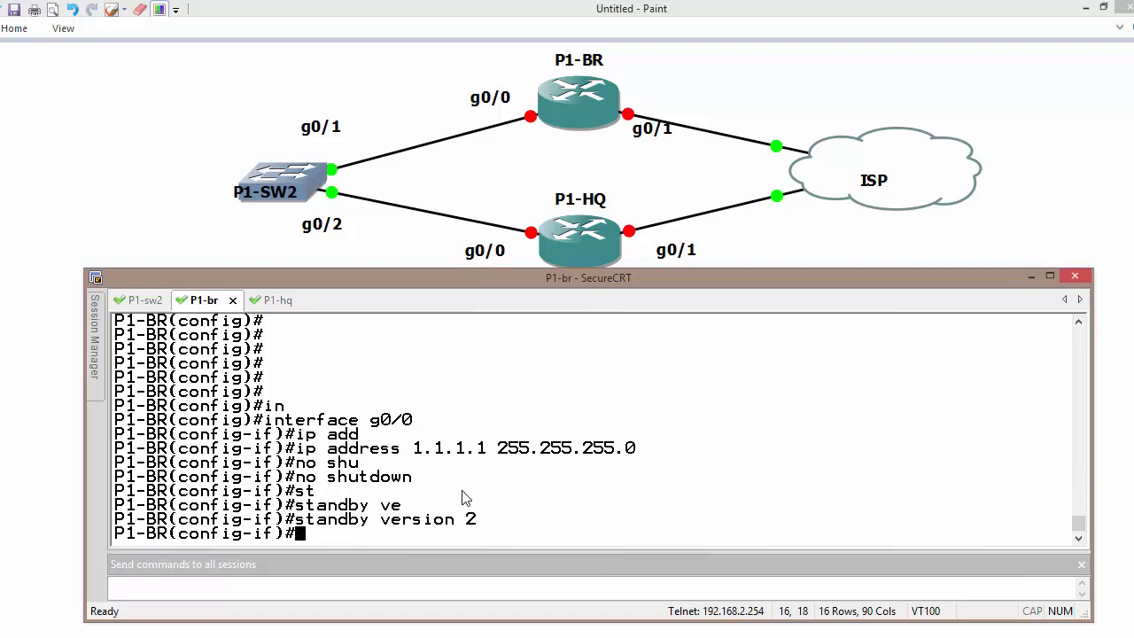
{"action": "type", "text": "standby 1 ip 1.1.1.254"}
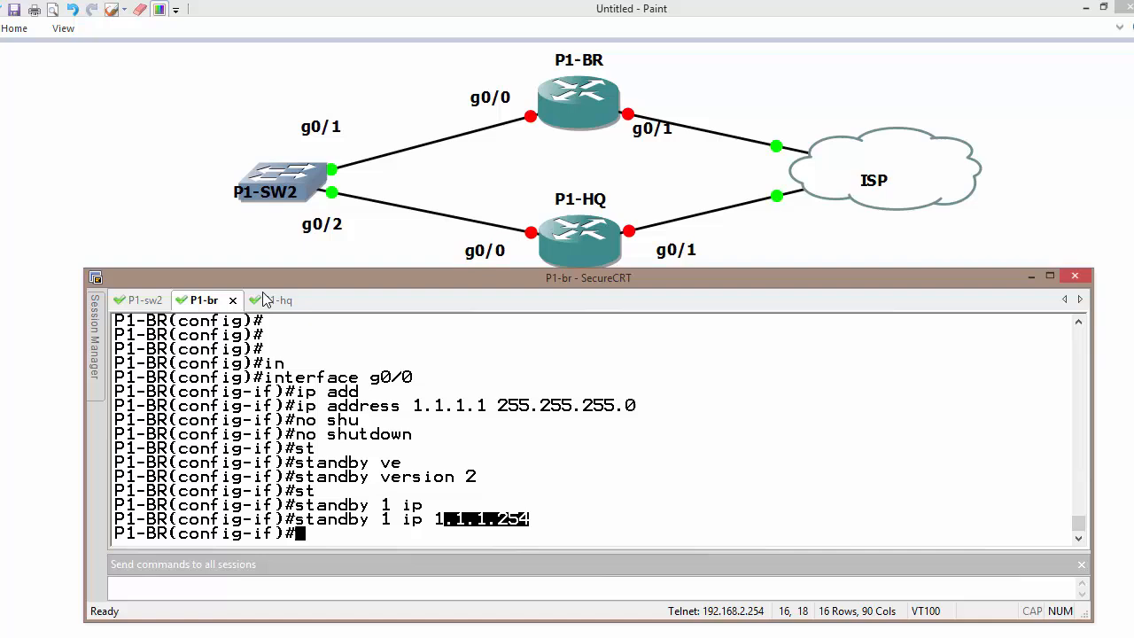
{"action": "left_click", "coordinate": [257, 301]}
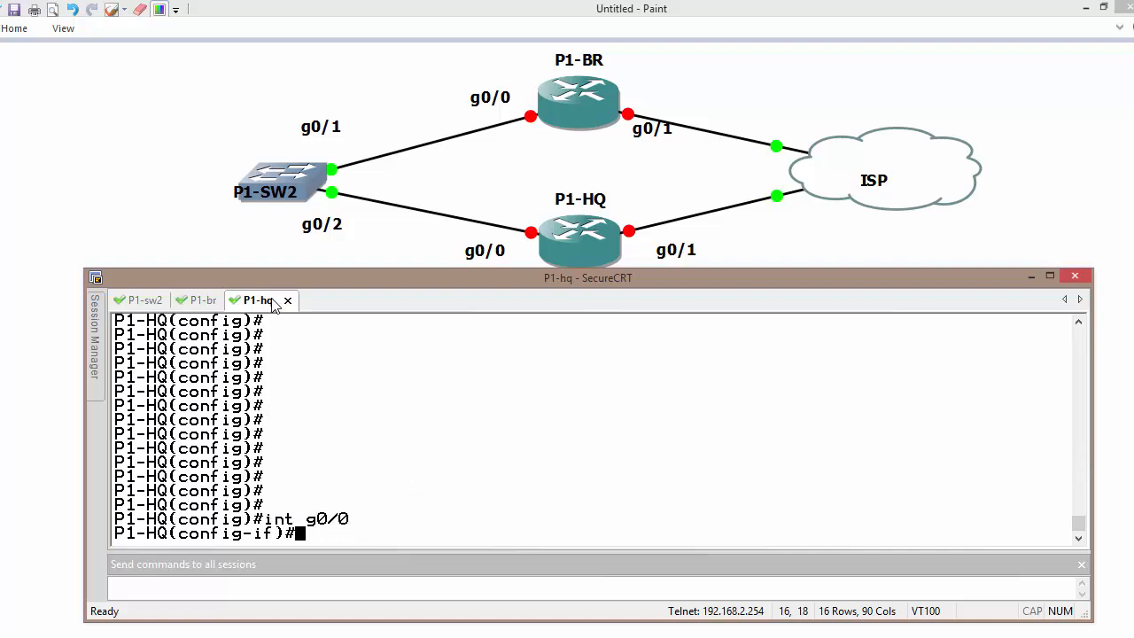
On P1-HQ give g0/0 address 1.1.1.2/24 with HSRP version 2 group 1 at 1.1.1.254
{"action": "type", "text": "ip address 1.1.1.2 255.255.255.0"}
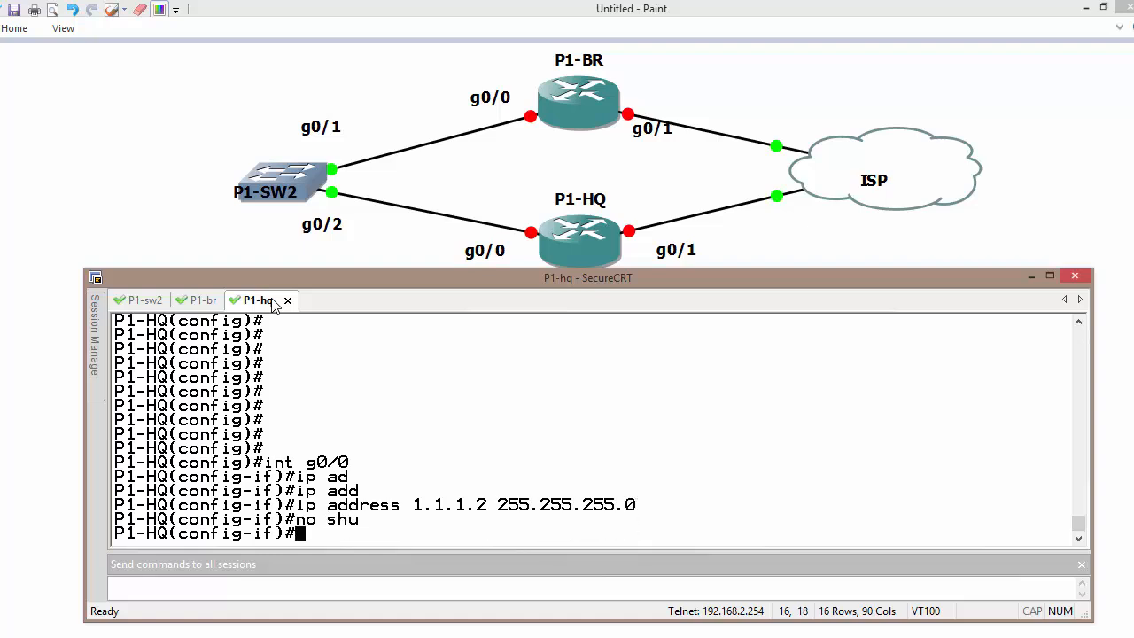
{"action": "type", "text": "standby version 2"}
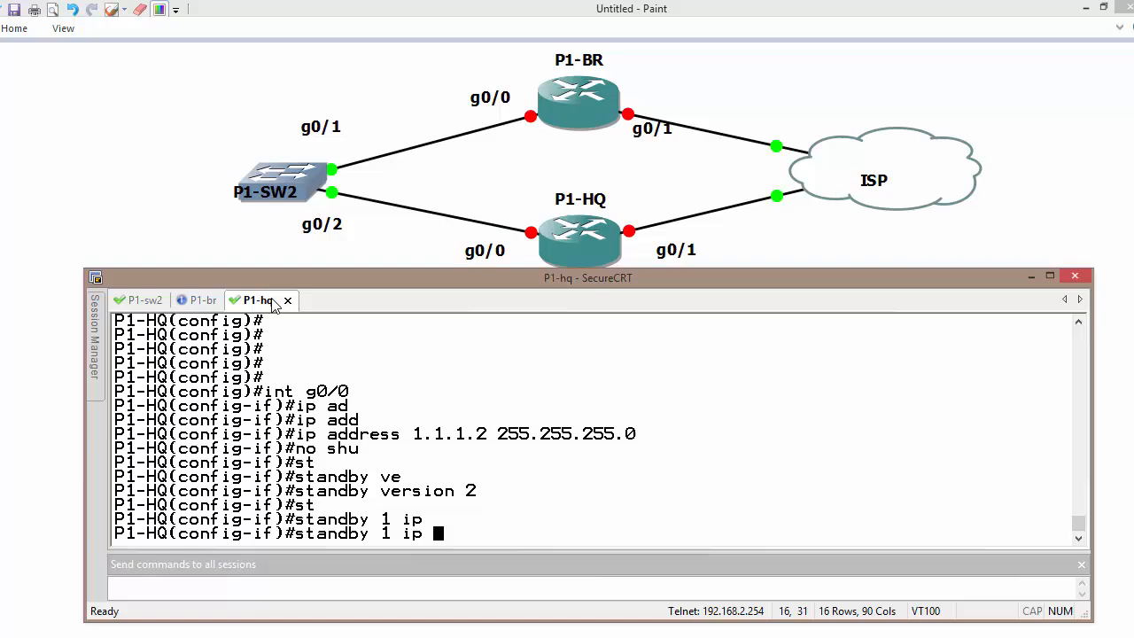
{"action": "type", "text": "1.1.1.254"}
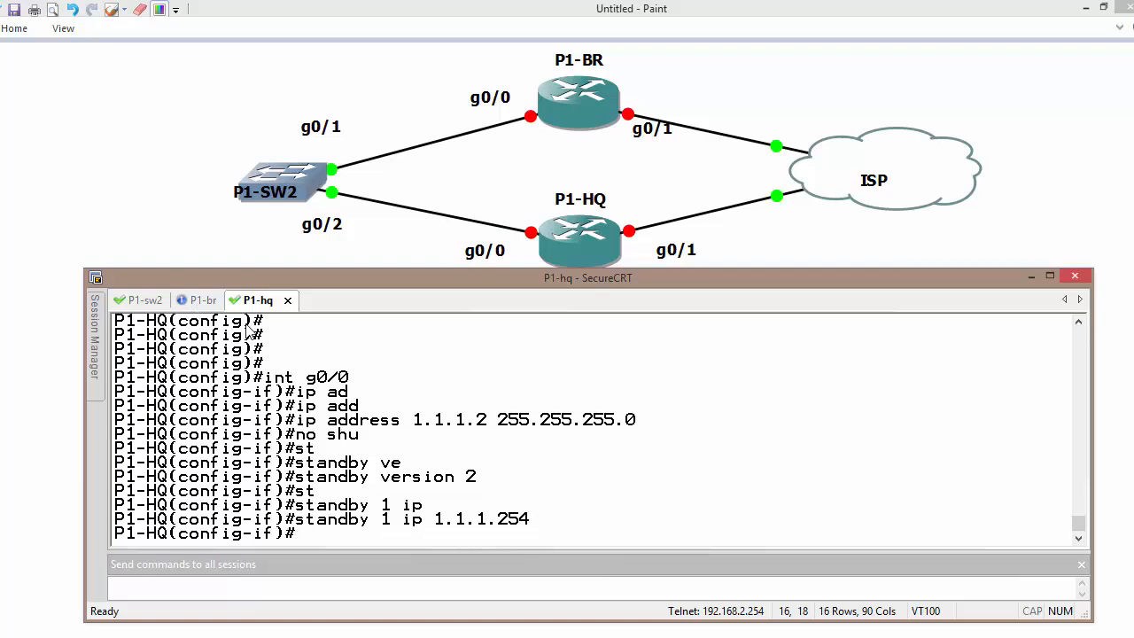
{"action": "left_click", "coordinate": [202, 299]}
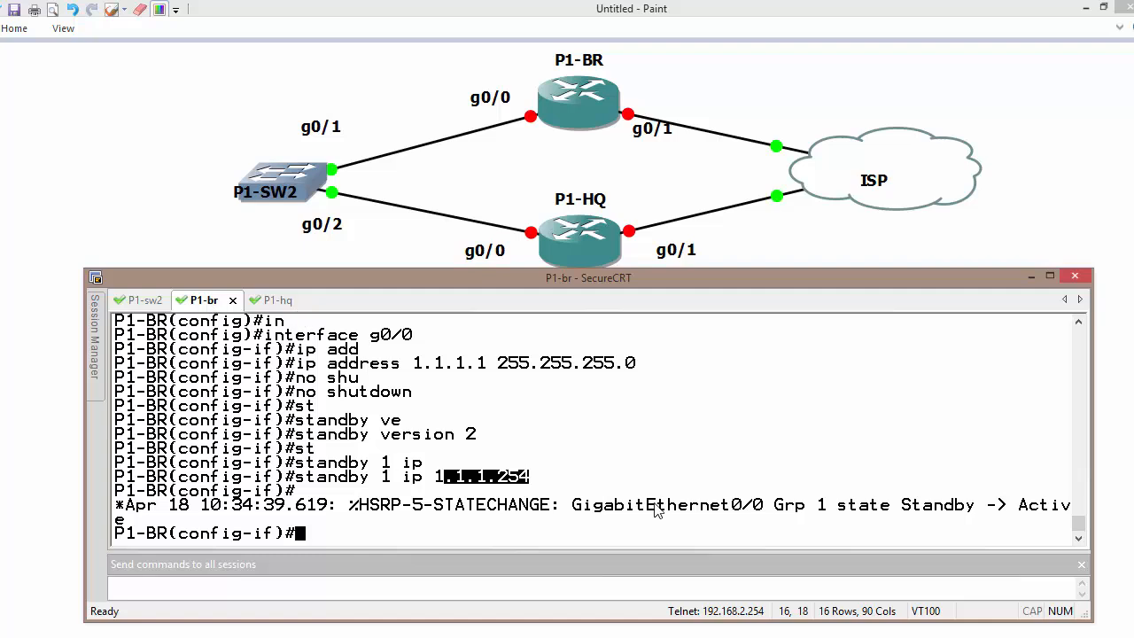
{"action": "mouse_move", "coordinate": [509, 269]}
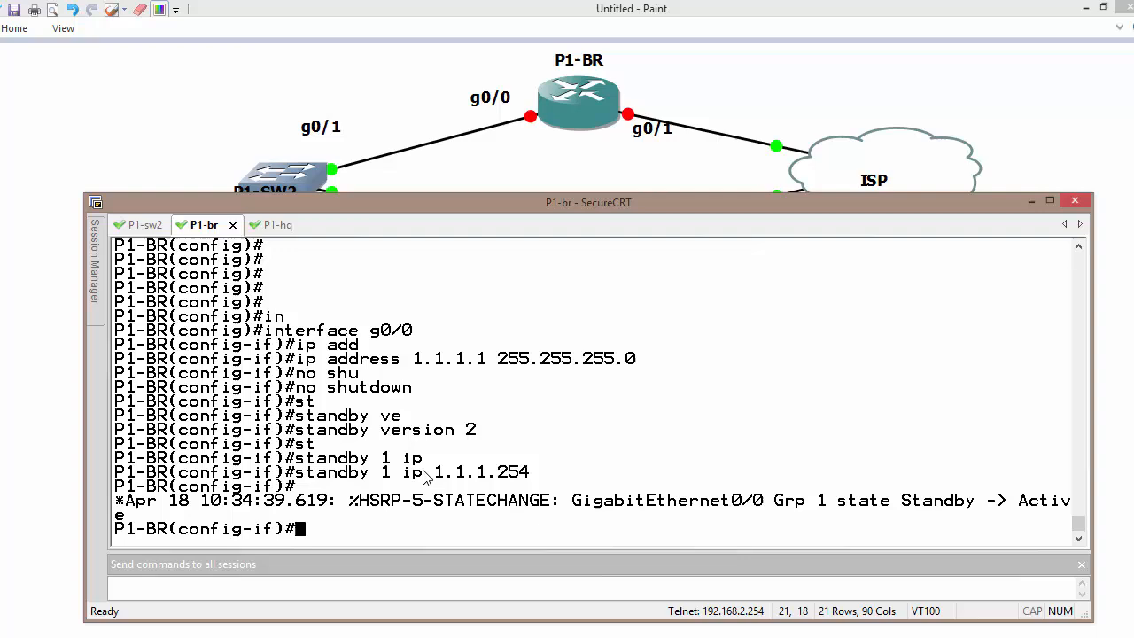
Run 'do sho stan' on P1-BR showing group 1 Active at 1.1.1.254 and mark the hold time
{"action": "type", "text": "do sho stan"}
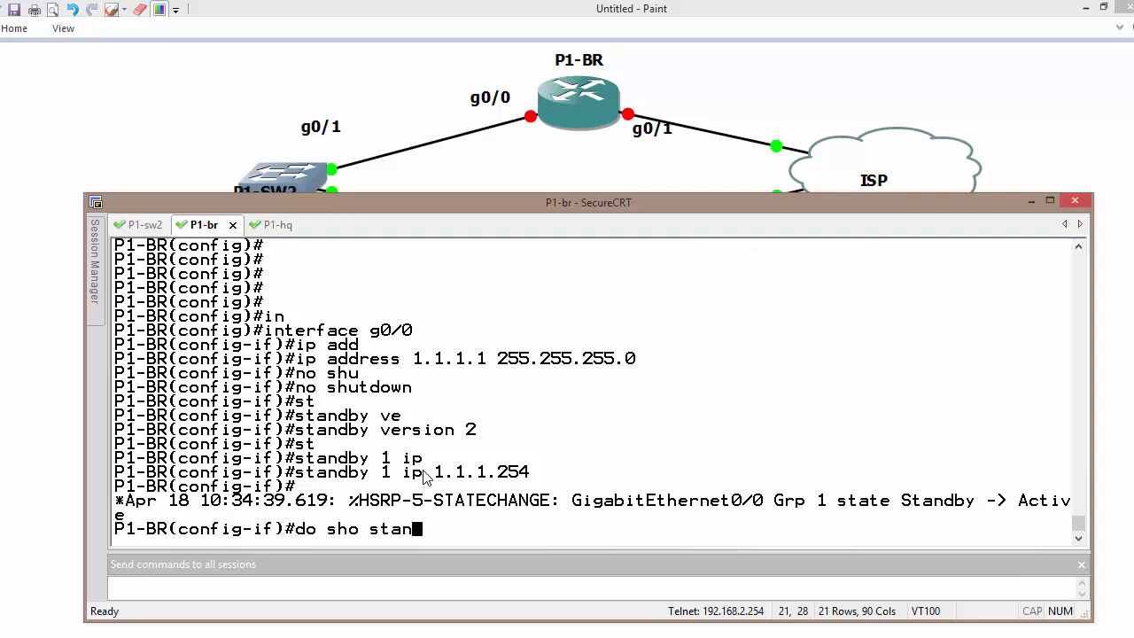
{"action": "key", "text": "Return"}
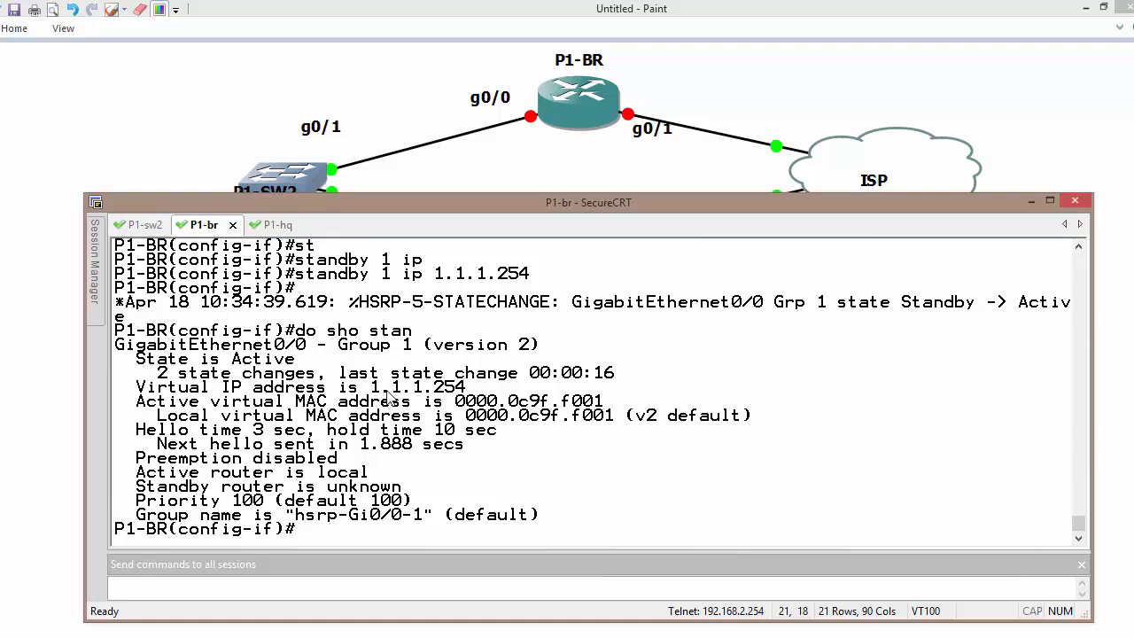
{"action": "mouse_move", "coordinate": [152, 454]}
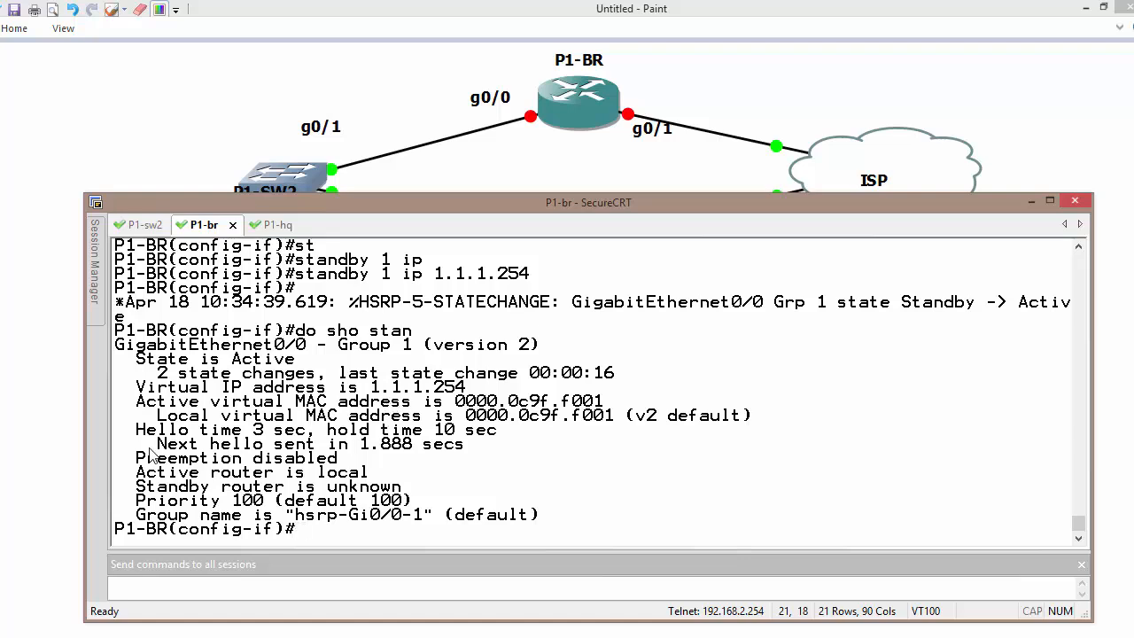
{"action": "left_click_drag", "start_coordinate": [135, 431], "coordinate": [308, 431]}
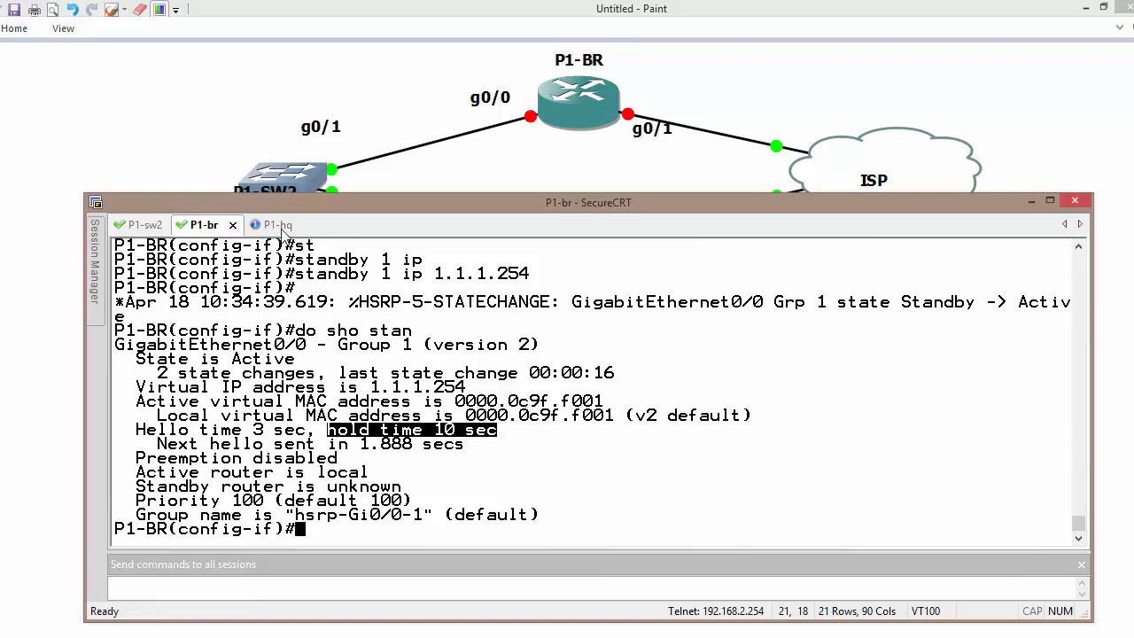
{"action": "left_click", "coordinate": [269, 224]}
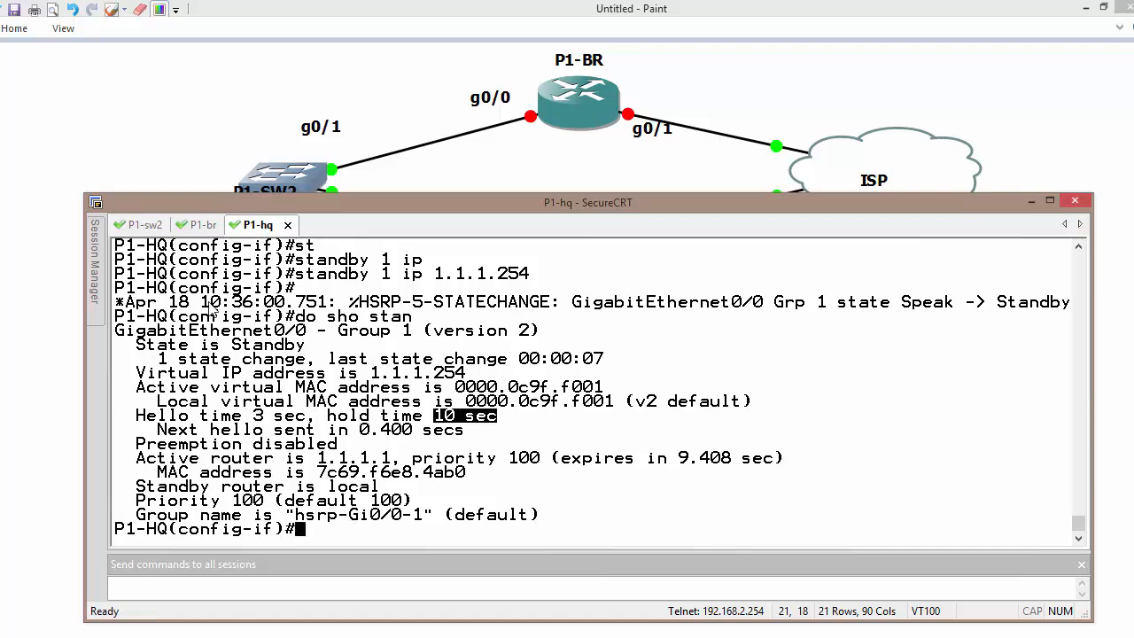
Explore 'standby 1 timers msec 15 msec 50' with ? help to list the millisecond timer ranges on P1-BR
{"action": "left_click", "coordinate": [202, 224]}
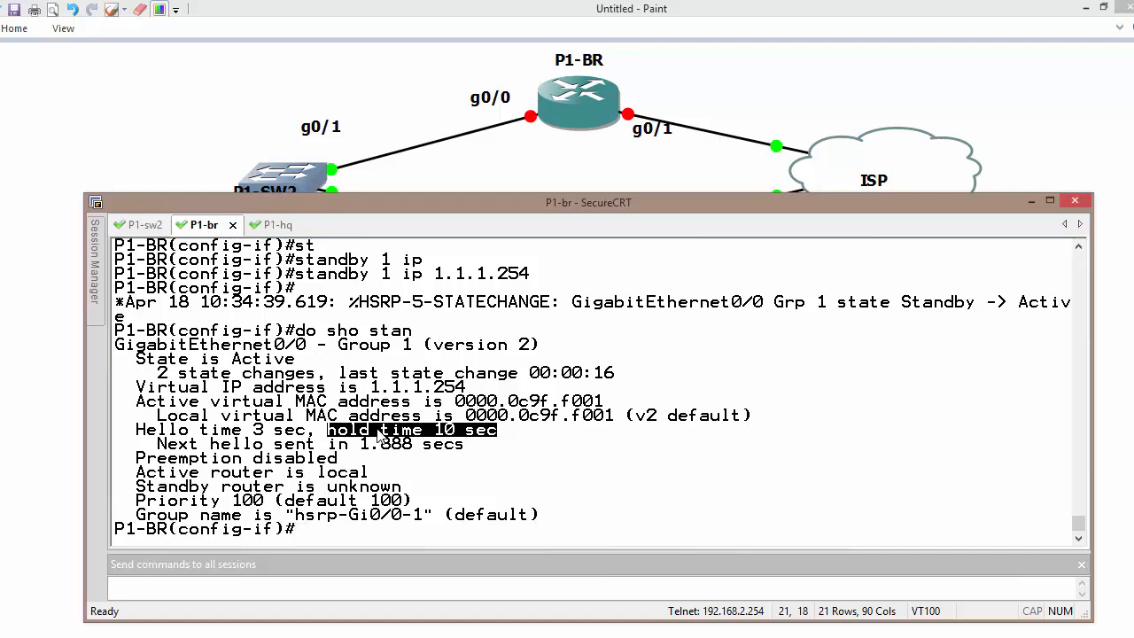
{"action": "type", "text": "standby 1 timers"}
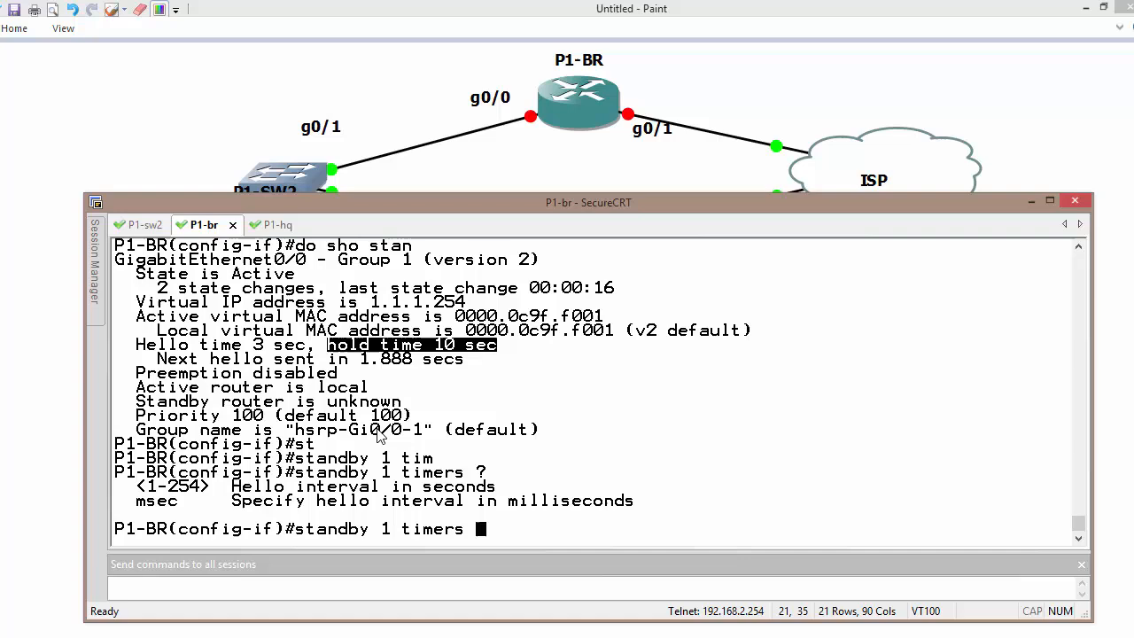
{"action": "mouse_move", "coordinate": [123, 504]}
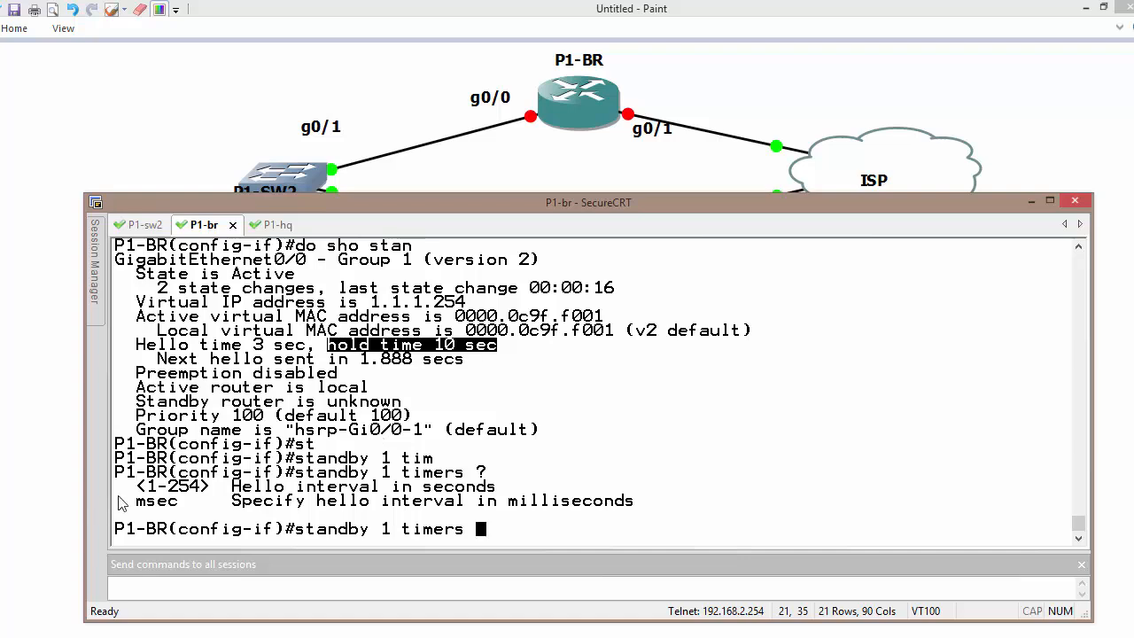
{"action": "type", "text": "sec"}
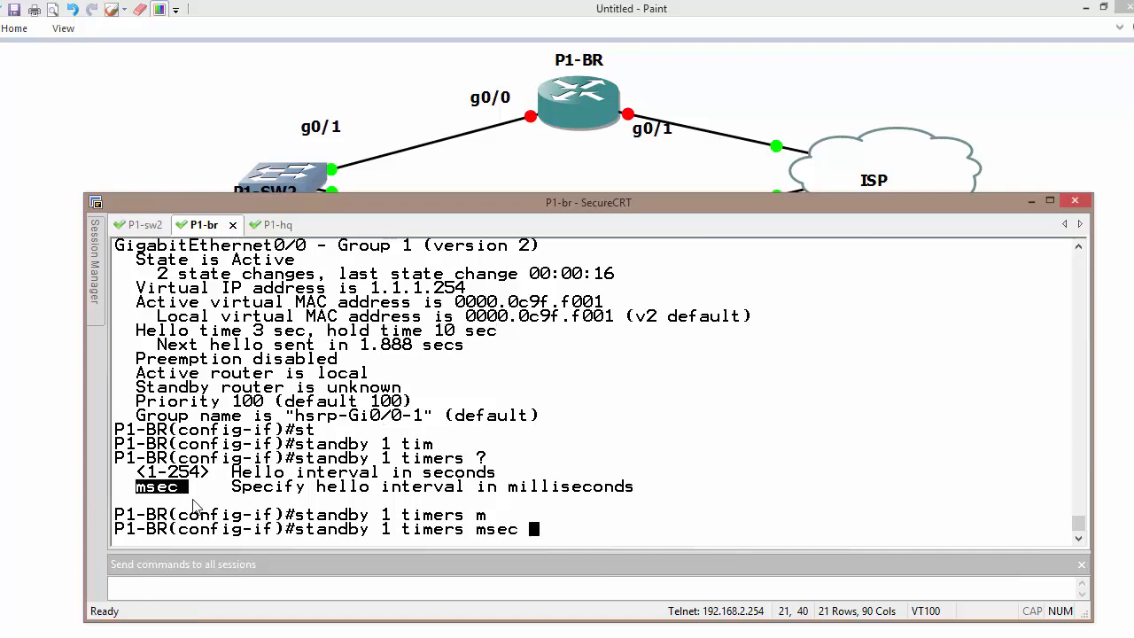
{"action": "type", "text": "?"}
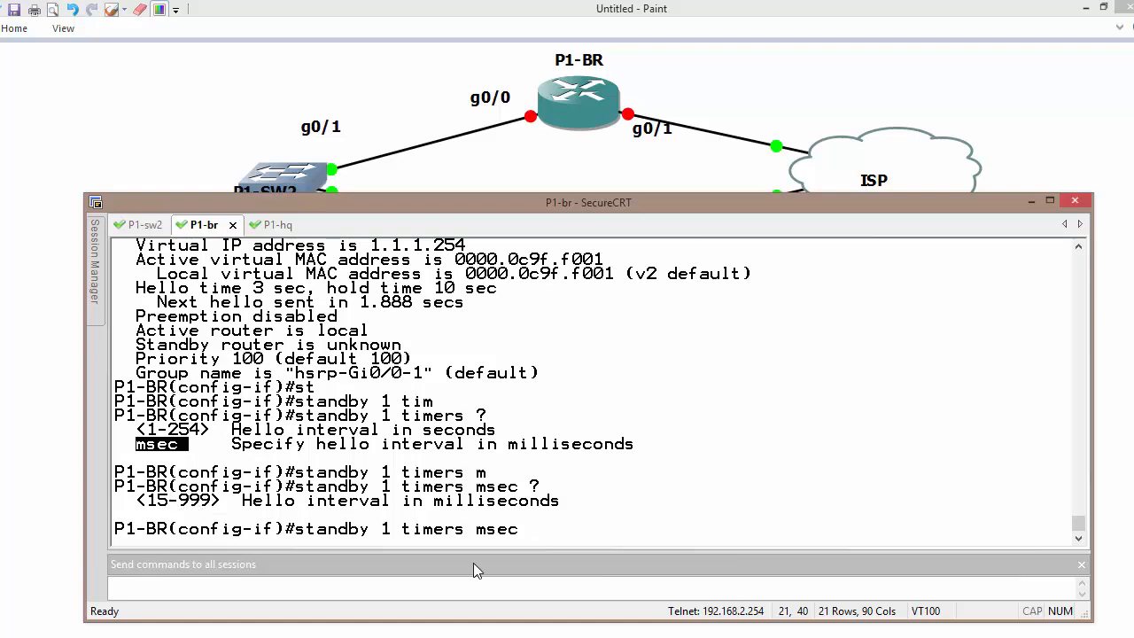
{"action": "type", "text": "15 ?"}
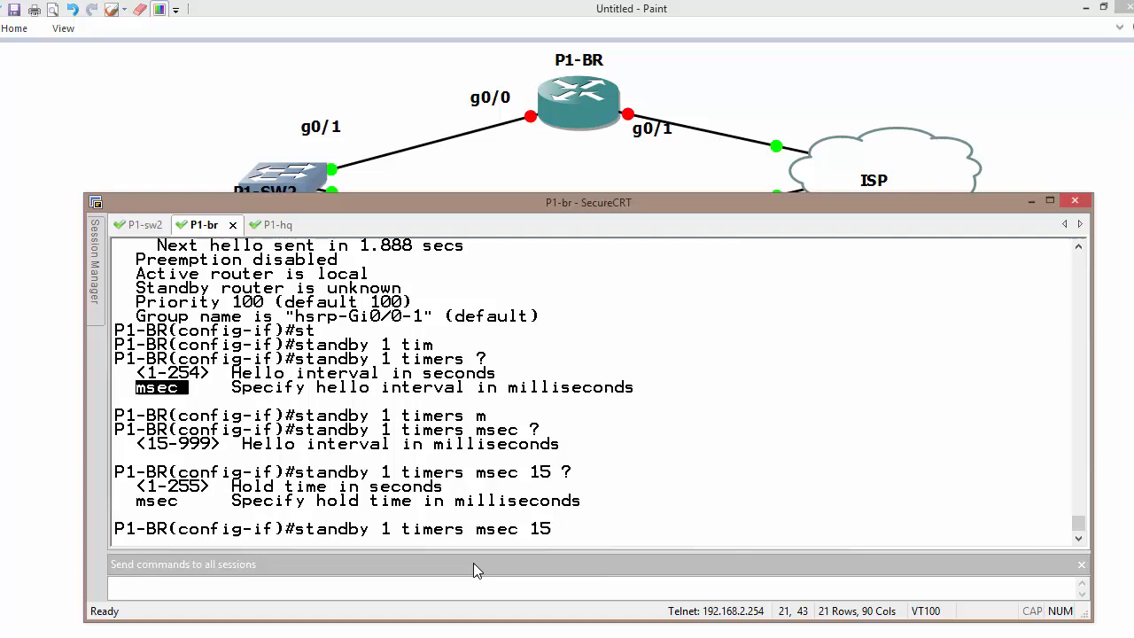
{"action": "type", "text": "msec"}
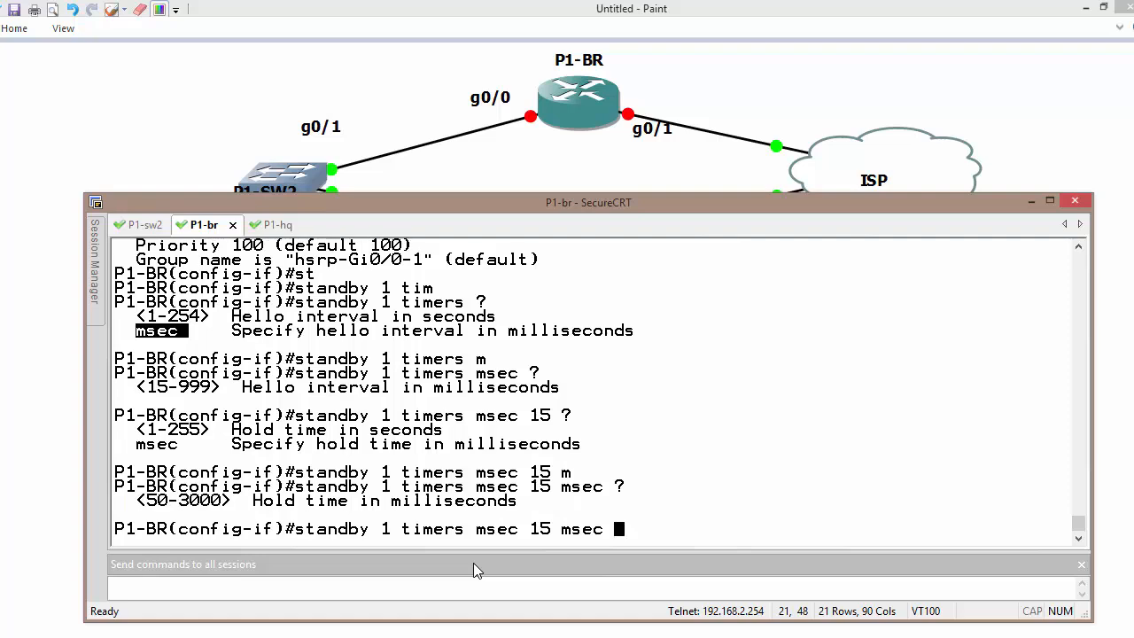
{"action": "type", "text": "50"}
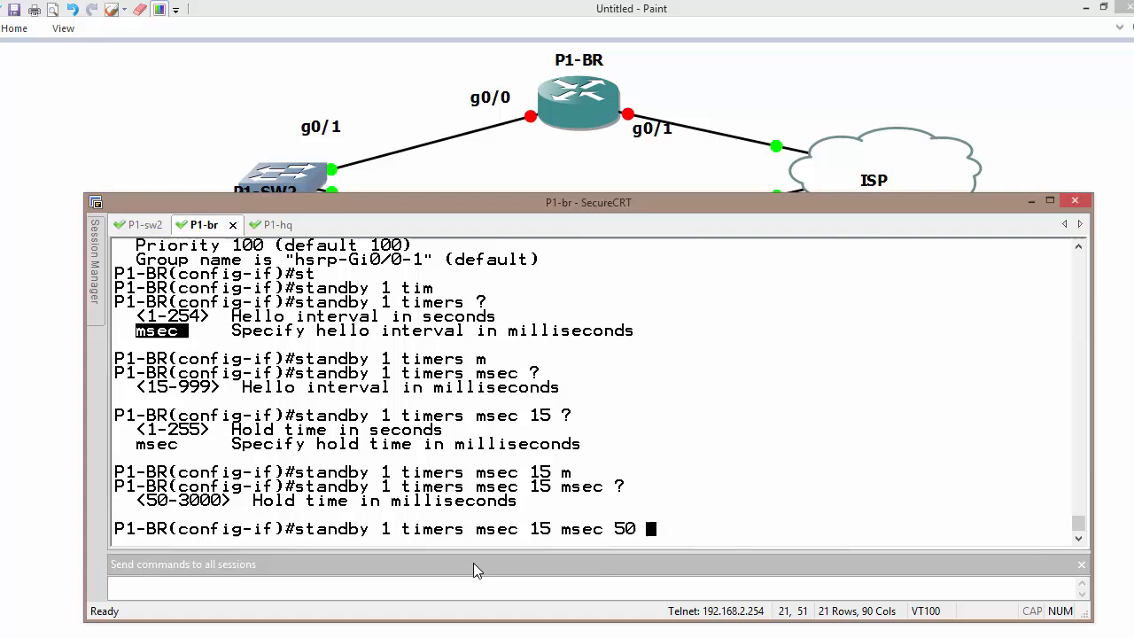
{"action": "double_click", "coordinate": [538, 528]}
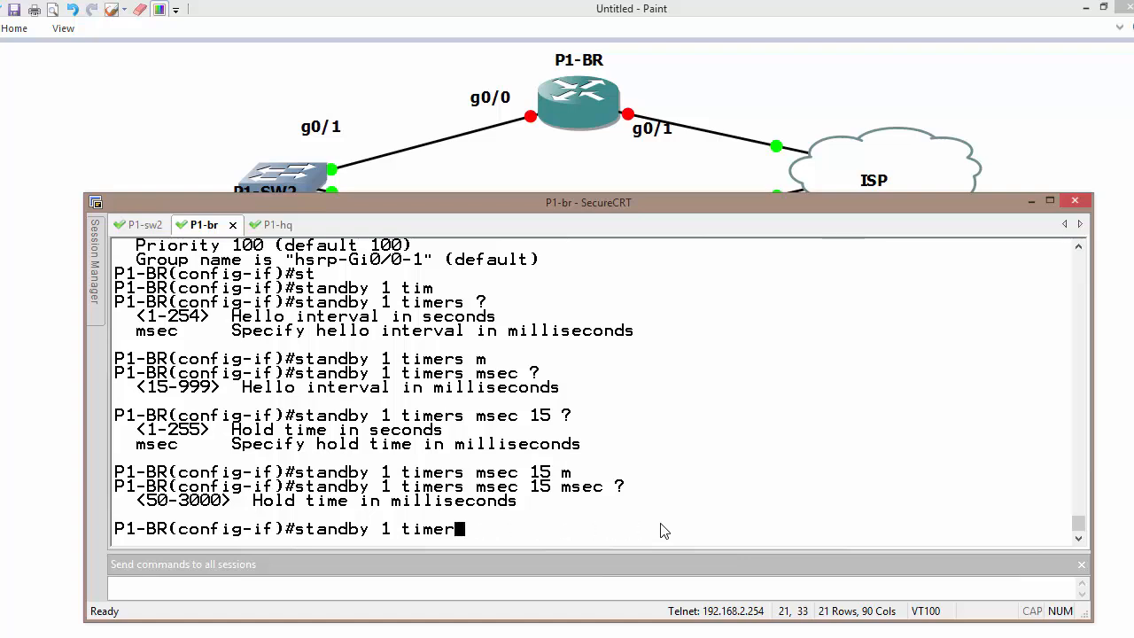
{"action": "key", "text": "ctrl+c"}
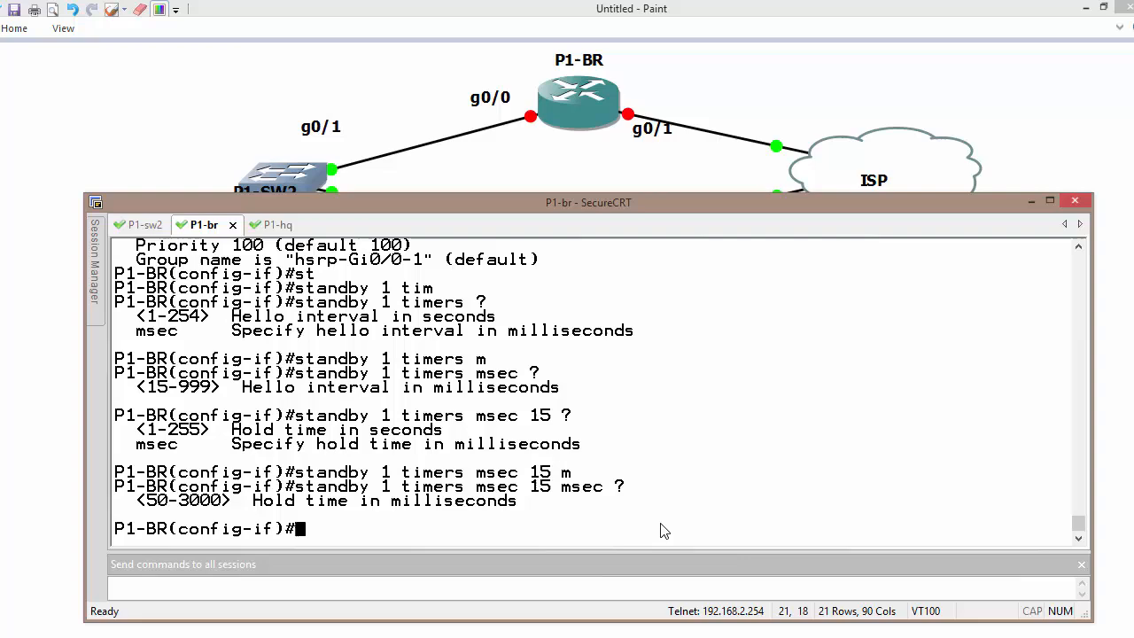
{"action": "mouse_move", "coordinate": [262, 226]}
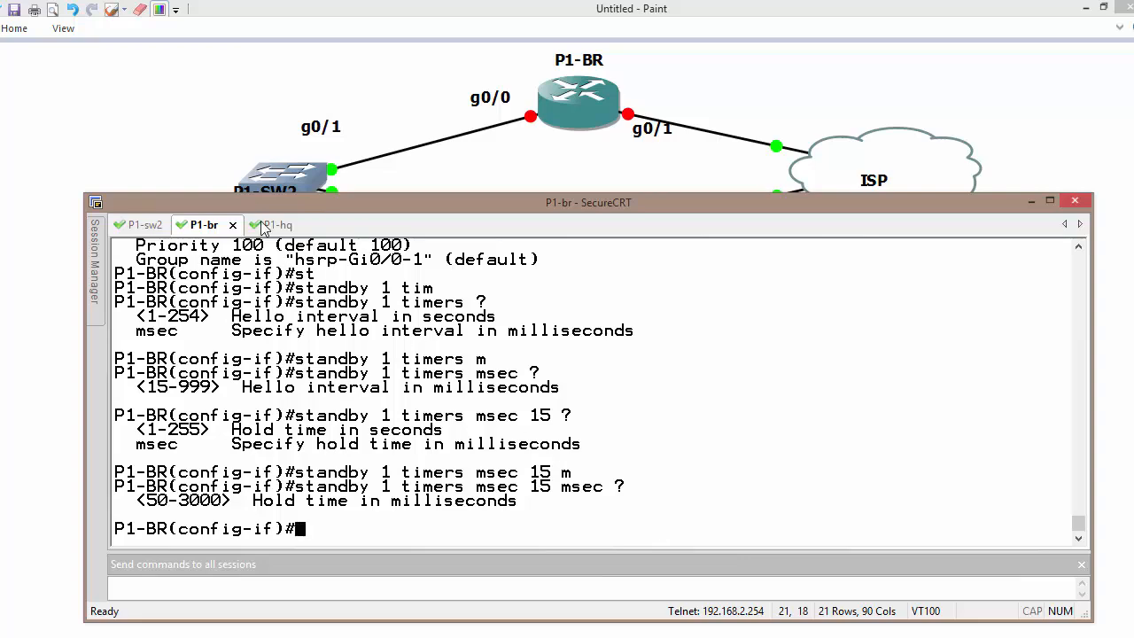
{"action": "left_click", "coordinate": [277, 223]}
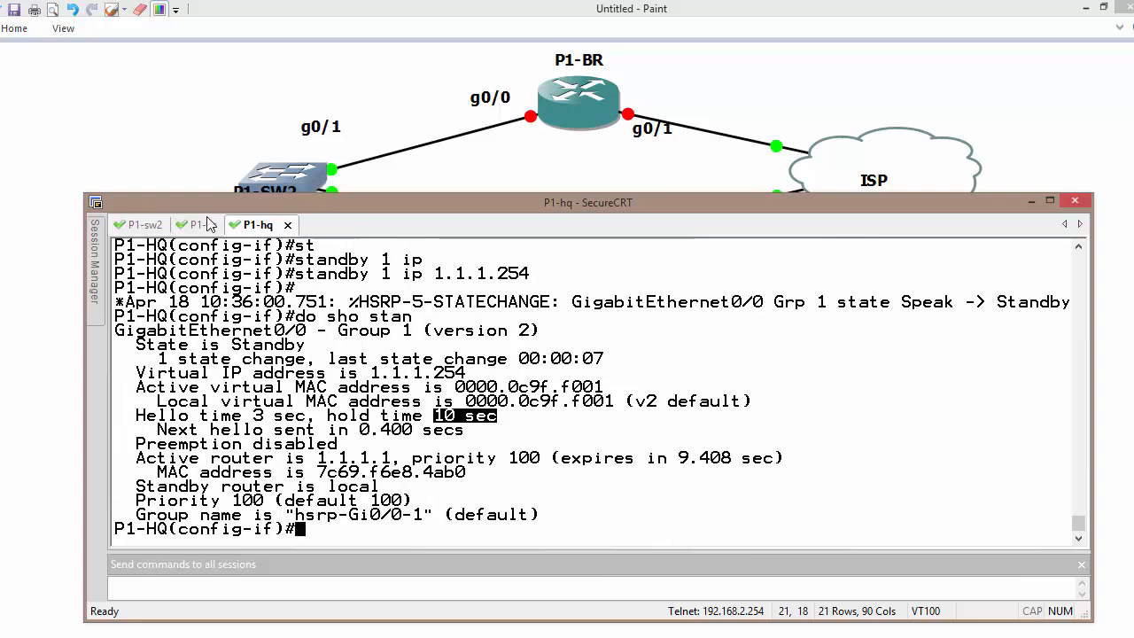
{"action": "left_click", "coordinate": [202, 223]}
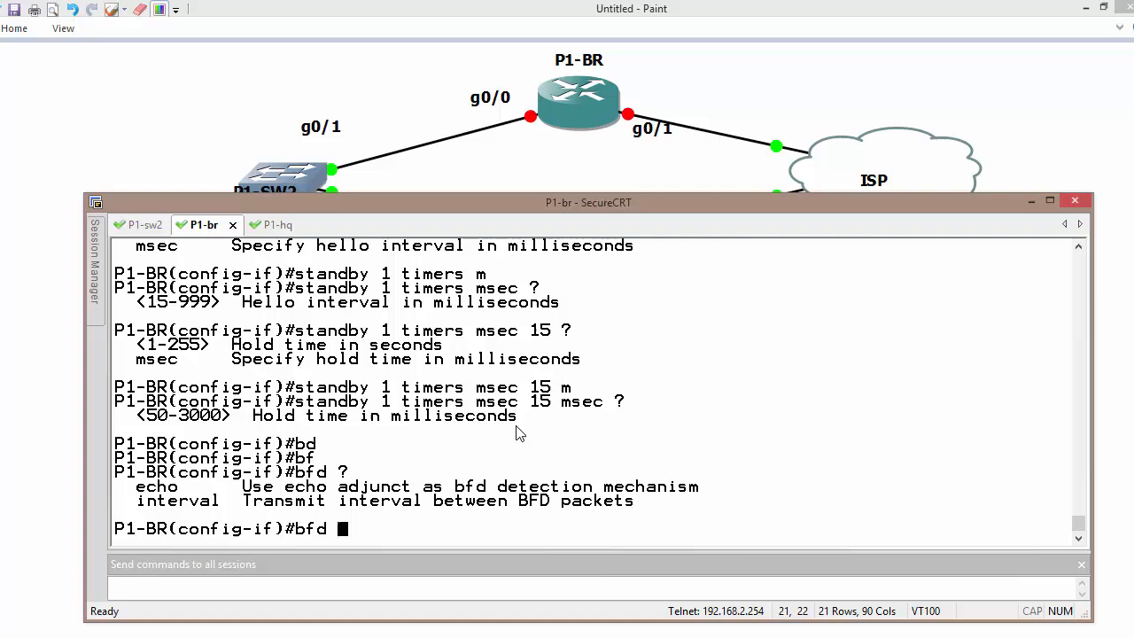
Apply 'bfd interval 50 min_rx 50 multiplier 3' on P1-BR's interface and bring it to P1-HQ
{"action": "type", "text": "interval"}
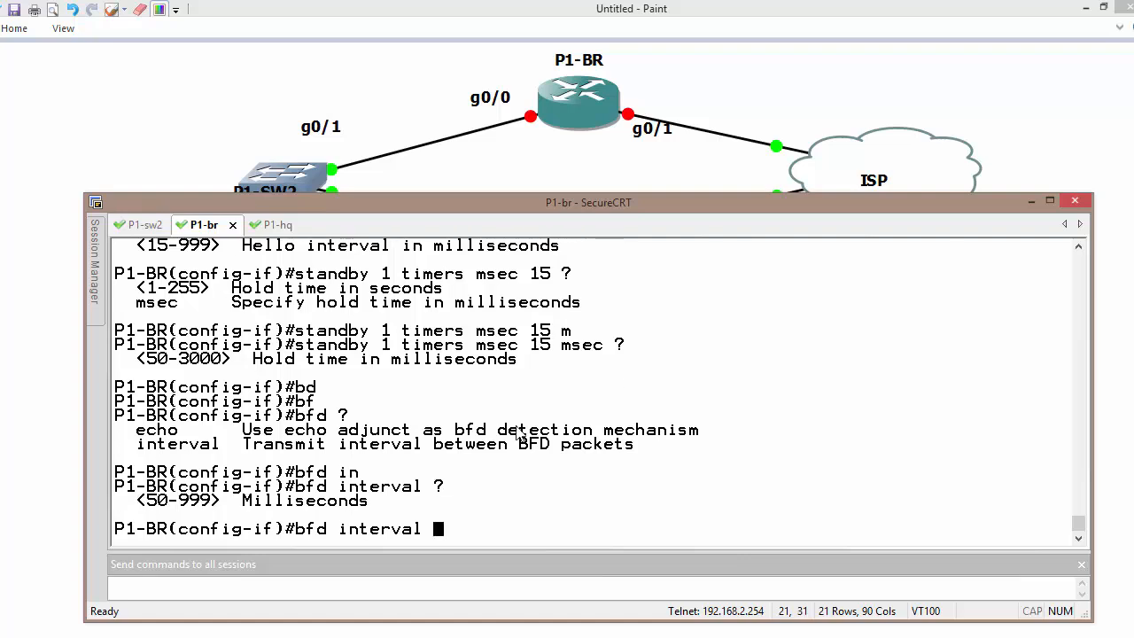
{"action": "type", "text": "50 ?"}
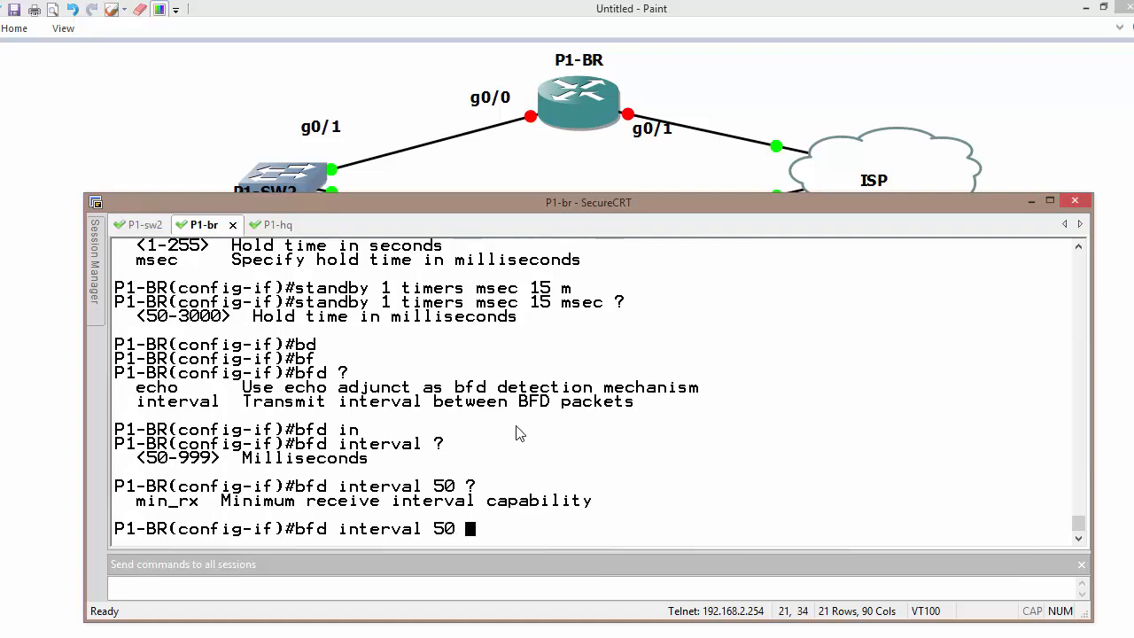
{"action": "type", "text": "min_rx 50 multiplier"}
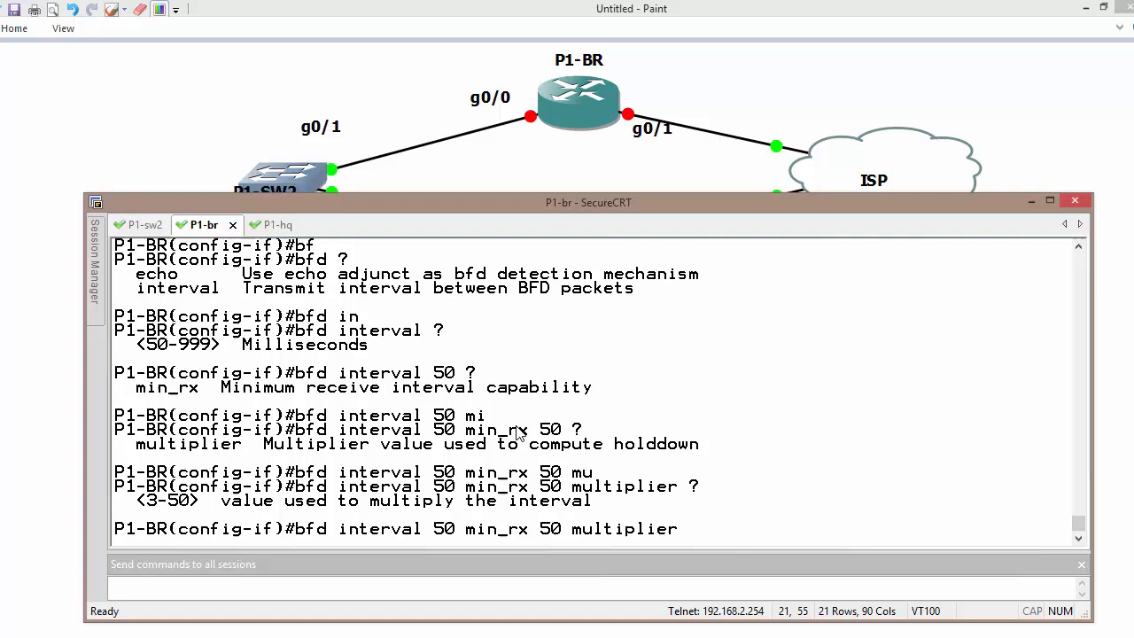
{"action": "key", "text": "Return"}
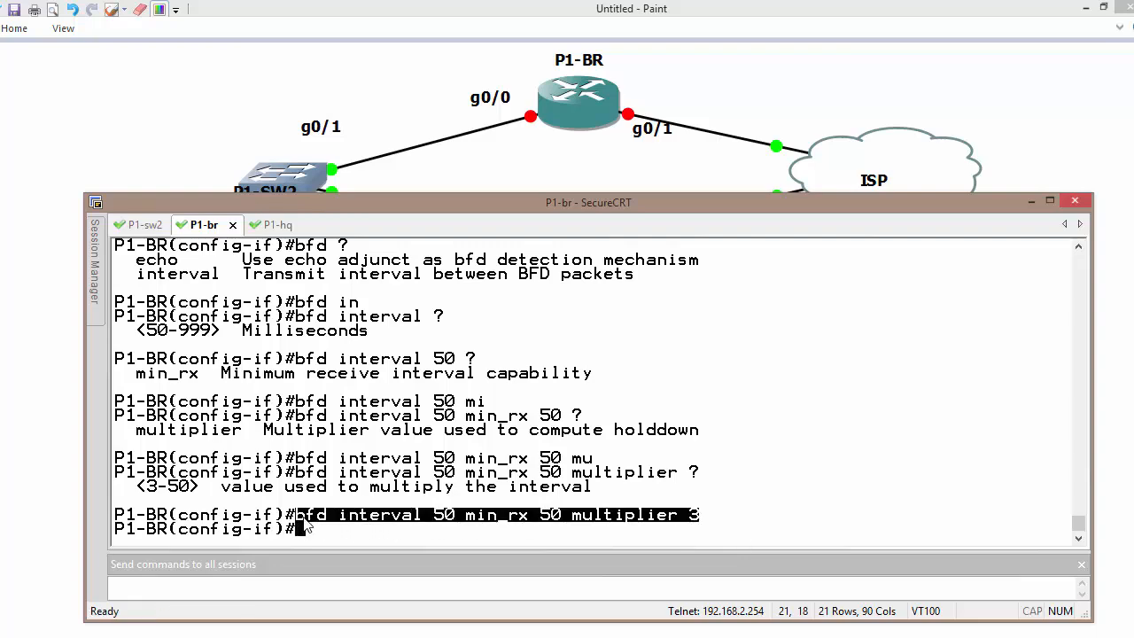
{"action": "left_click", "coordinate": [259, 223]}
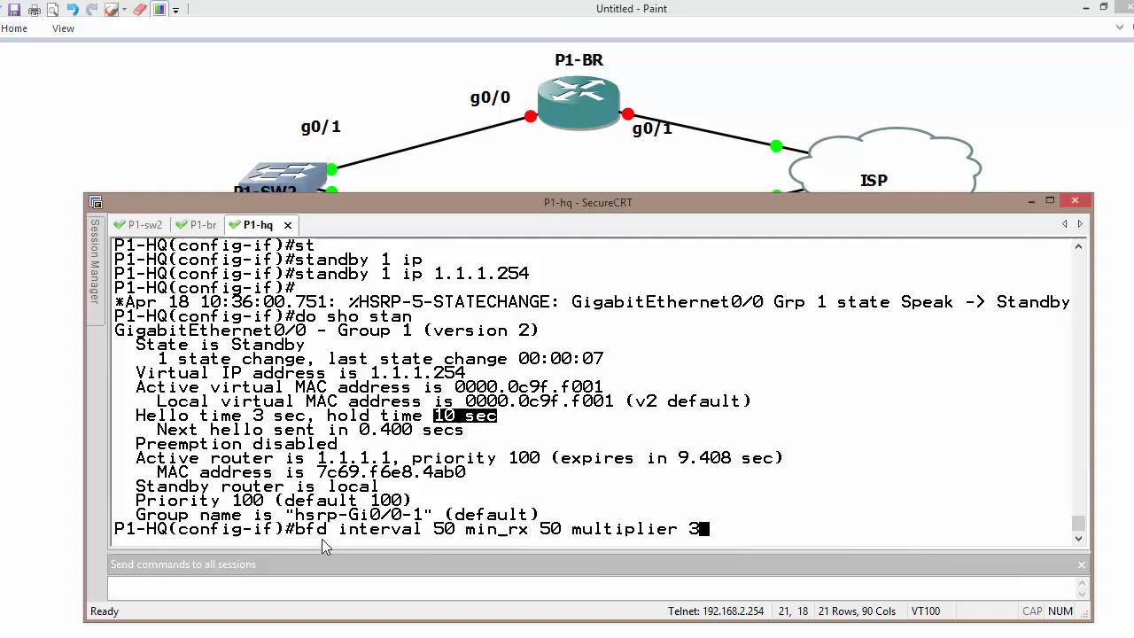
Apply the BFD settings on P1-HQ, then list BFD neighbors on P1-BR showing 1.1.1.2 Up on Gi0/0
{"action": "key", "text": "Return"}
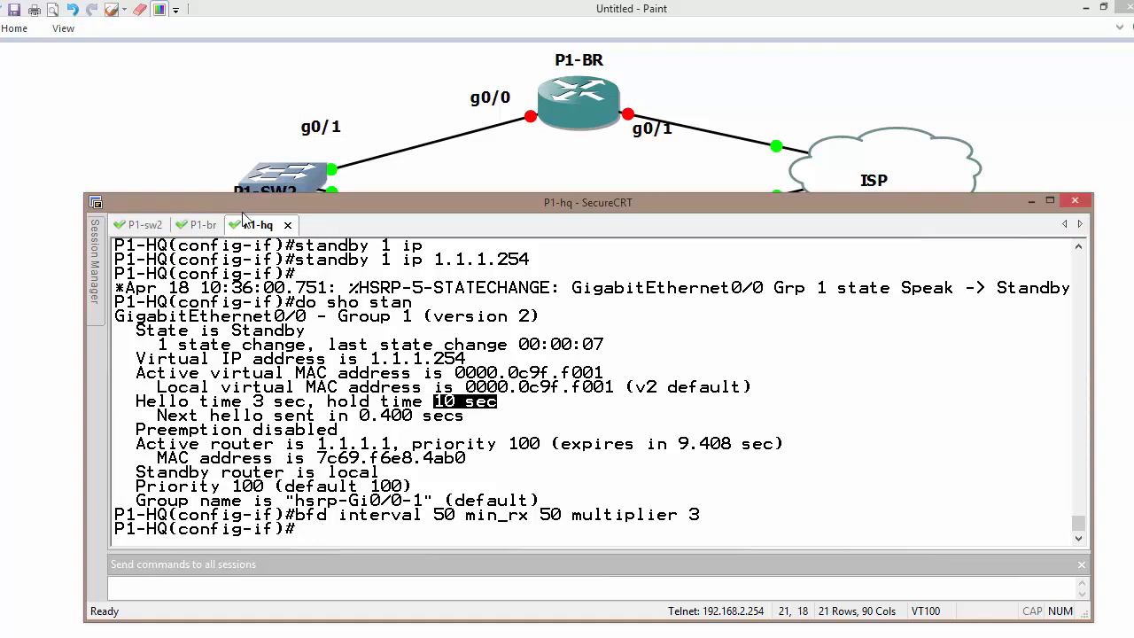
{"action": "left_click", "coordinate": [202, 223]}
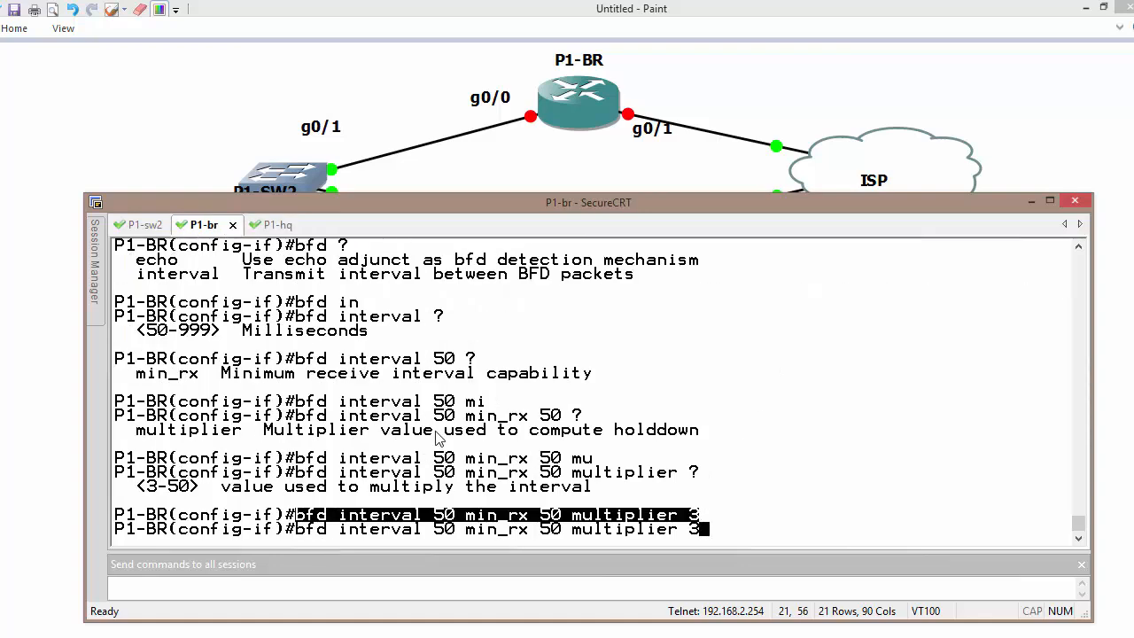
{"action": "type", "text": "do sho"}
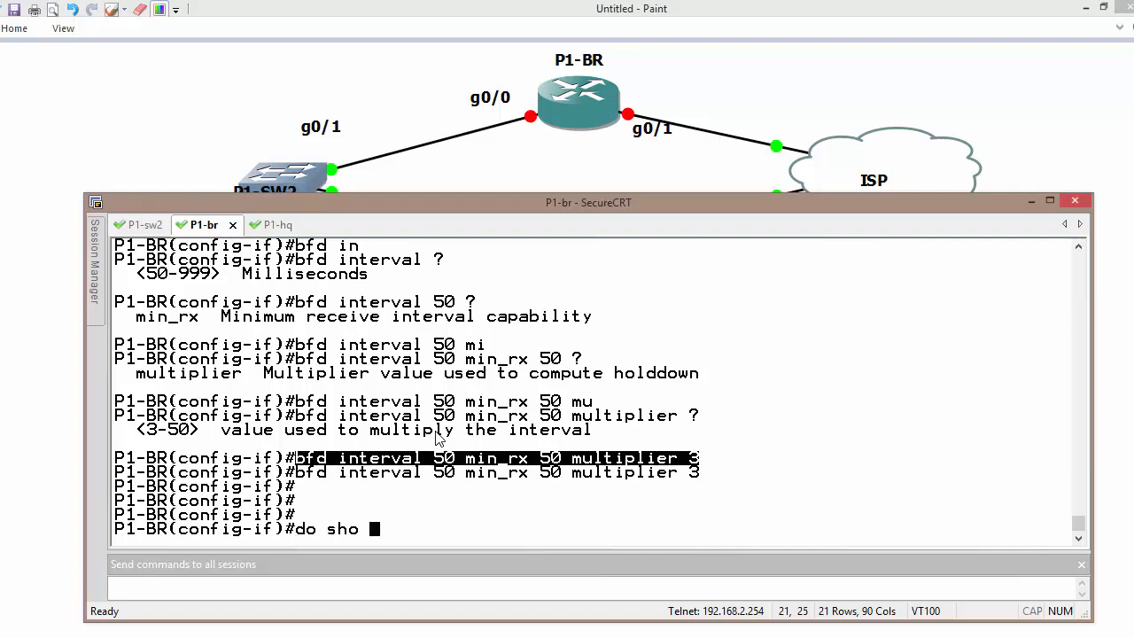
{"action": "type", "text": "bdf ne"}
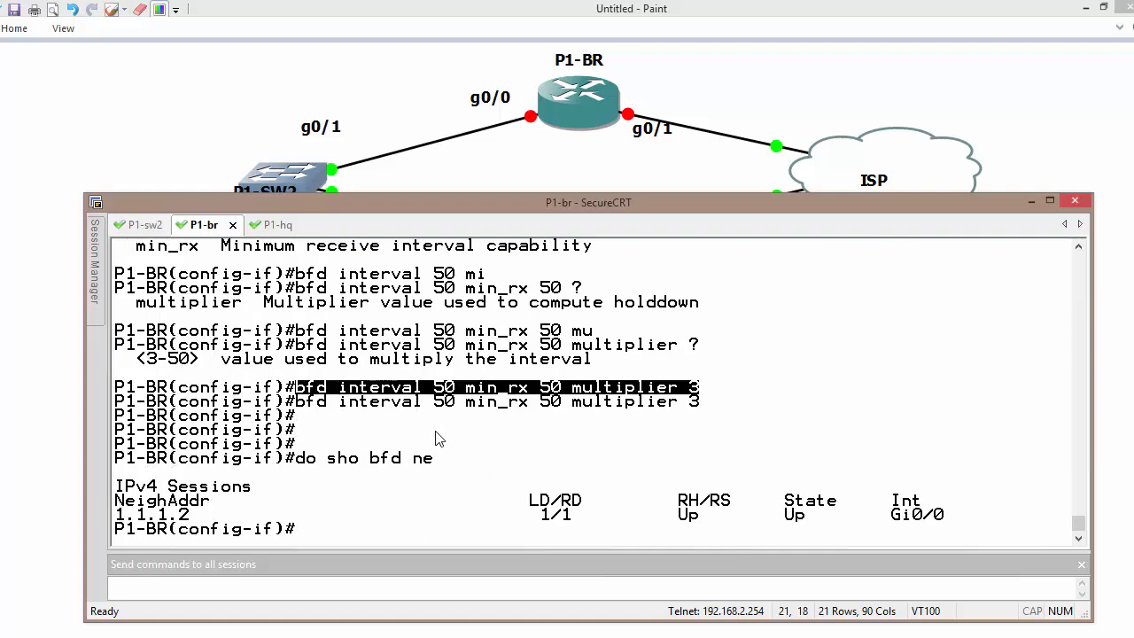
{"action": "mouse_move", "coordinate": [152, 532]}
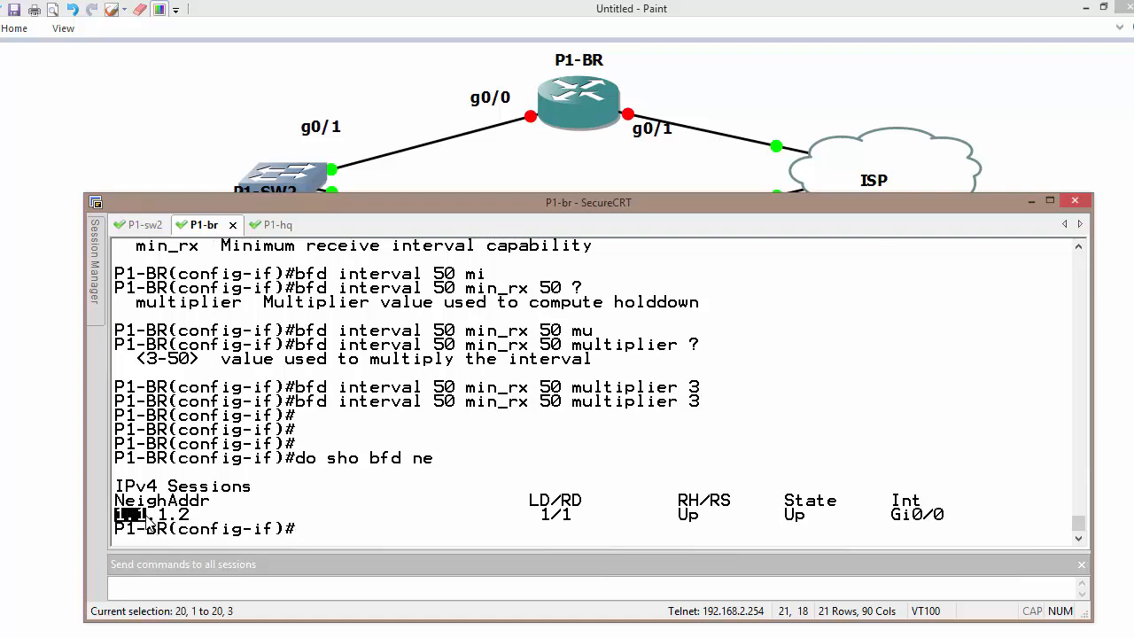
{"action": "left_click", "coordinate": [262, 223]}
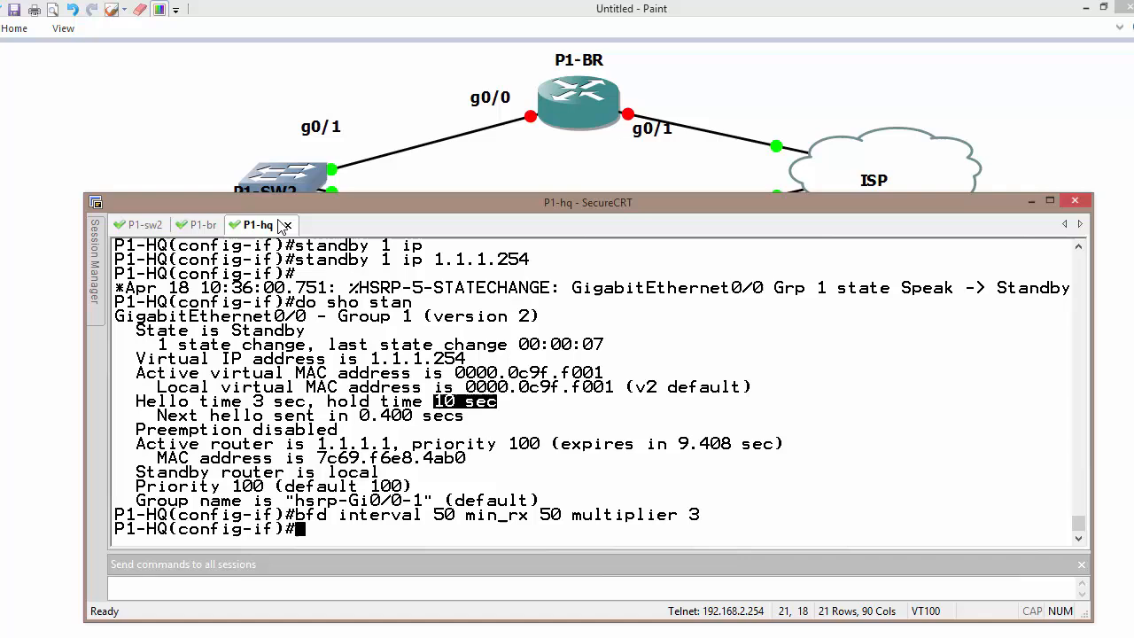
List BFD neighbors on P1-HQ showing 1.1.1.1 Up on Gi0/0
{"action": "type", "text": "1.1.1.2"}
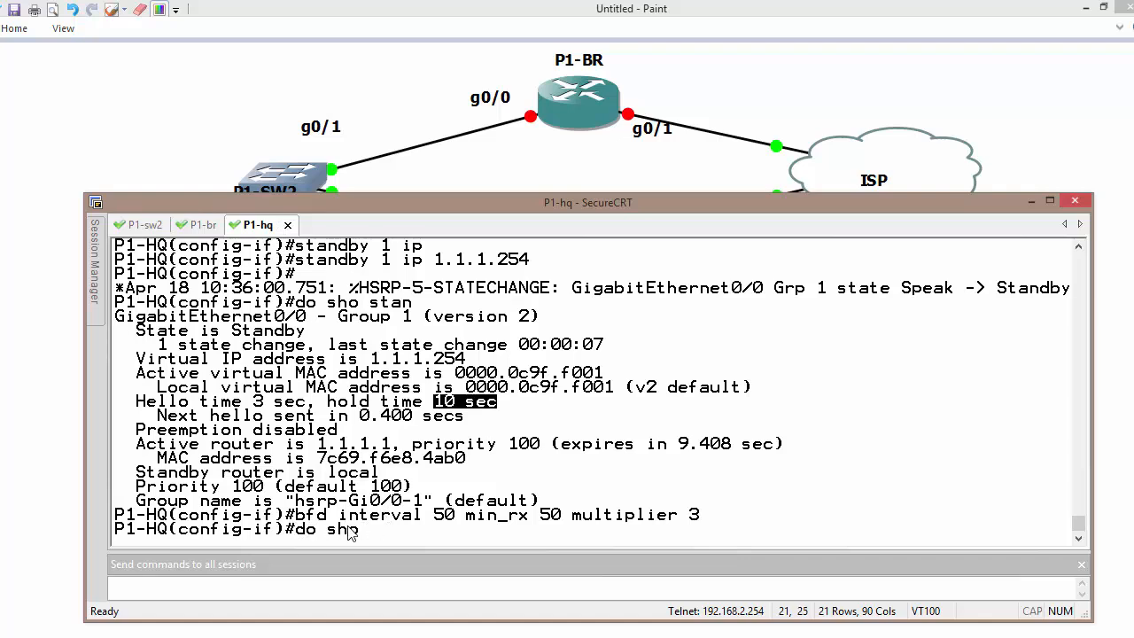
{"action": "key", "text": "Return"}
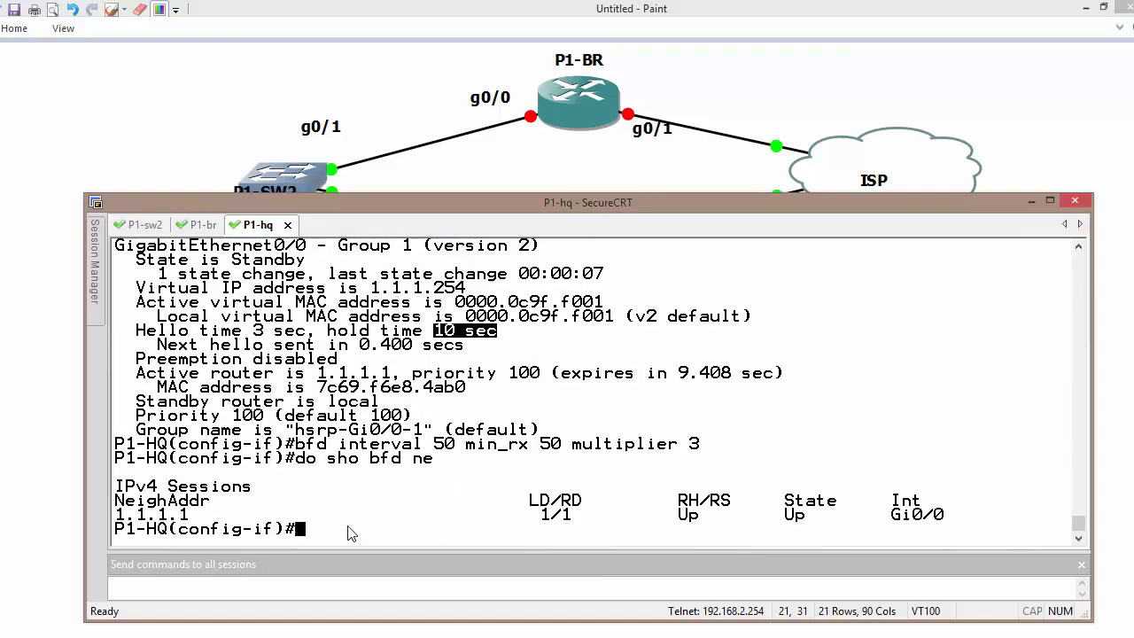
{"action": "mouse_move", "coordinate": [132, 522]}
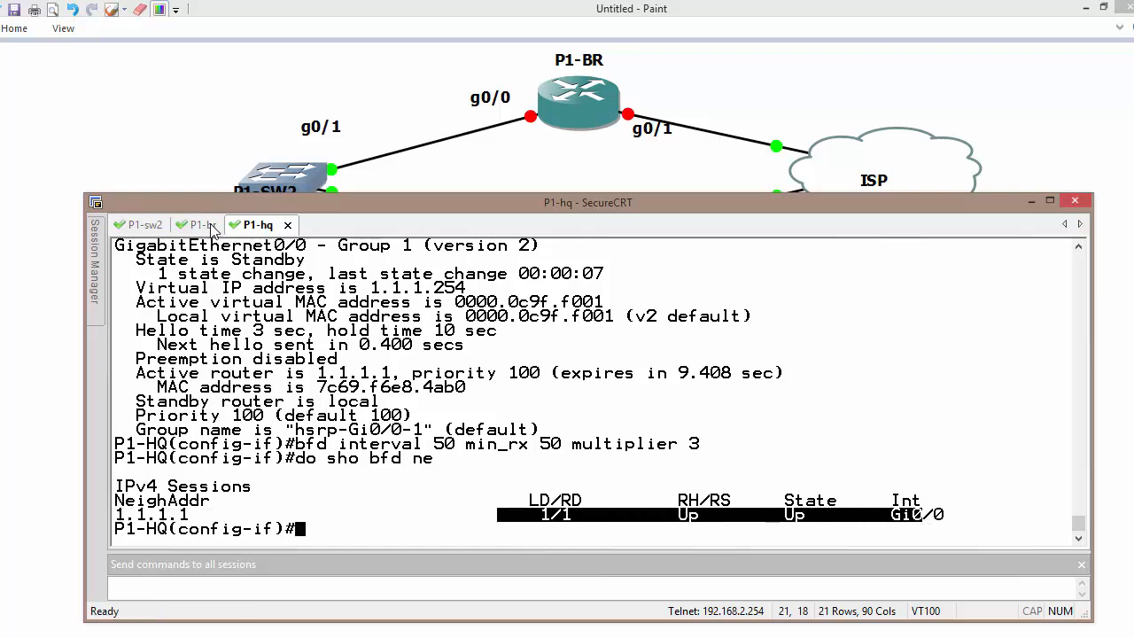
{"action": "left_click", "coordinate": [202, 224]}
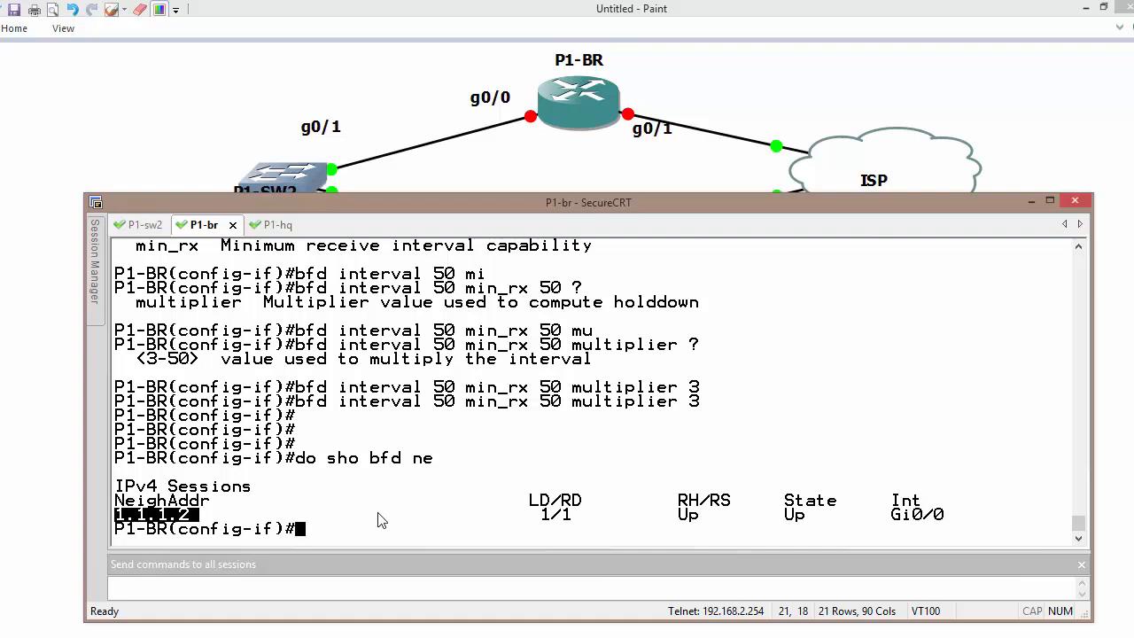
Enable 'standby bfd' on both P1-BR and P1-HQ interfaces and exit configuration mode on P1-BR
{"action": "type", "text": "shutdown"}
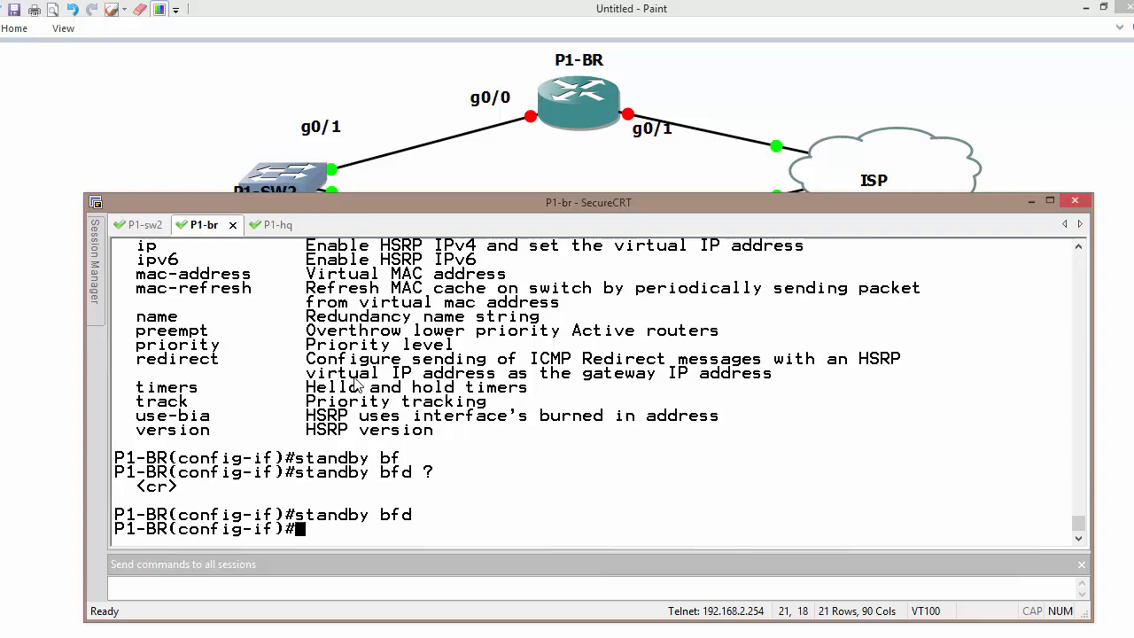
{"action": "left_click", "coordinate": [258, 224]}
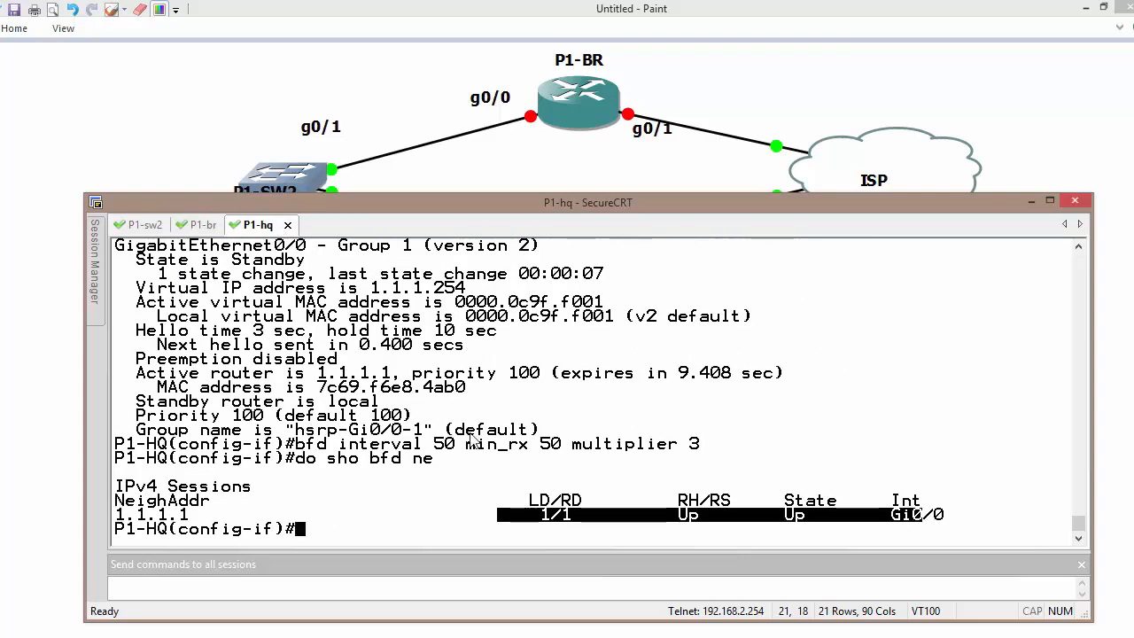
{"action": "type", "text": "standby bfd"}
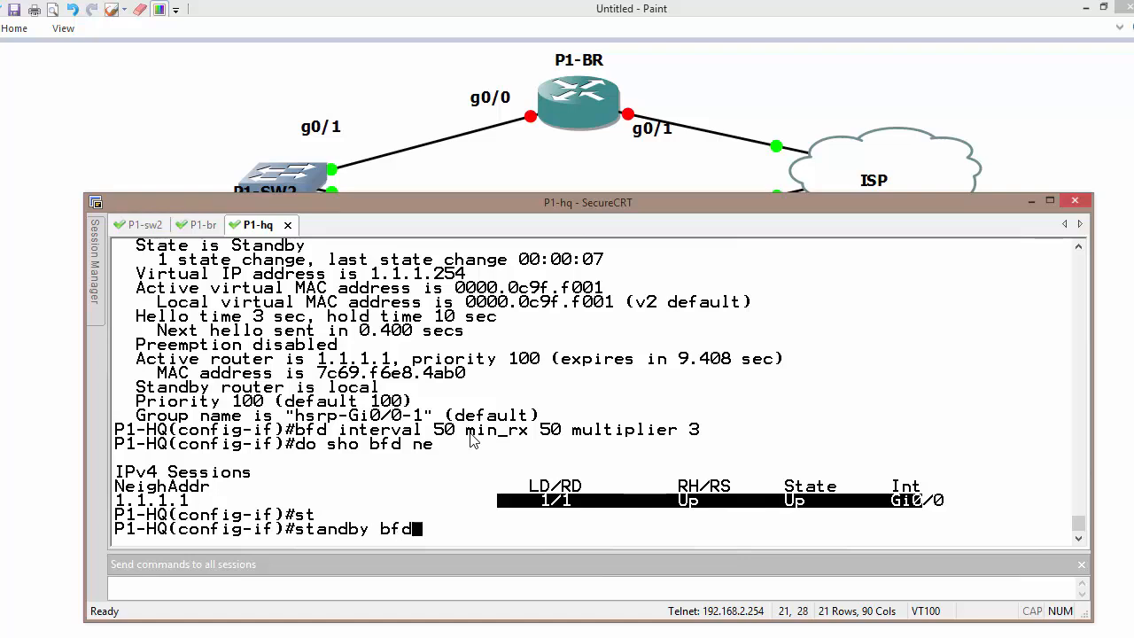
{"action": "key", "text": "Return"}
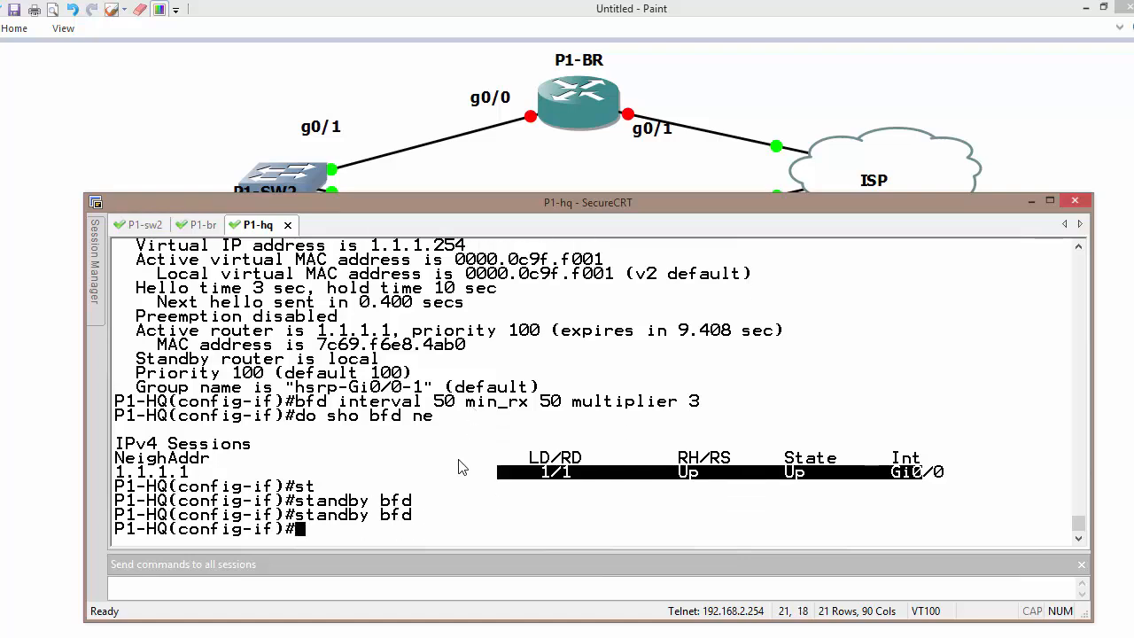
{"action": "mouse_move", "coordinate": [434, 506]}
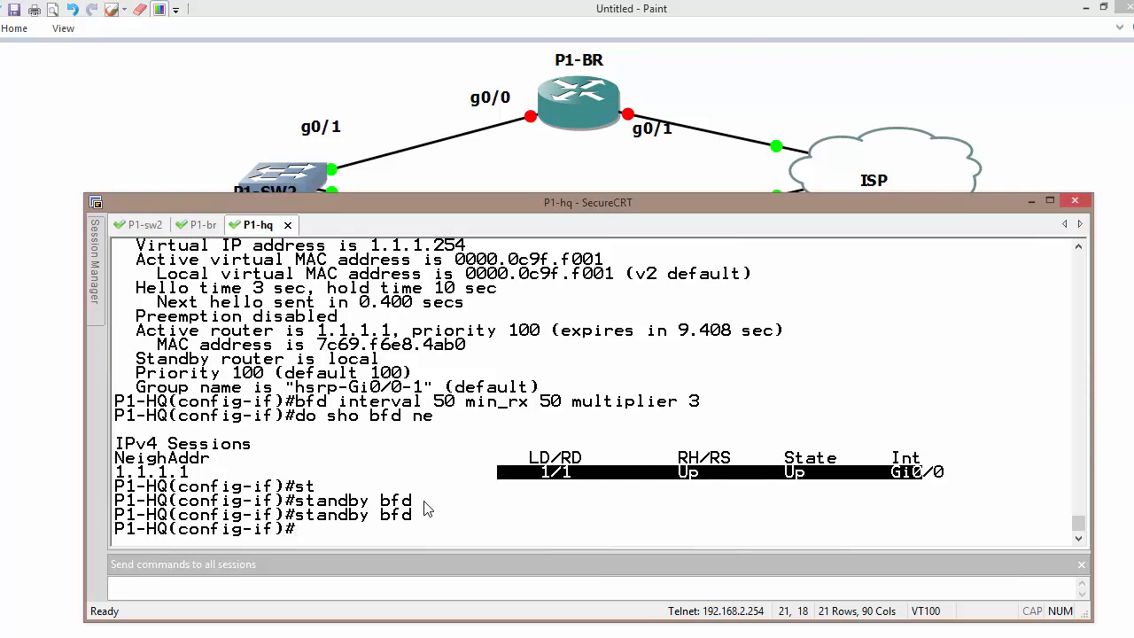
{"action": "left_click", "coordinate": [202, 223]}
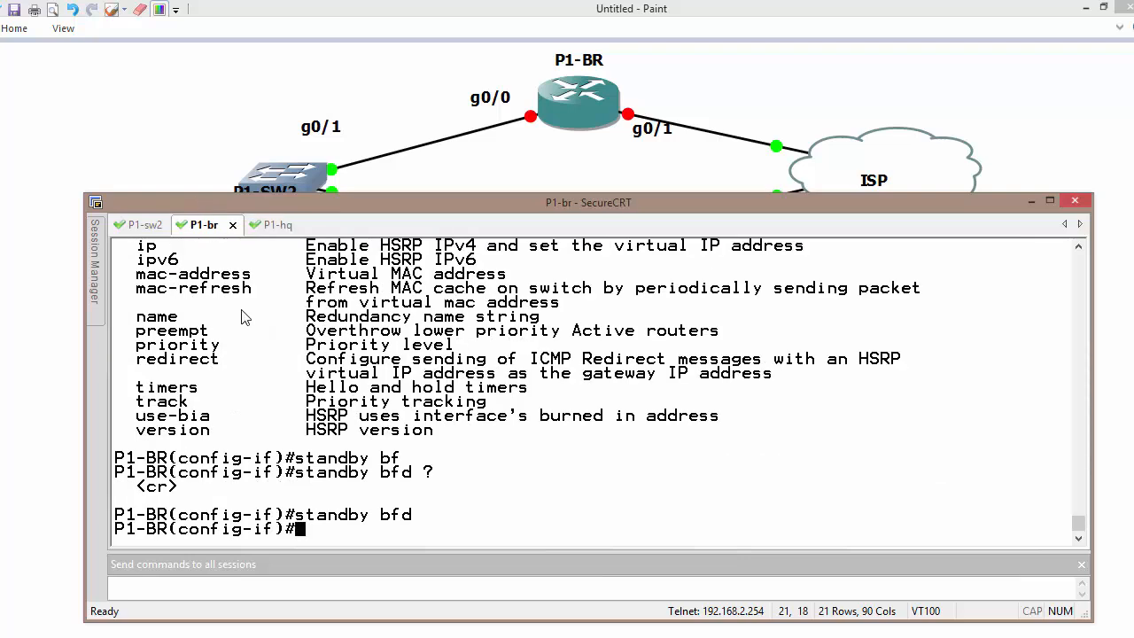
{"action": "key", "text": "ctrl+z"}
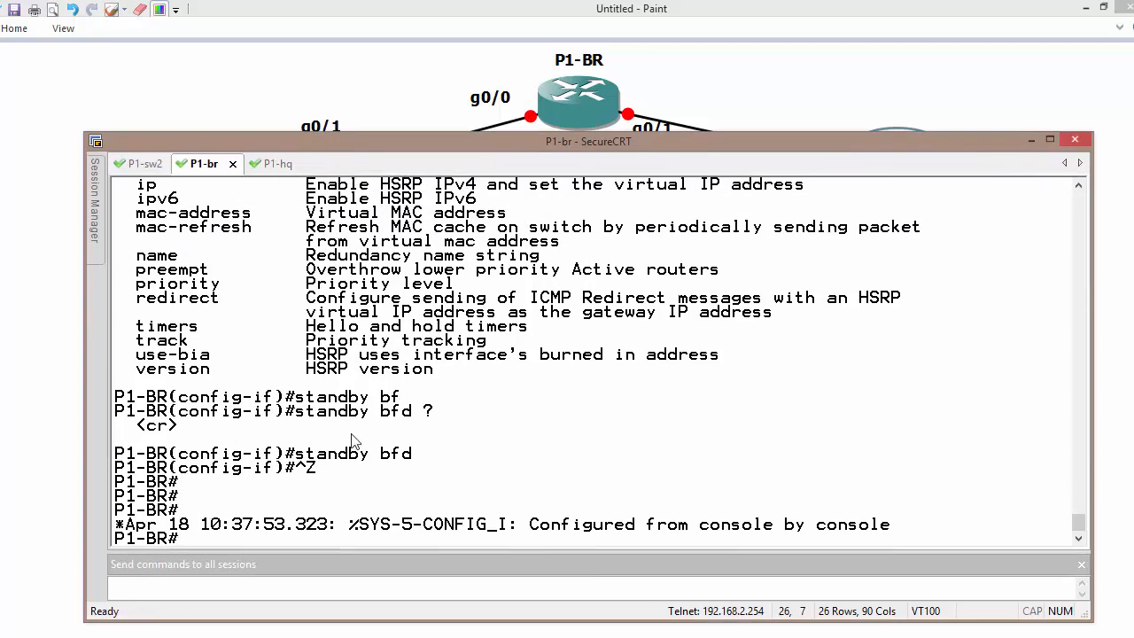
Verify P1-BR's show standby output reports Active with BFD enabled, then return to the P1-HQ session
{"action": "type", "text": "show standby"}
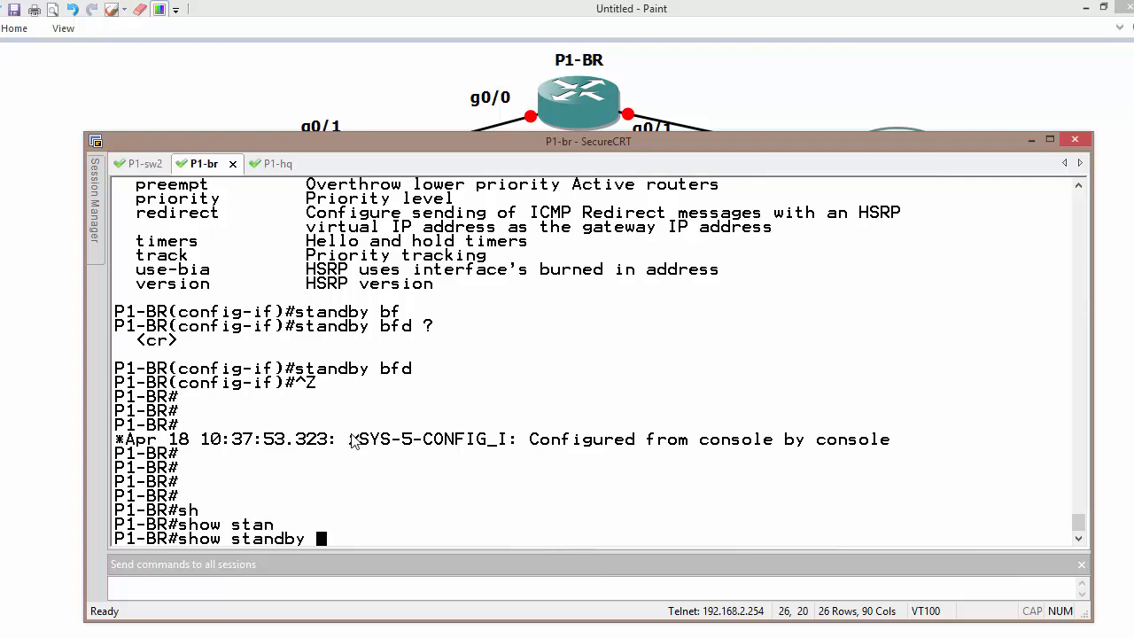
{"action": "key", "text": "Return"}
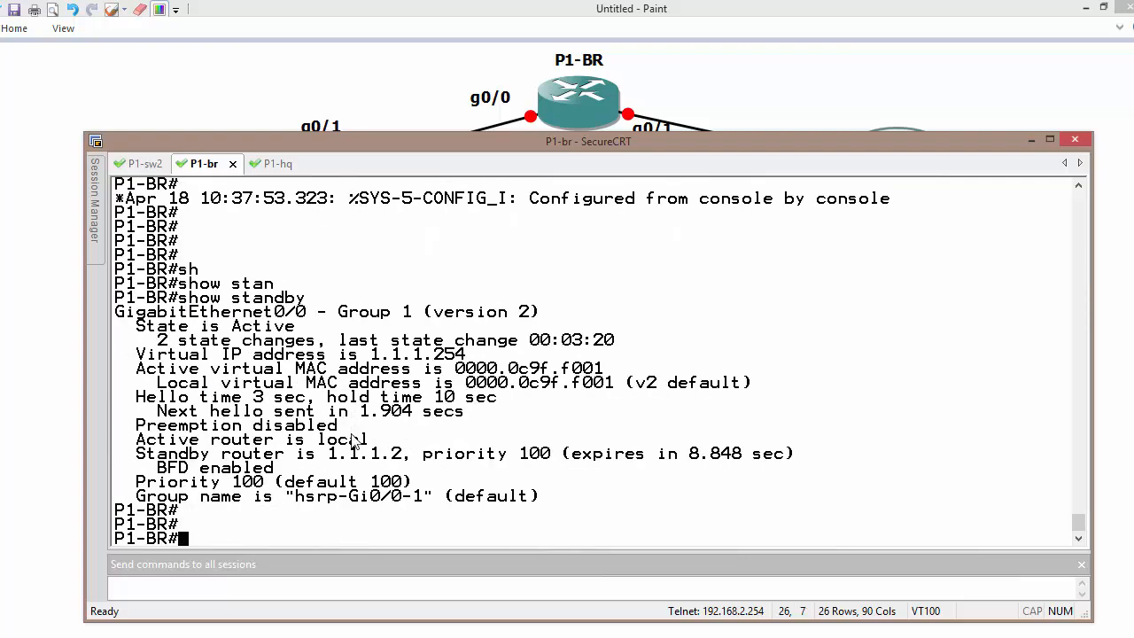
{"action": "double_click", "coordinate": [211, 467]}
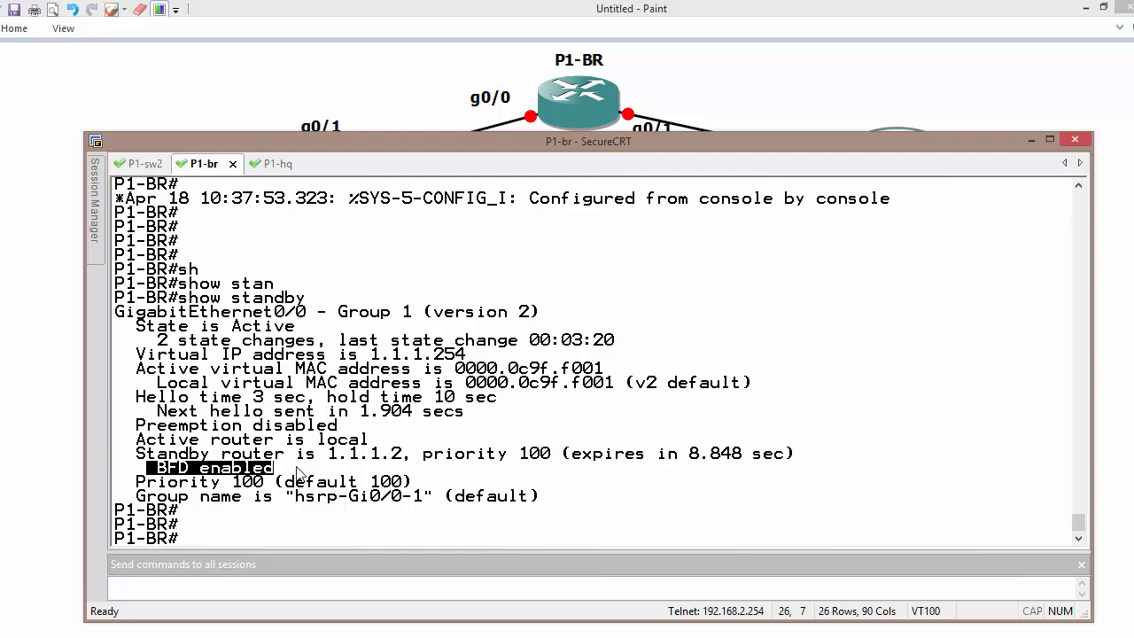
{"action": "mouse_move", "coordinate": [151, 400]}
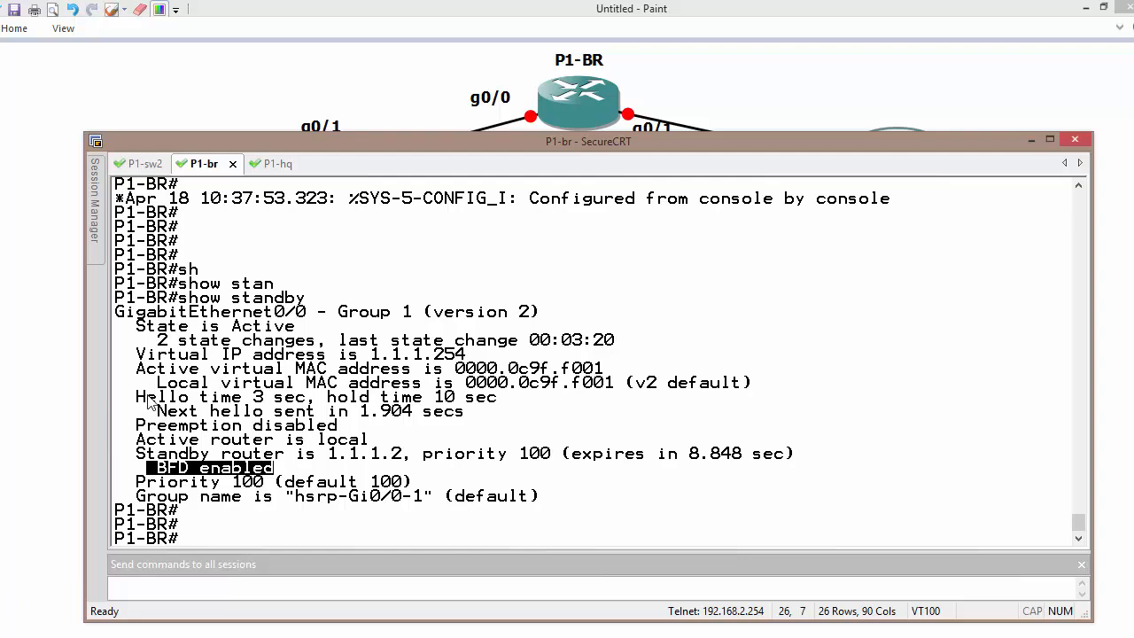
{"action": "mouse_move", "coordinate": [316, 469]}
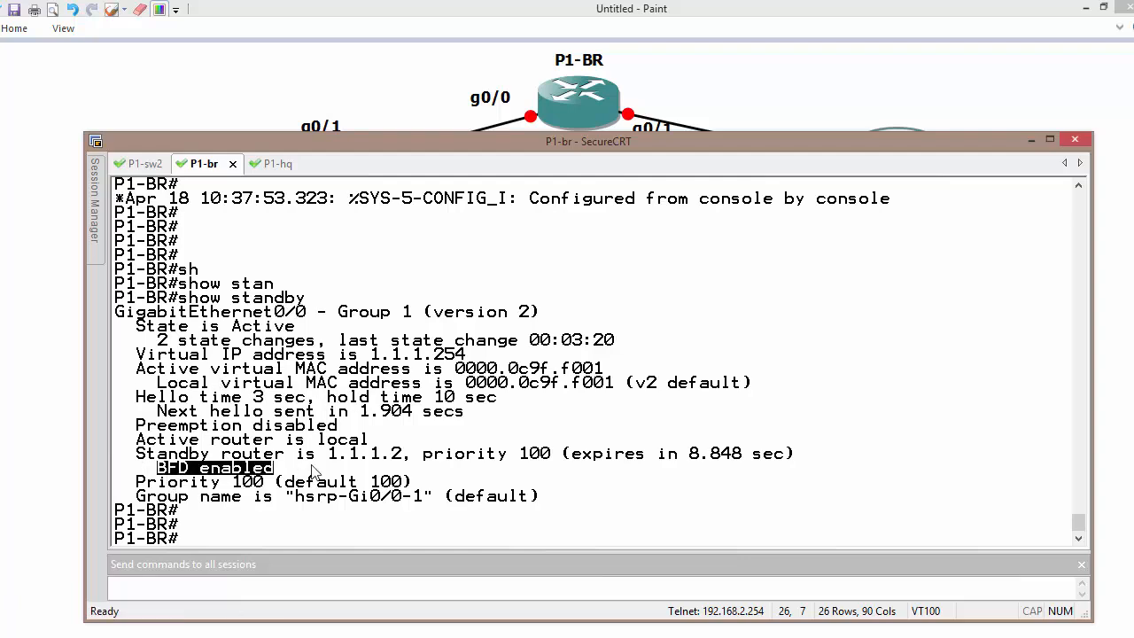
{"action": "left_click", "coordinate": [260, 163]}
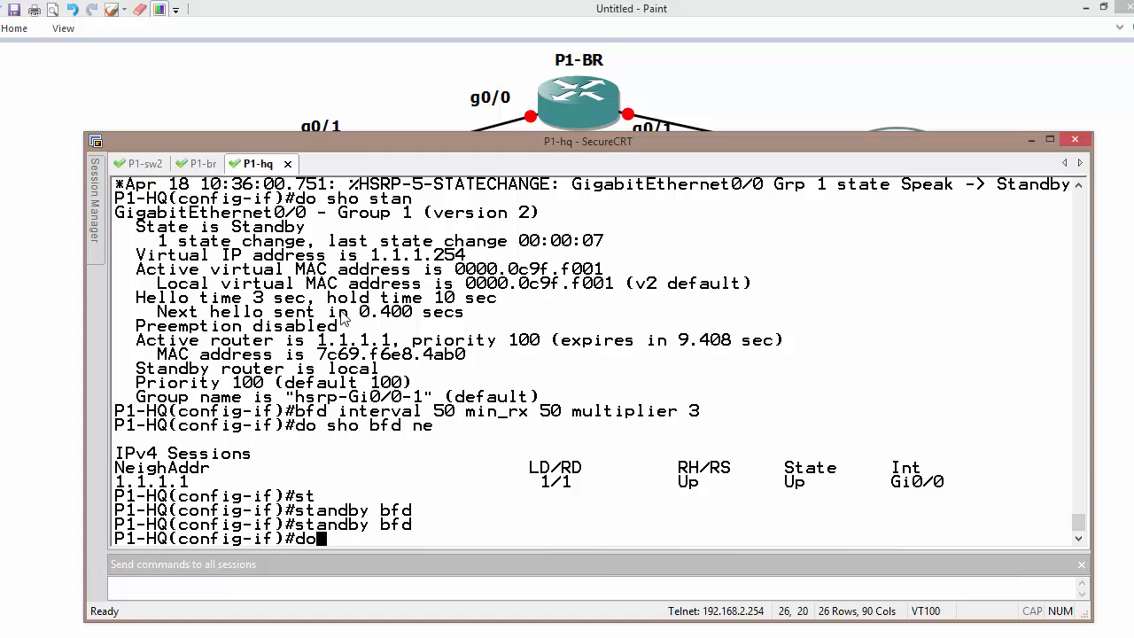
Verify P1-HQ's 'do sho stan' output reports Standby with BFD enabled toward active router 1.1.1.1
{"action": "type", "text": "sho"}
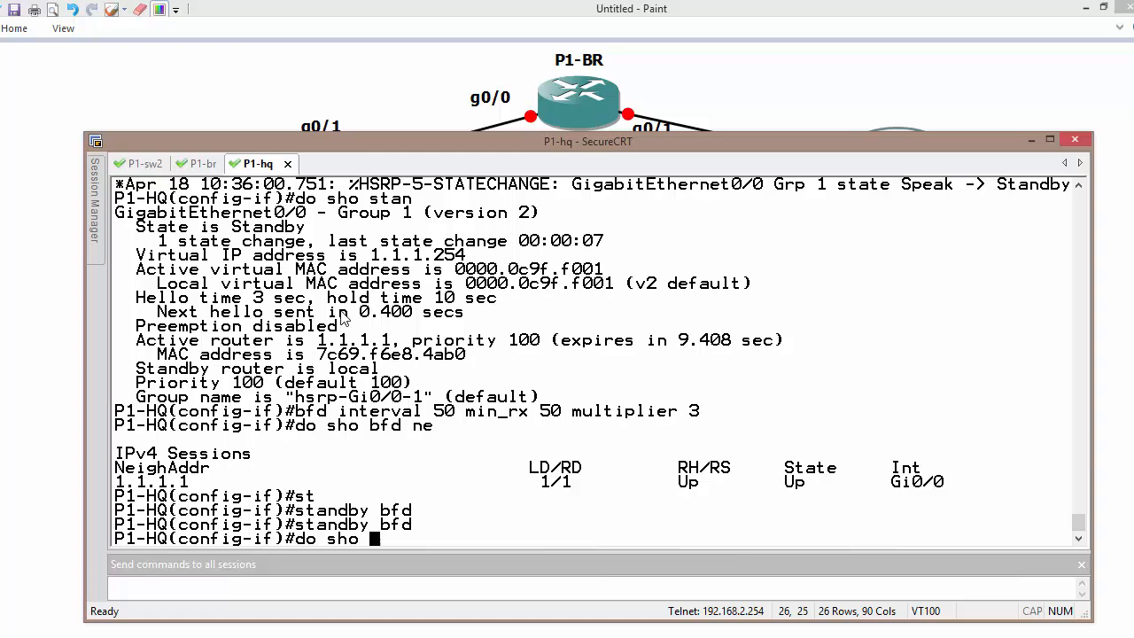
{"action": "key", "text": "Return"}
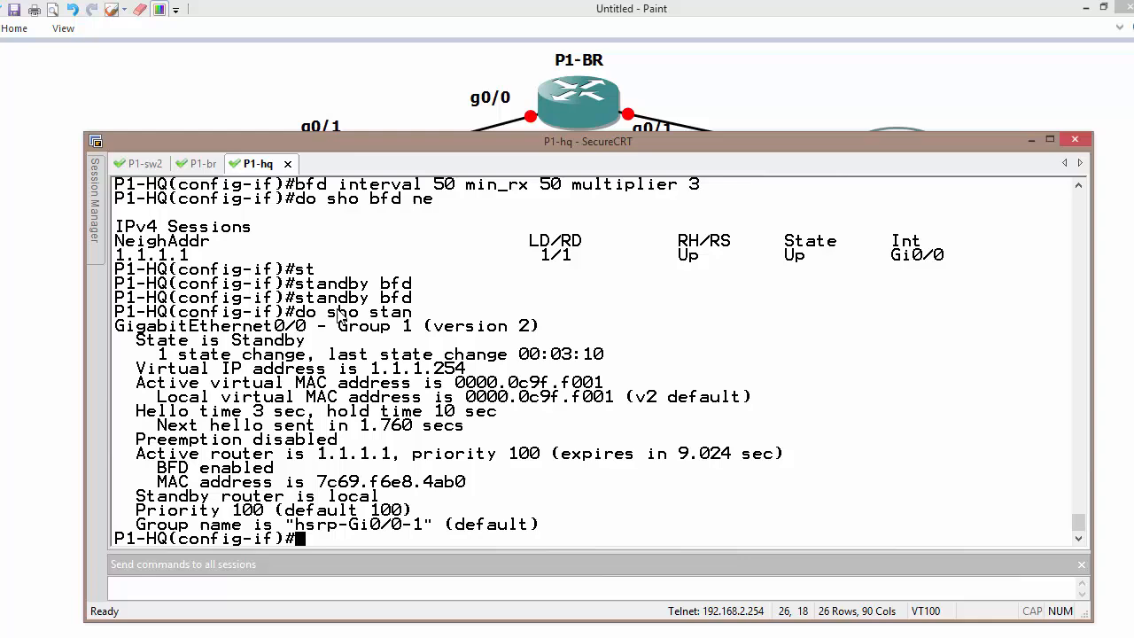
{"action": "mouse_move", "coordinate": [152, 510]}
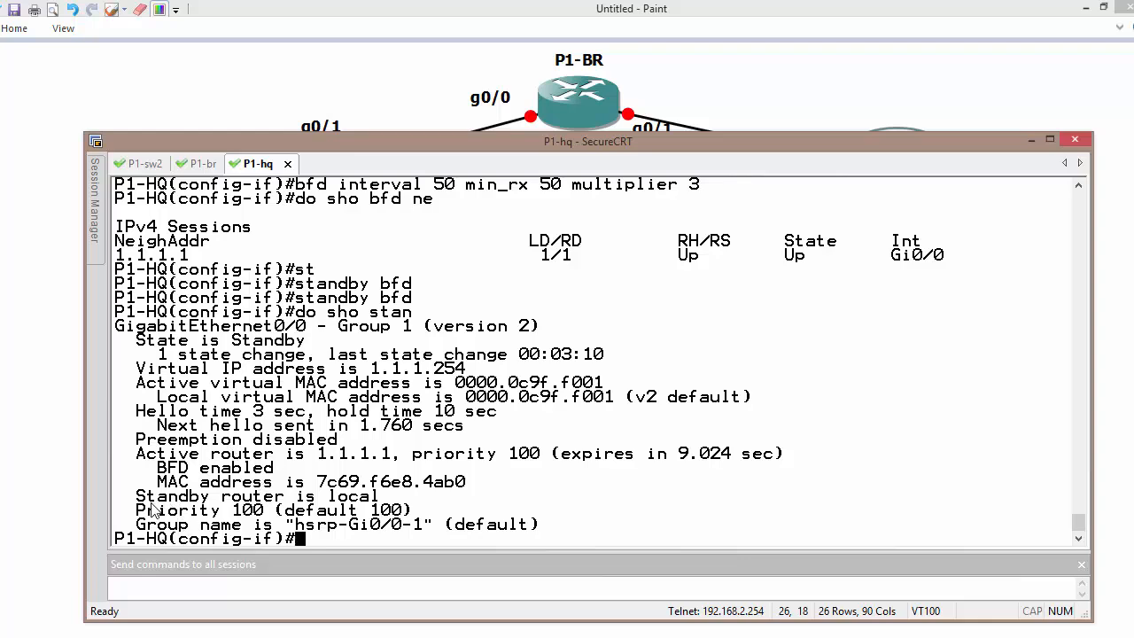
{"action": "double_click", "coordinate": [213, 468]}
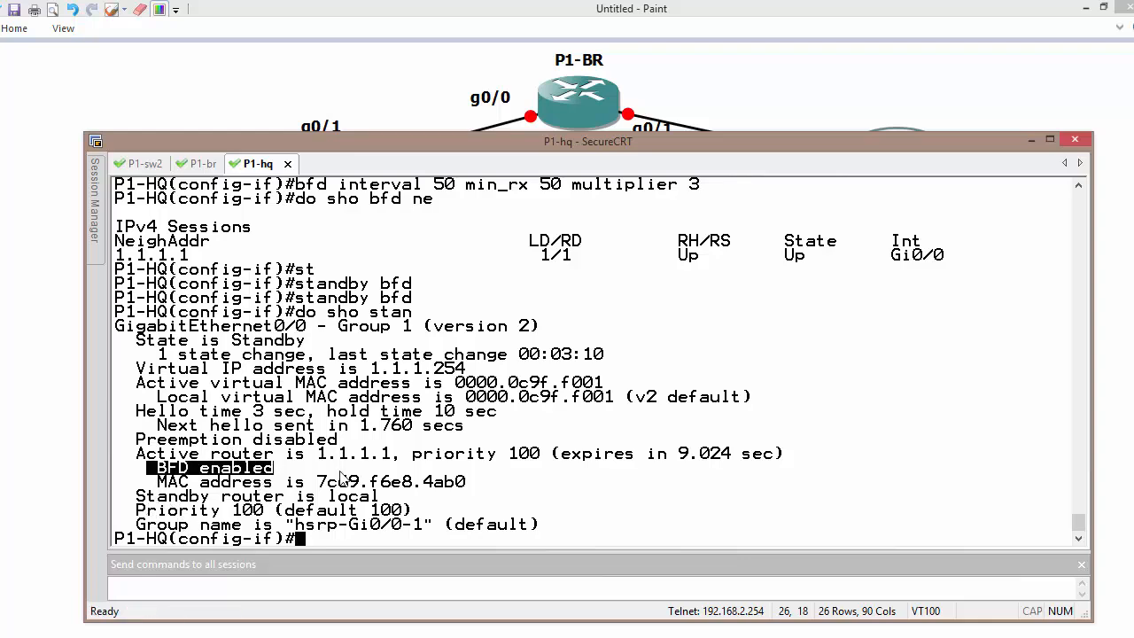
{"action": "mouse_move", "coordinate": [356, 478]}
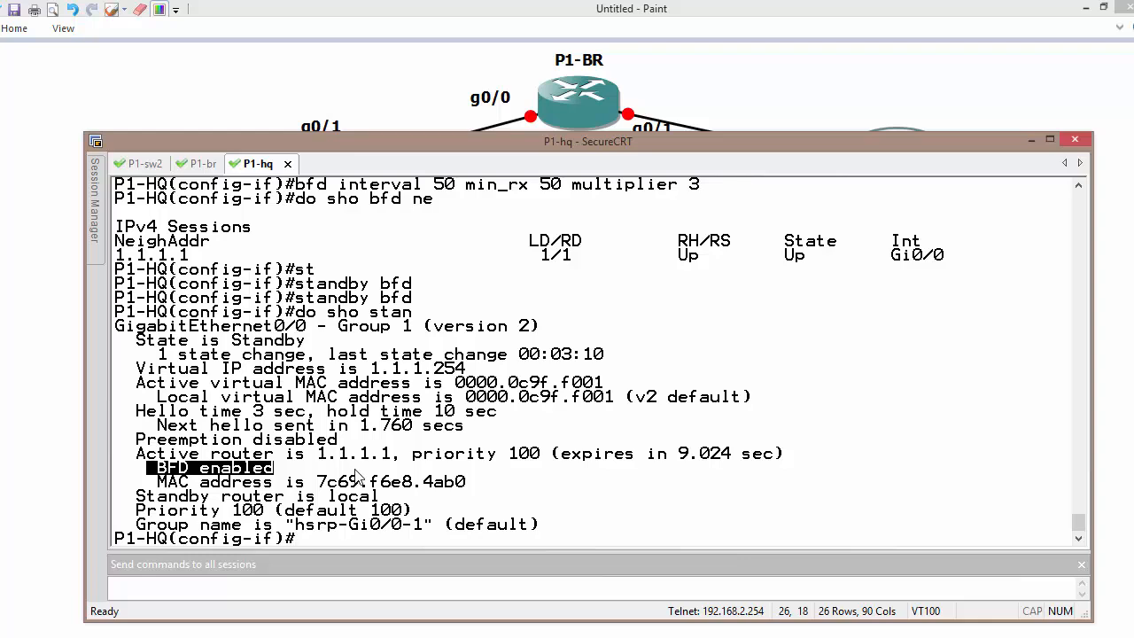